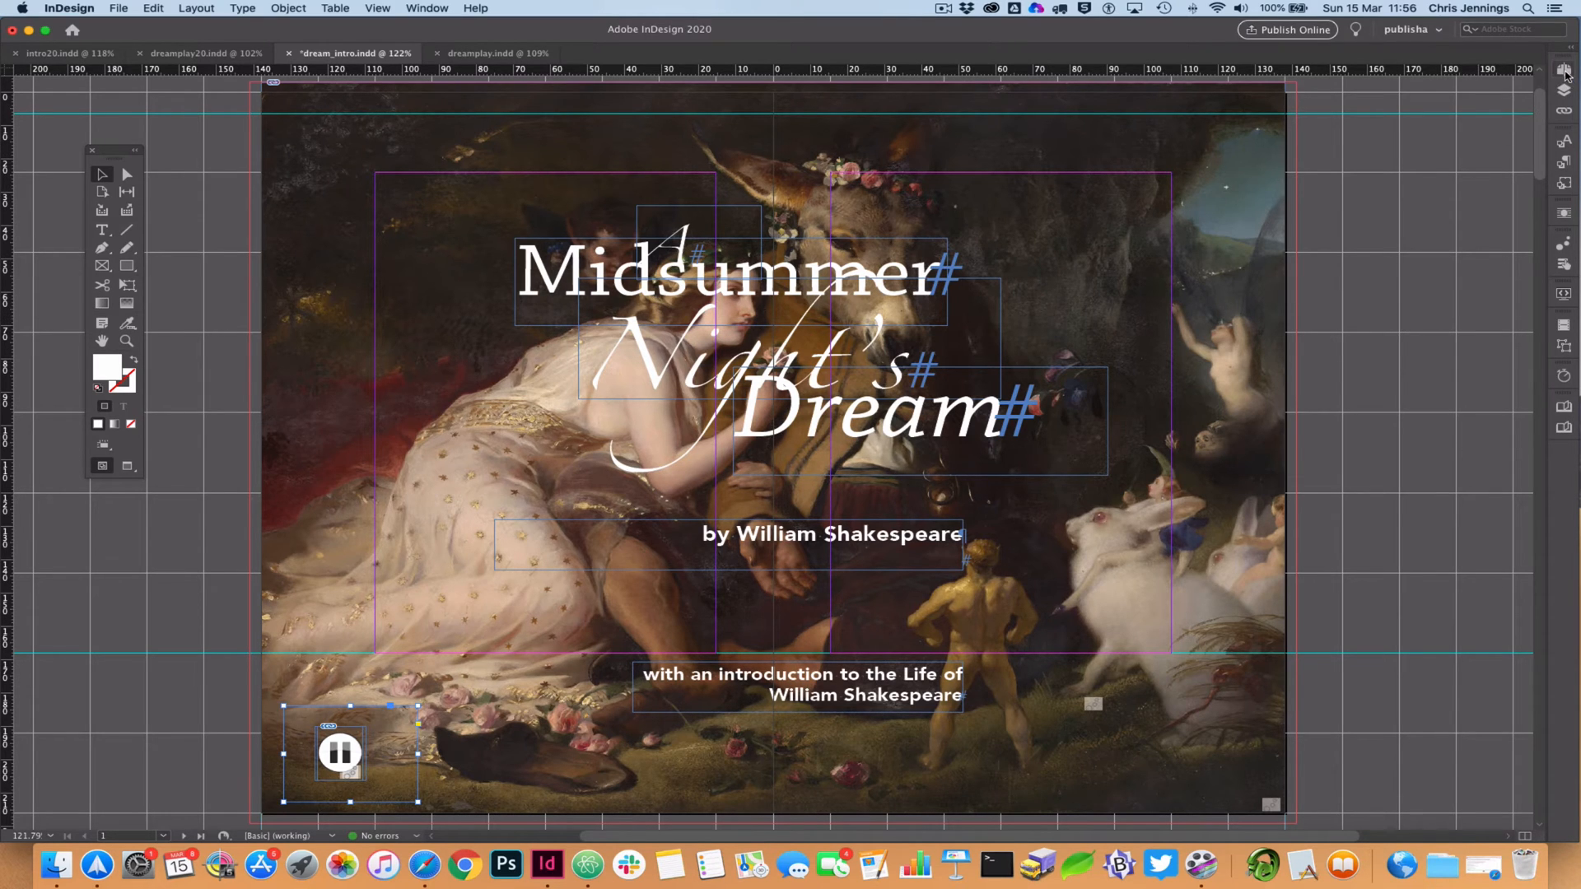
Set the Pages panel's thumbnail size to Large through its Panel Options.
click(1564, 71)
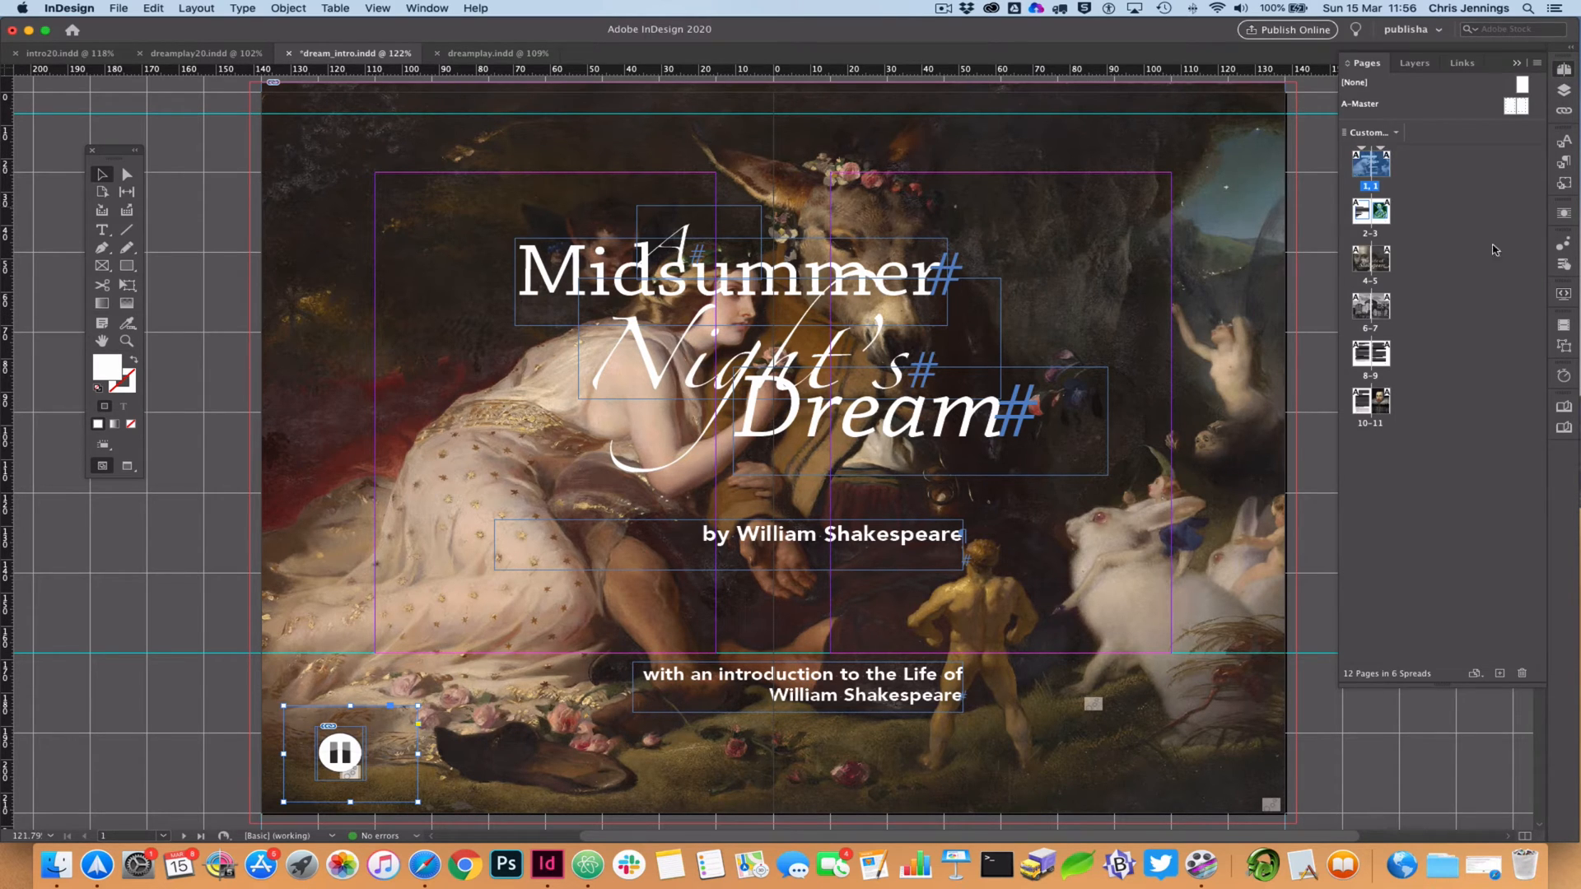
mouse_move(1407, 250)
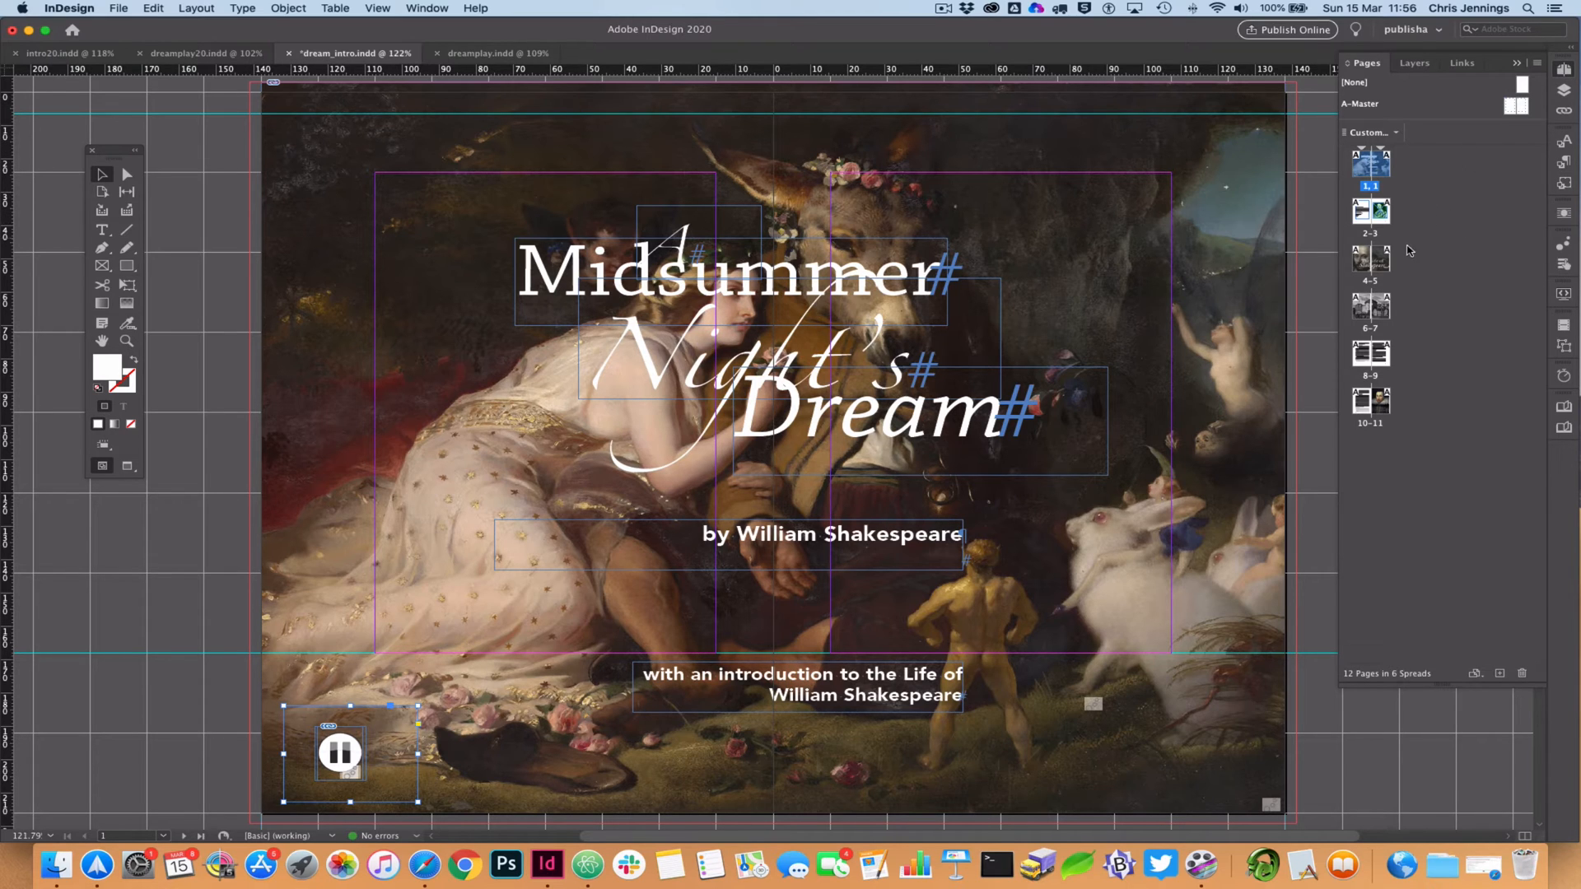
click(1537, 62)
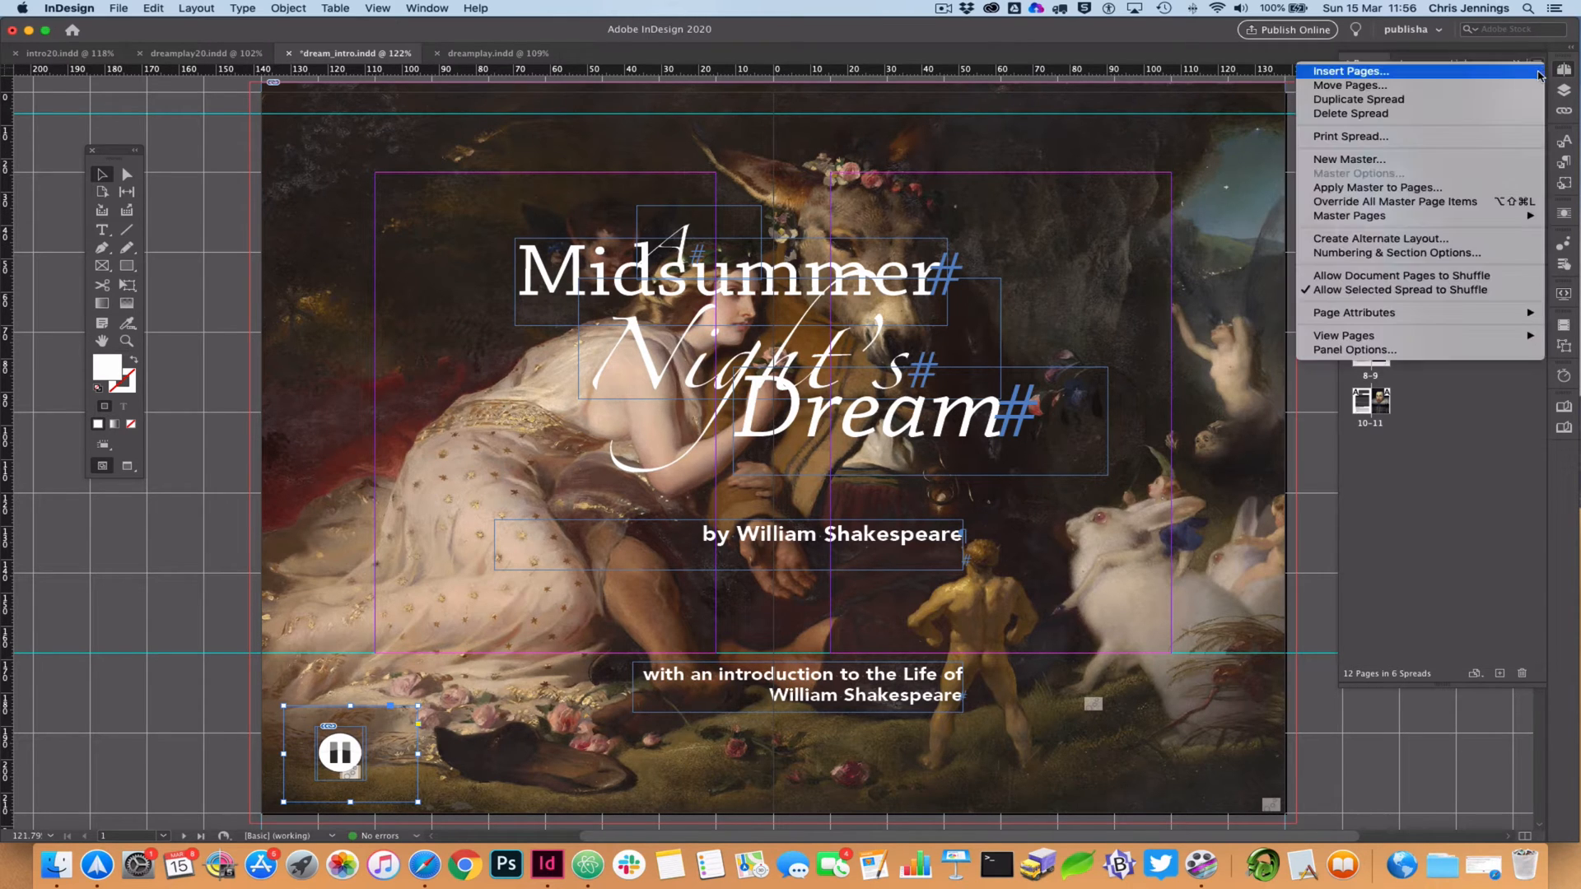
mouse_move(1352, 350)
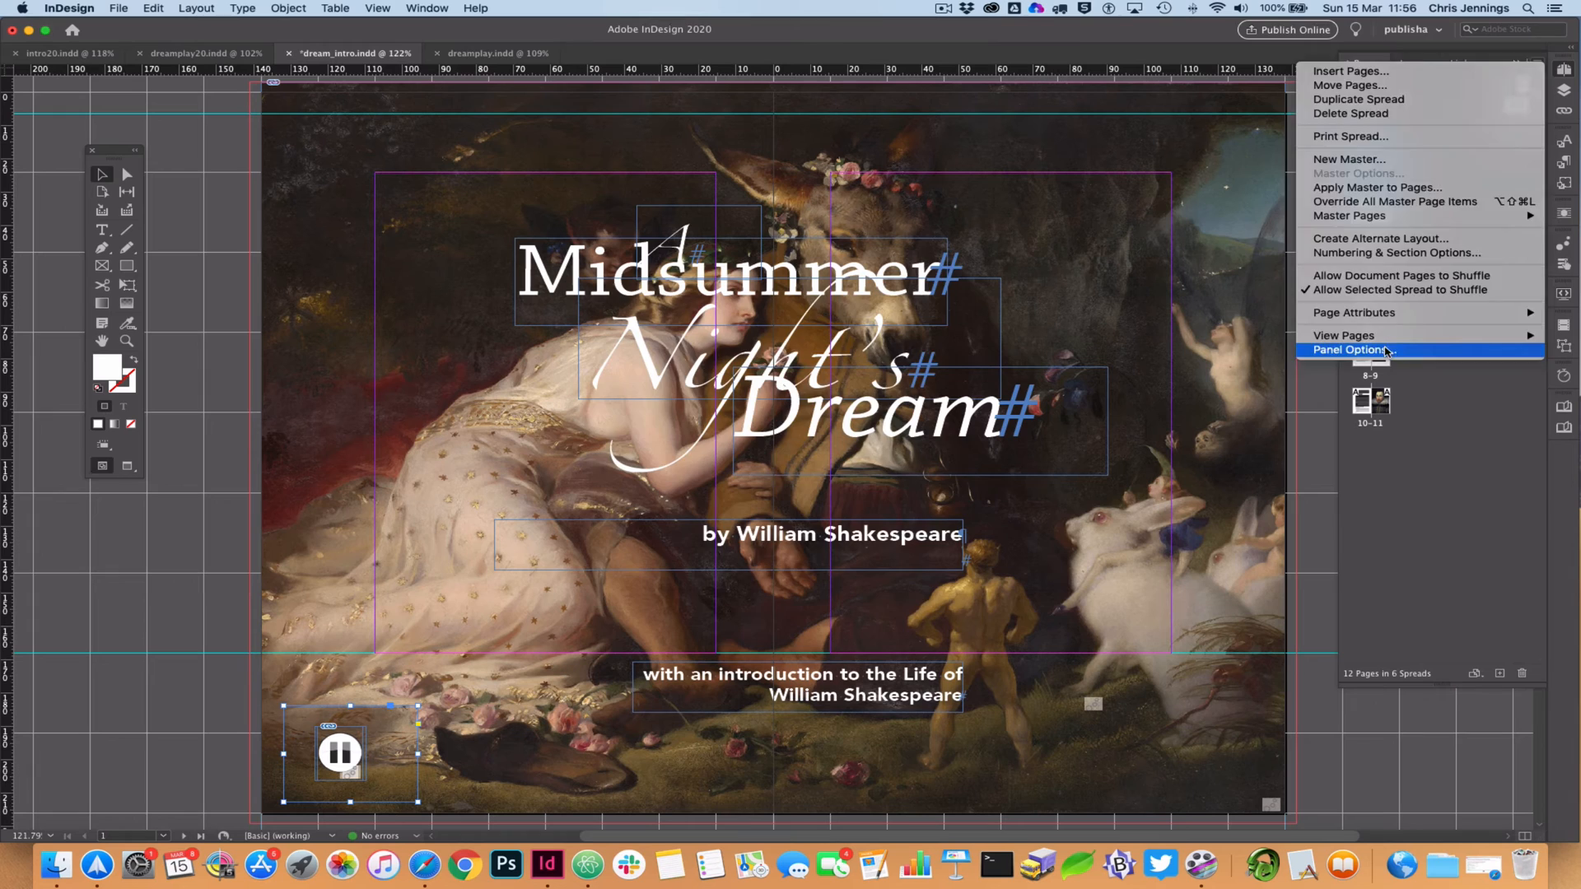
click(1352, 349)
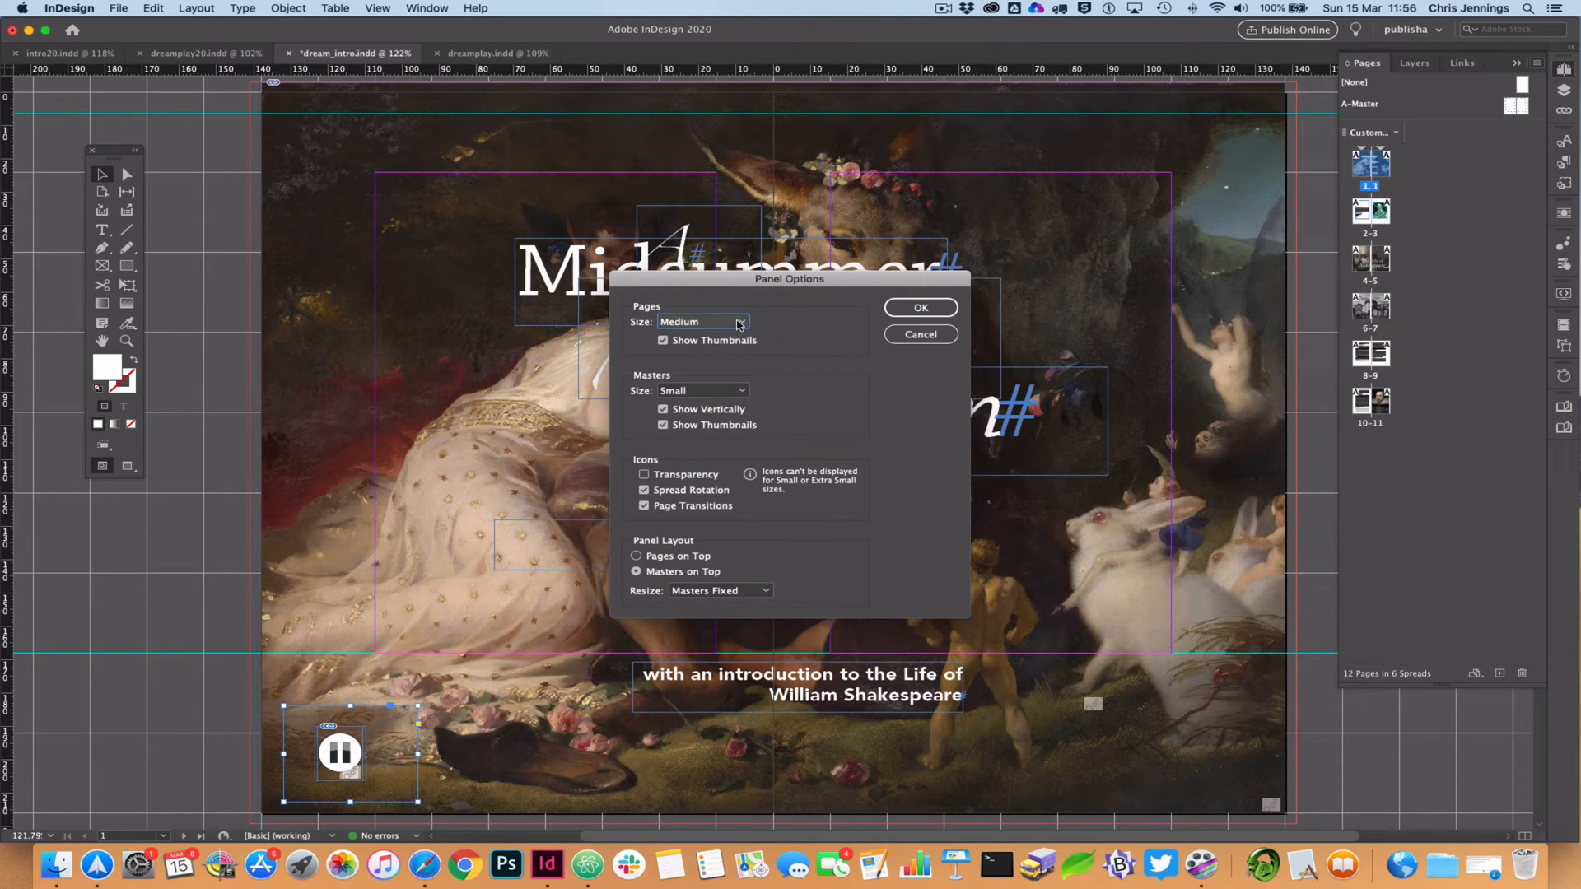
click(700, 322)
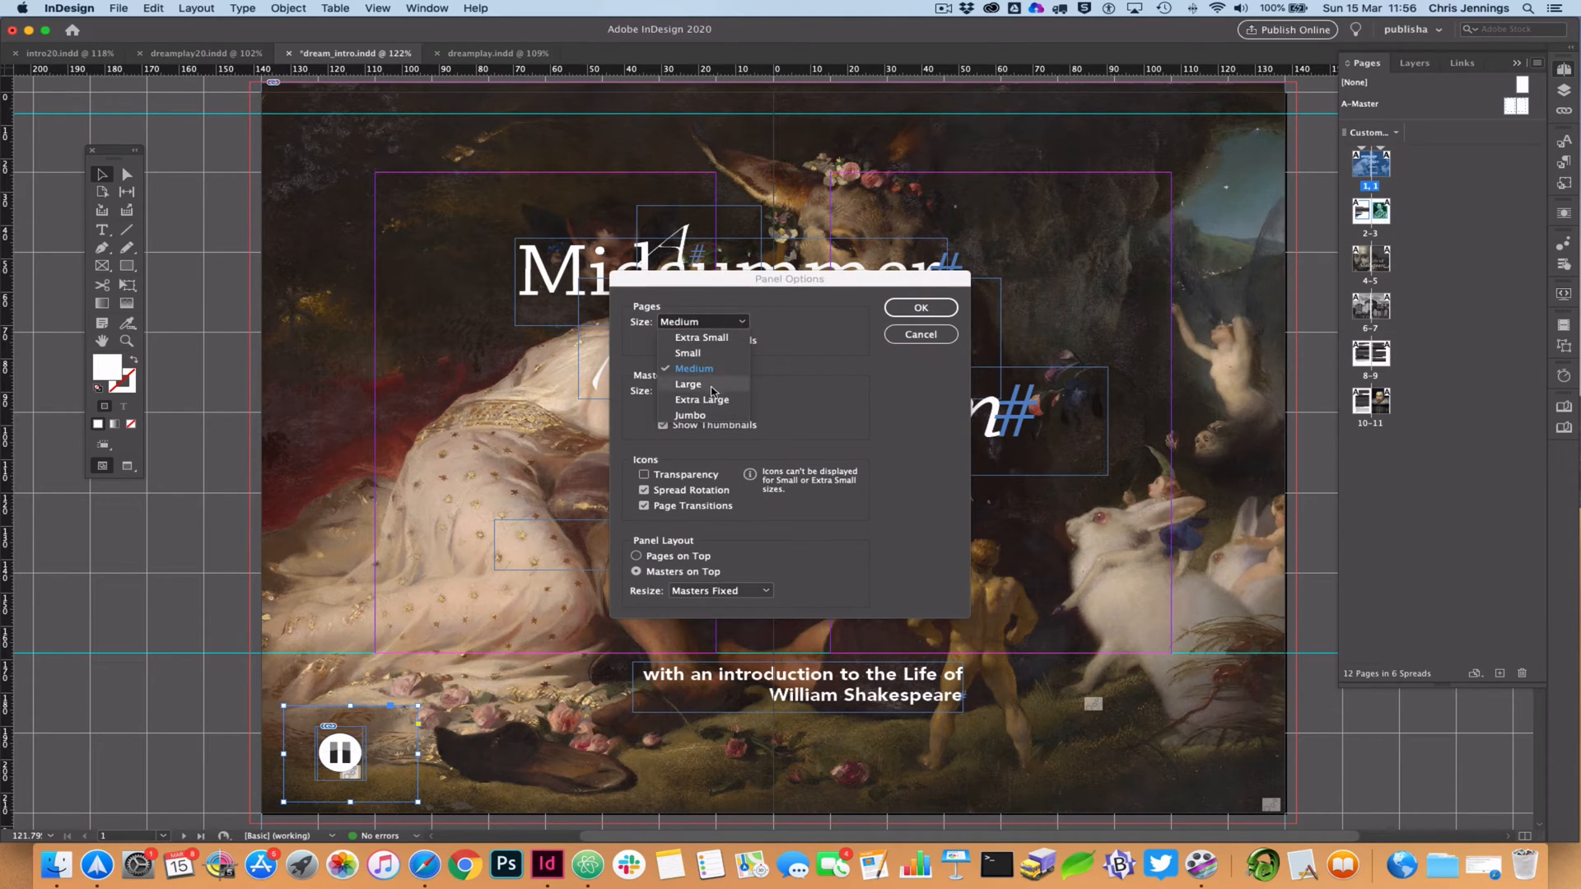
click(917, 307)
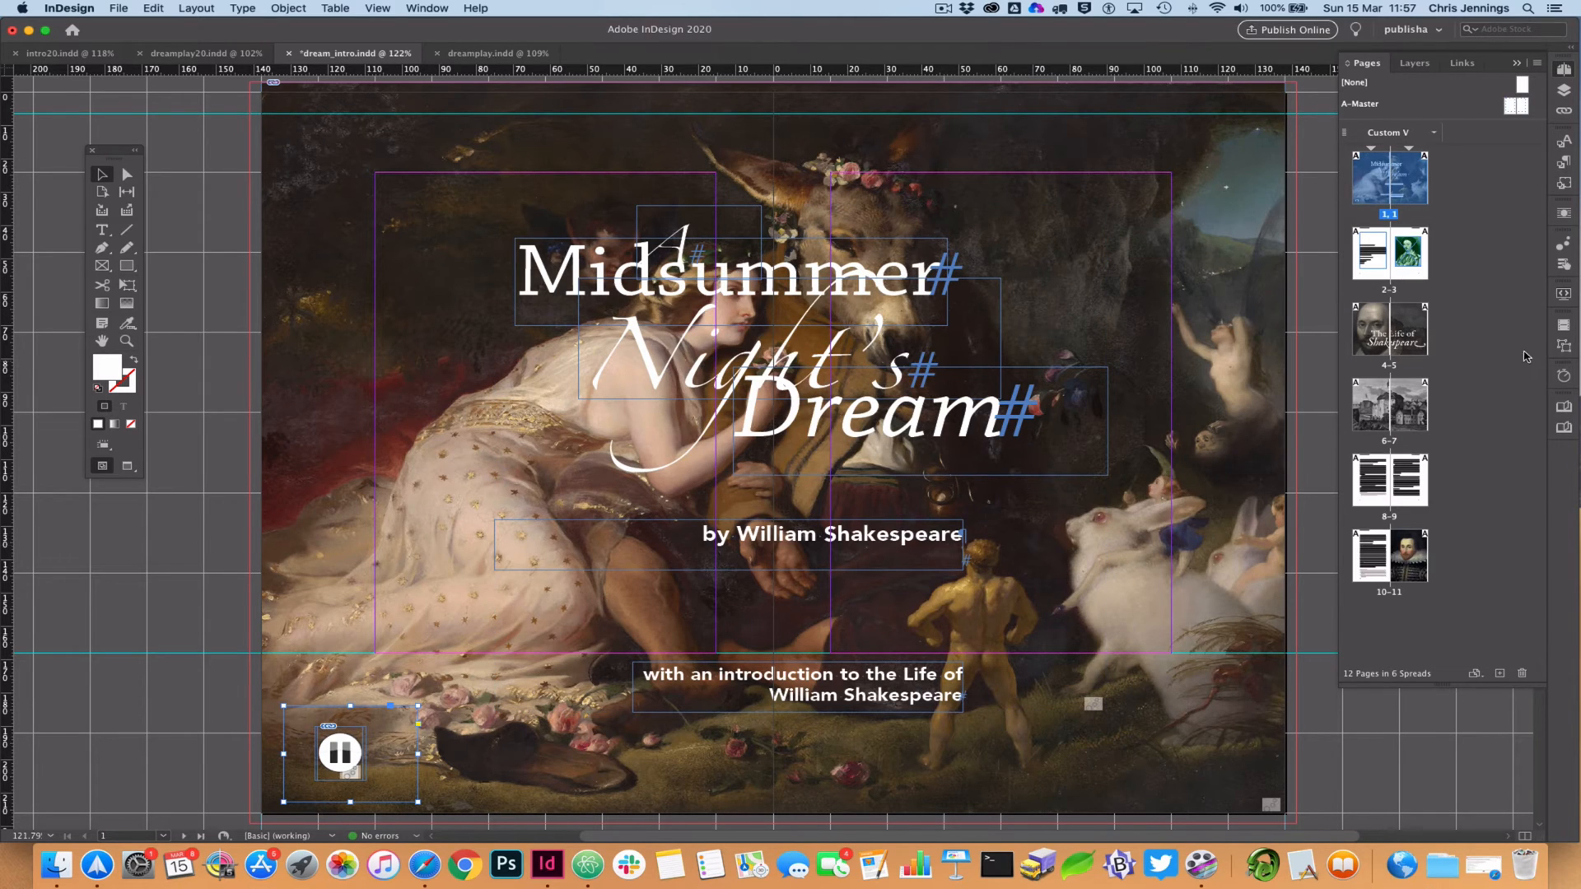
mouse_move(1482, 371)
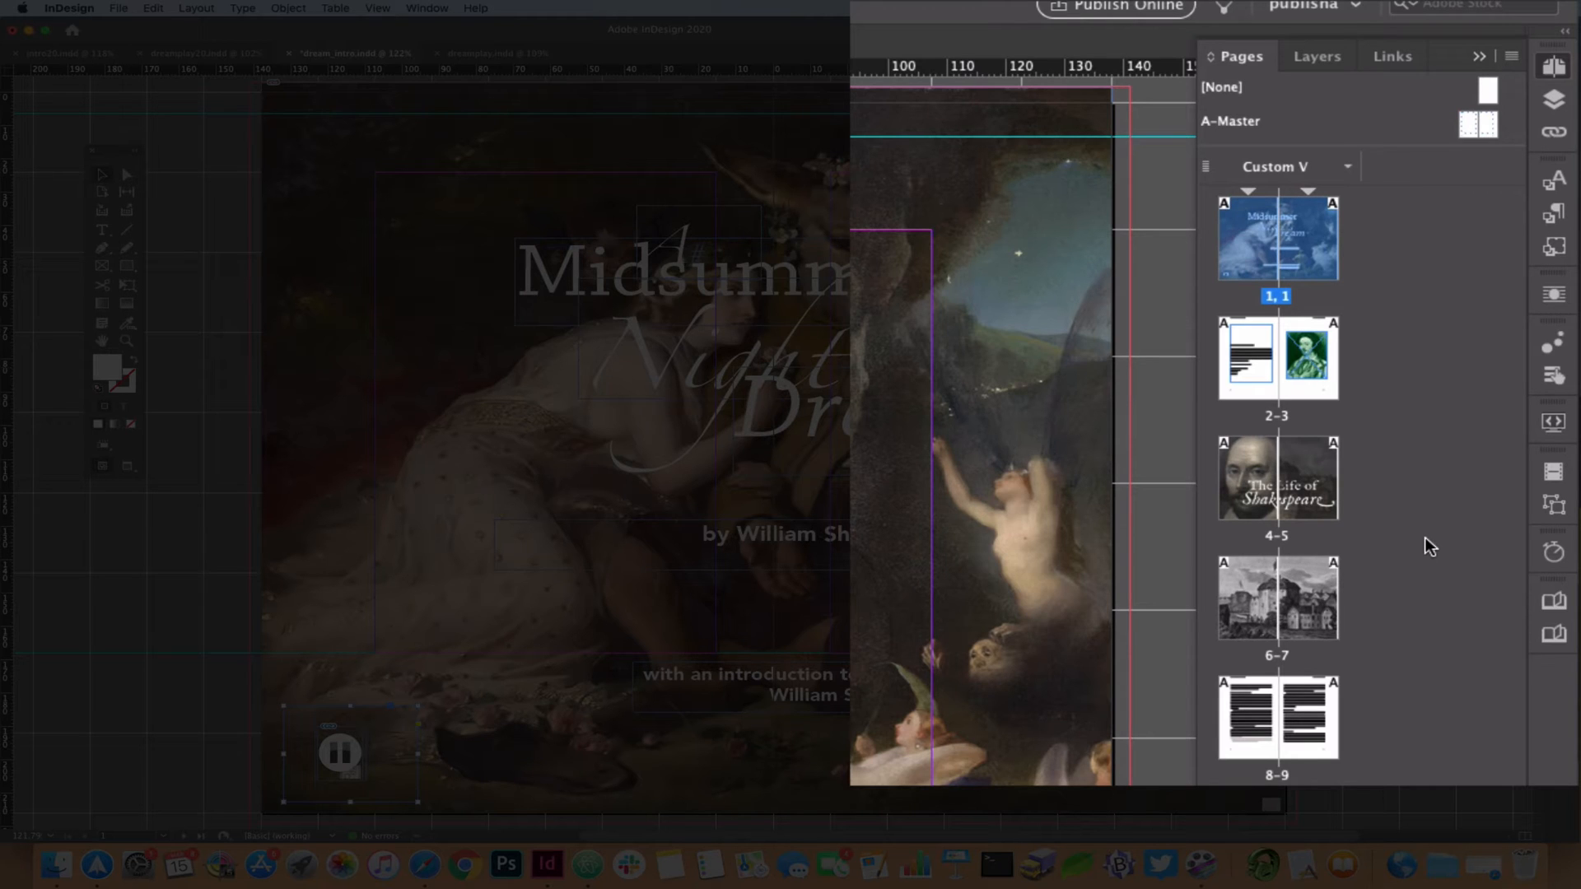
mouse_move(1461, 556)
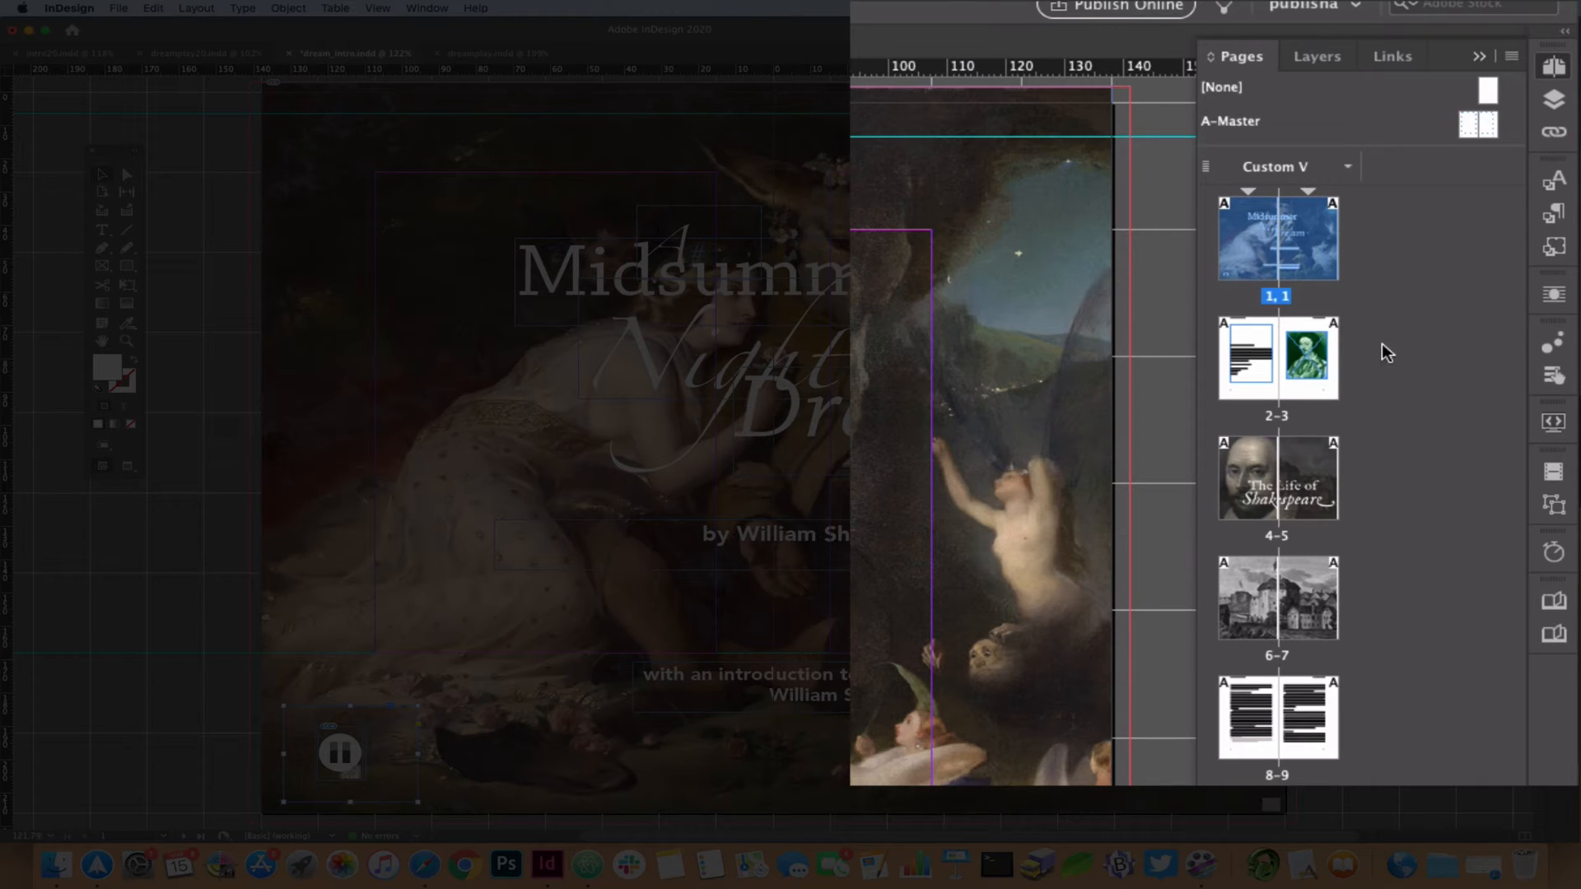
mouse_move(1437, 625)
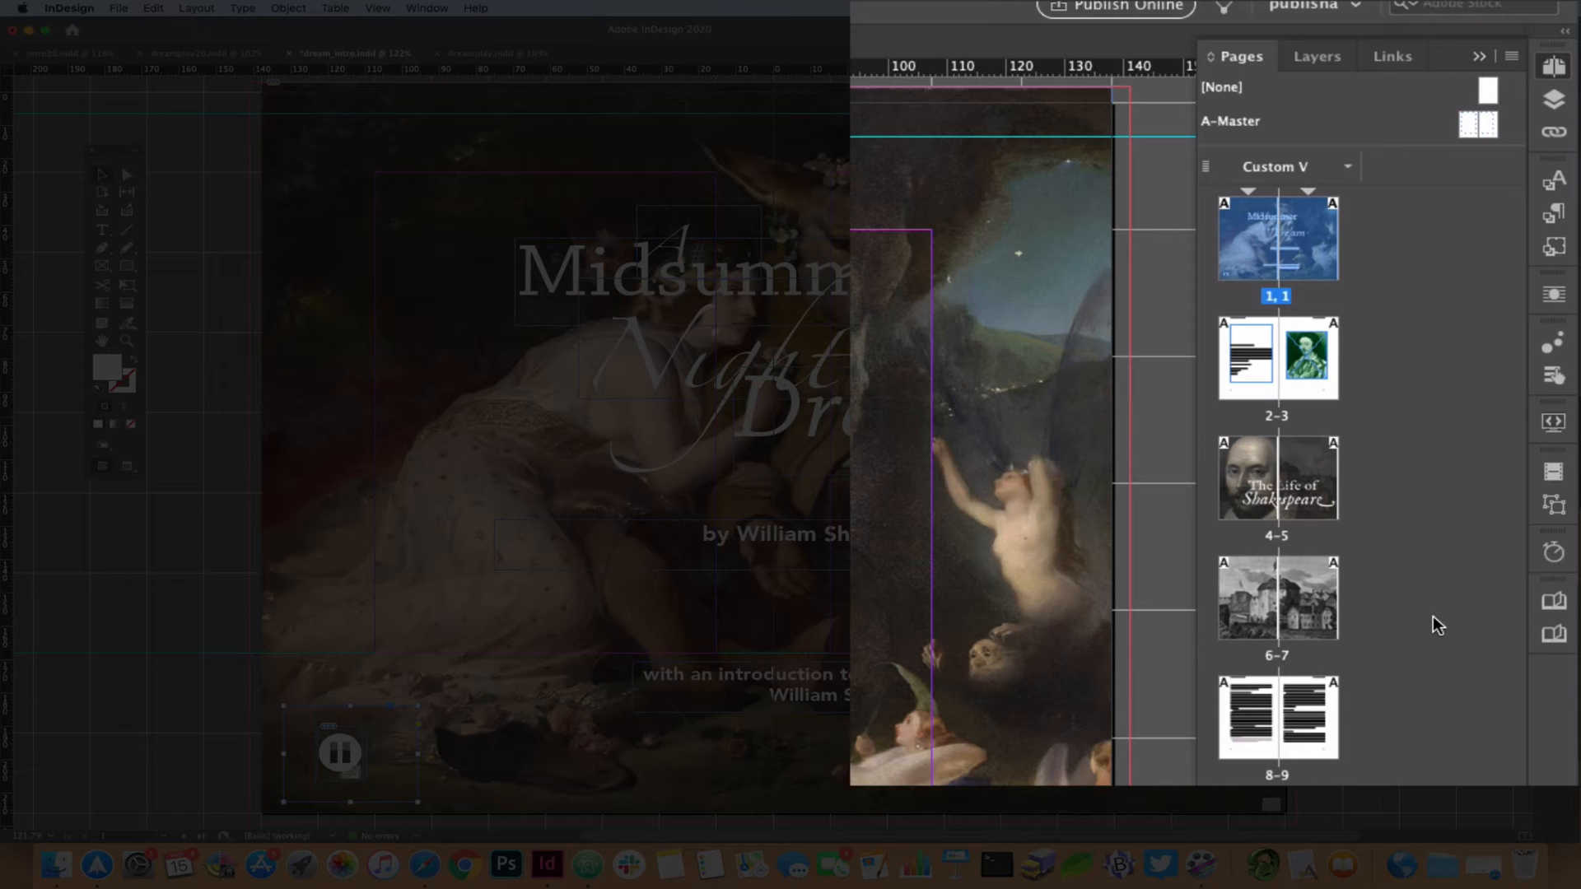
mouse_move(1457, 677)
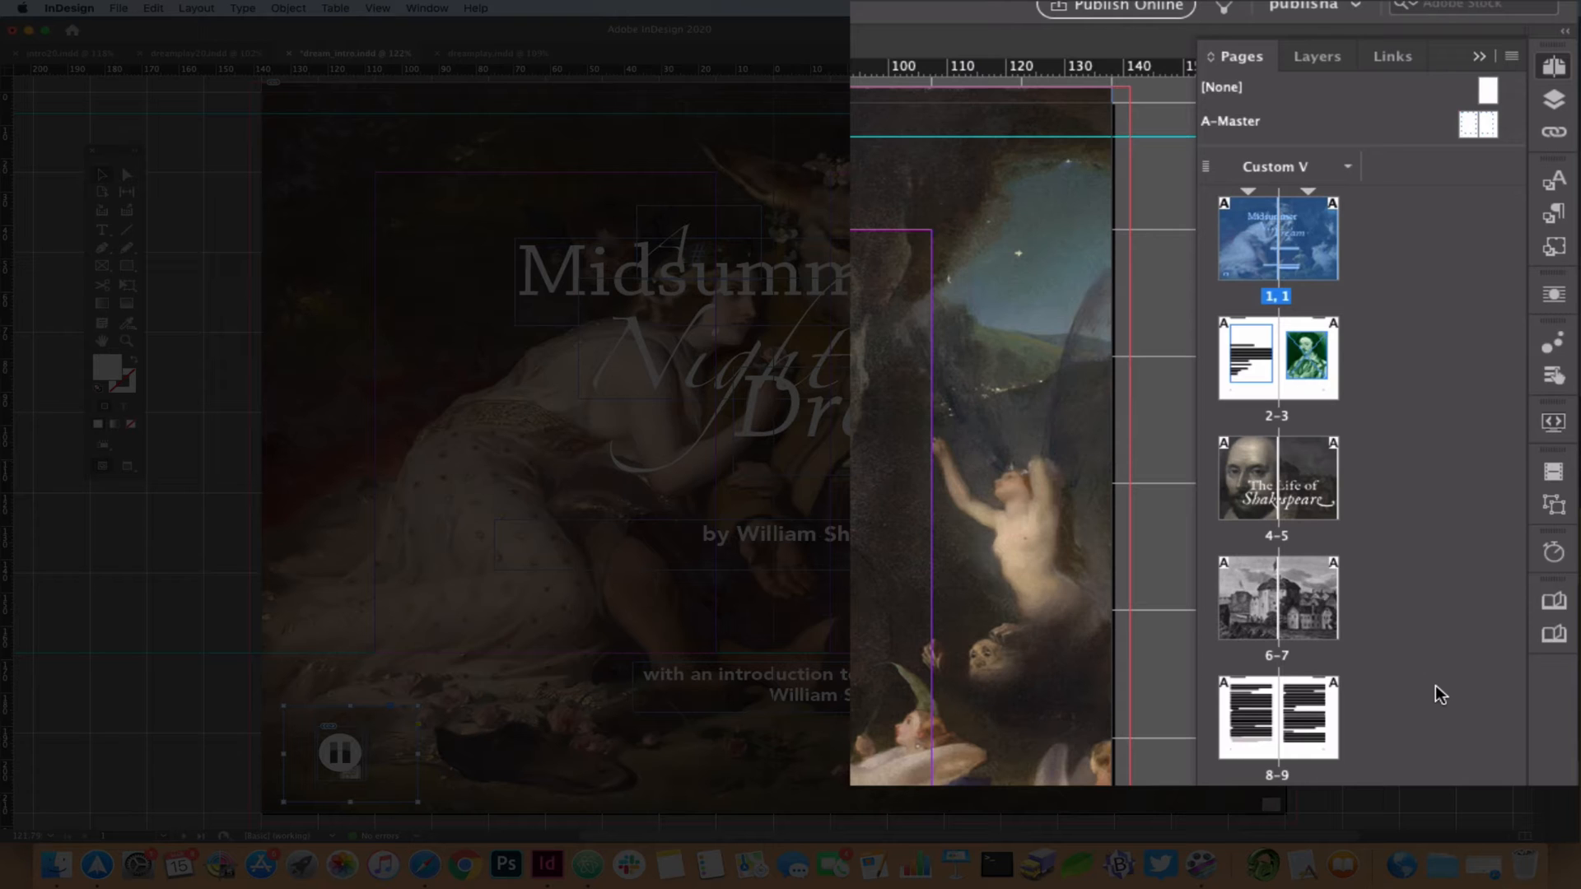
mouse_move(1464, 690)
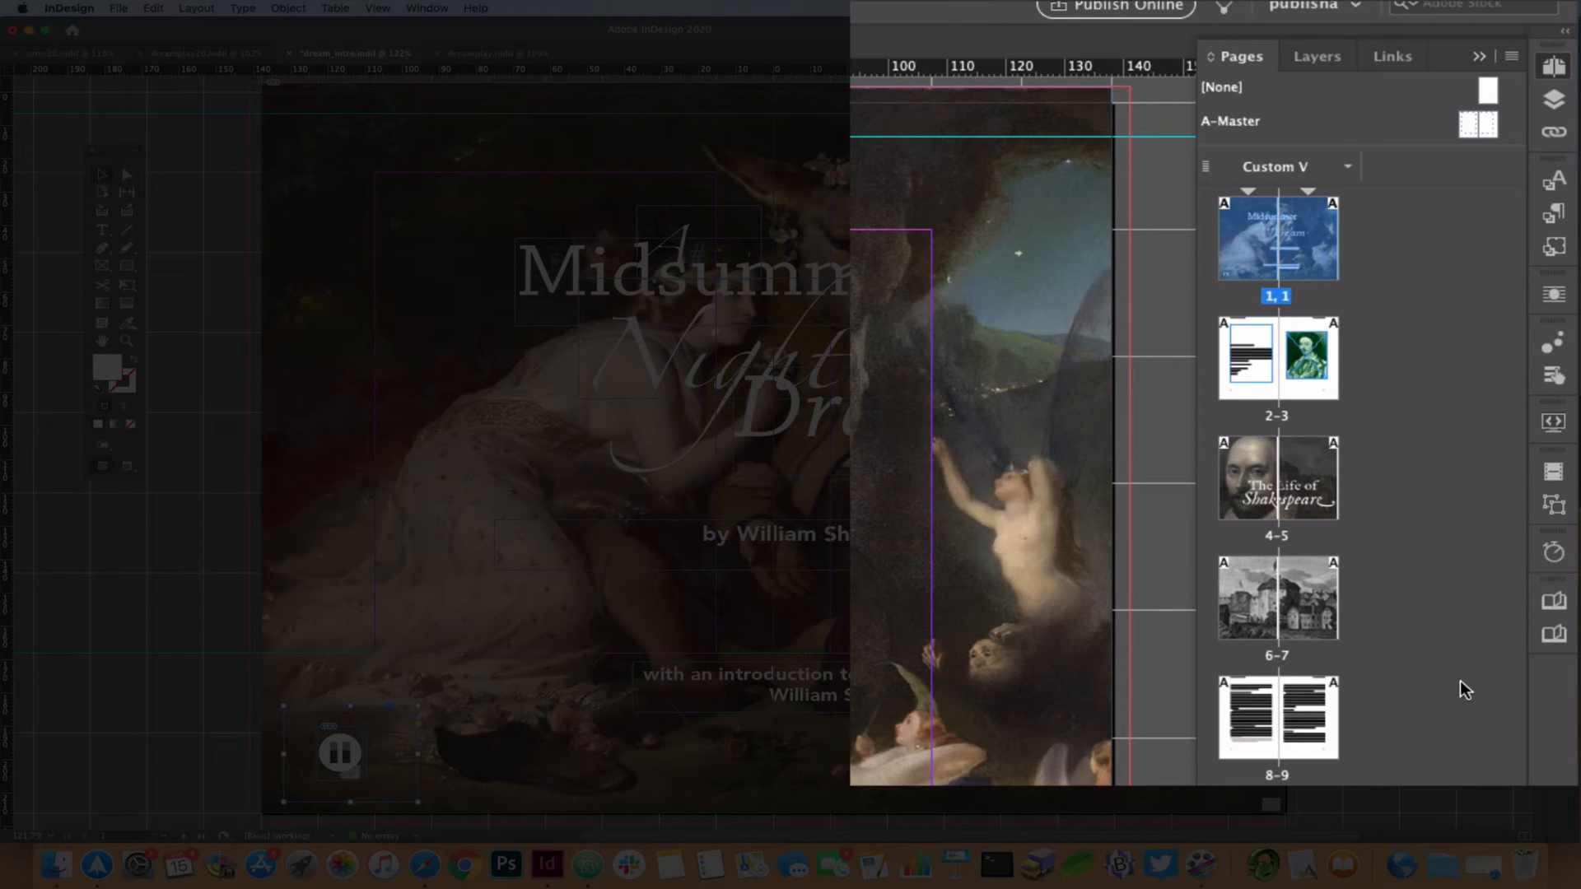
mouse_move(1425, 746)
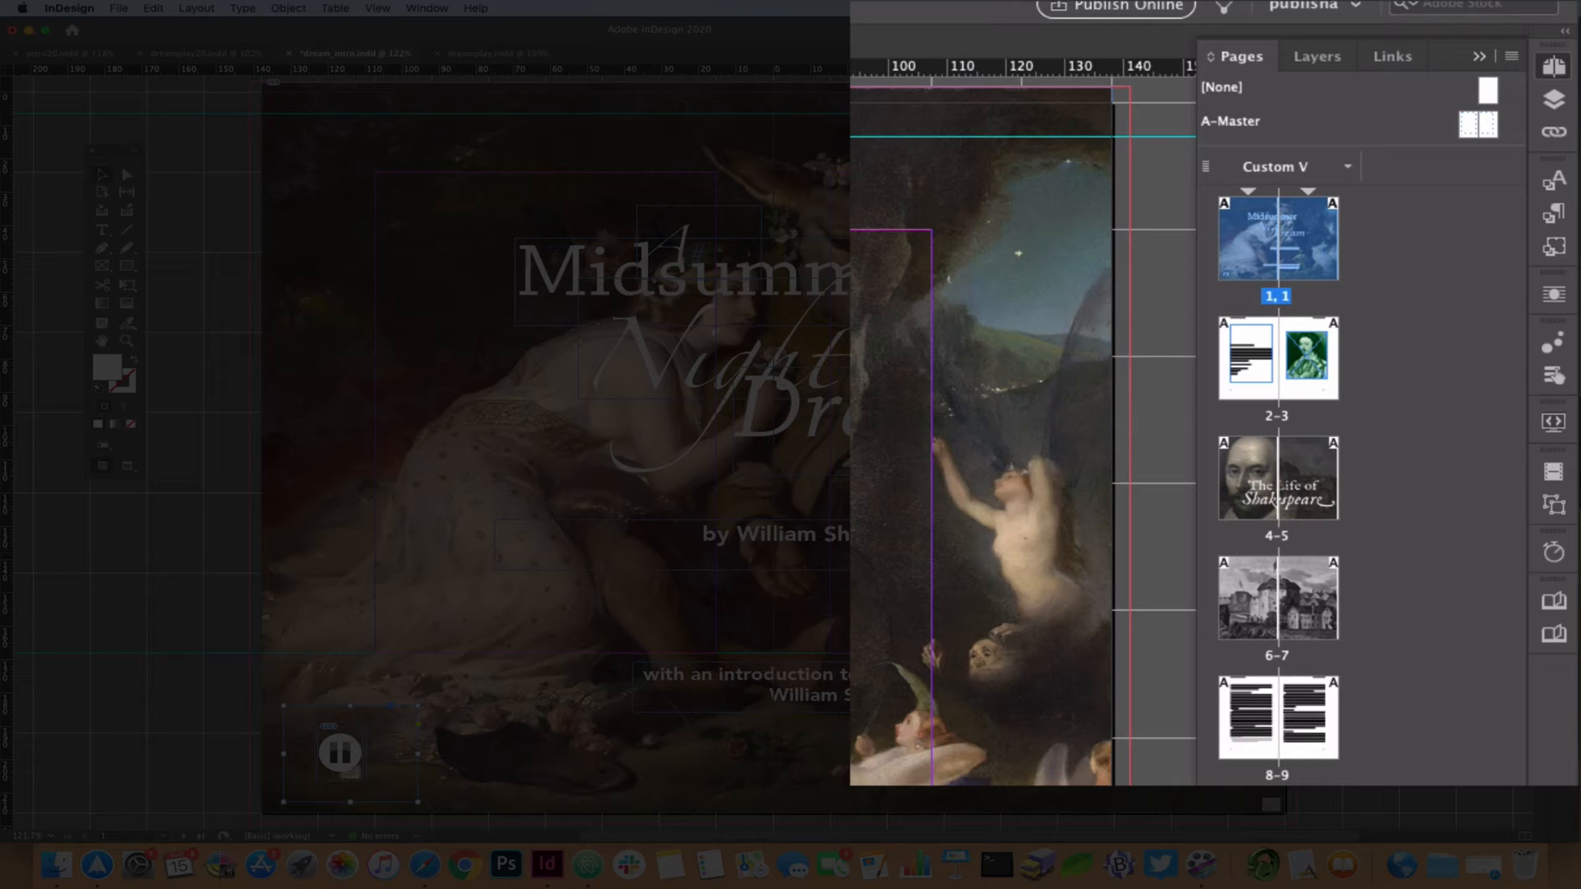
mouse_move(1335, 405)
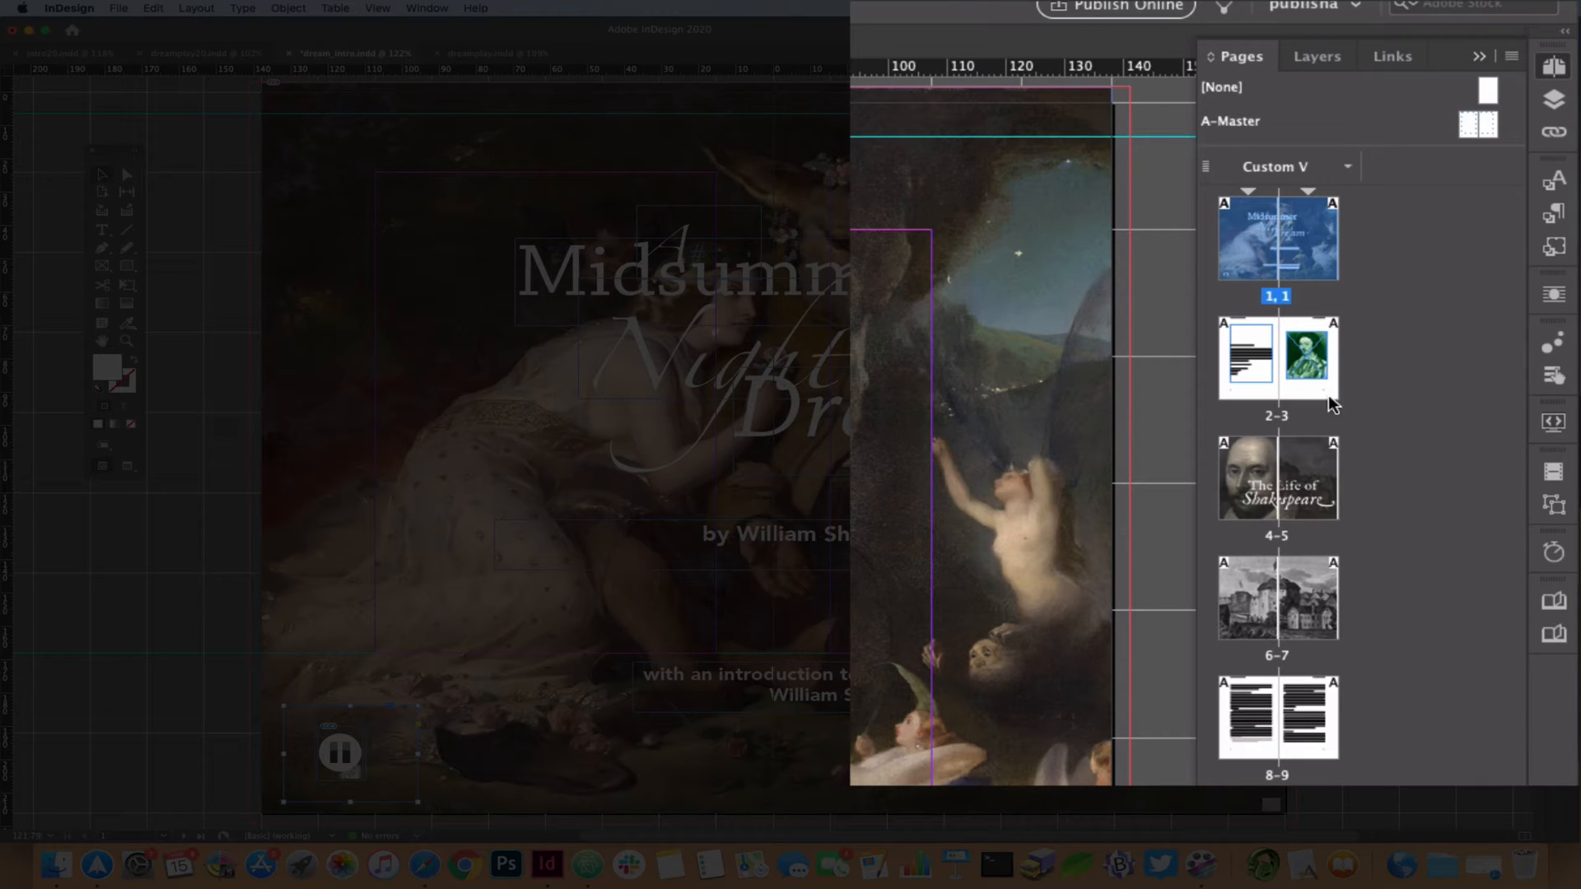
mouse_move(1415, 790)
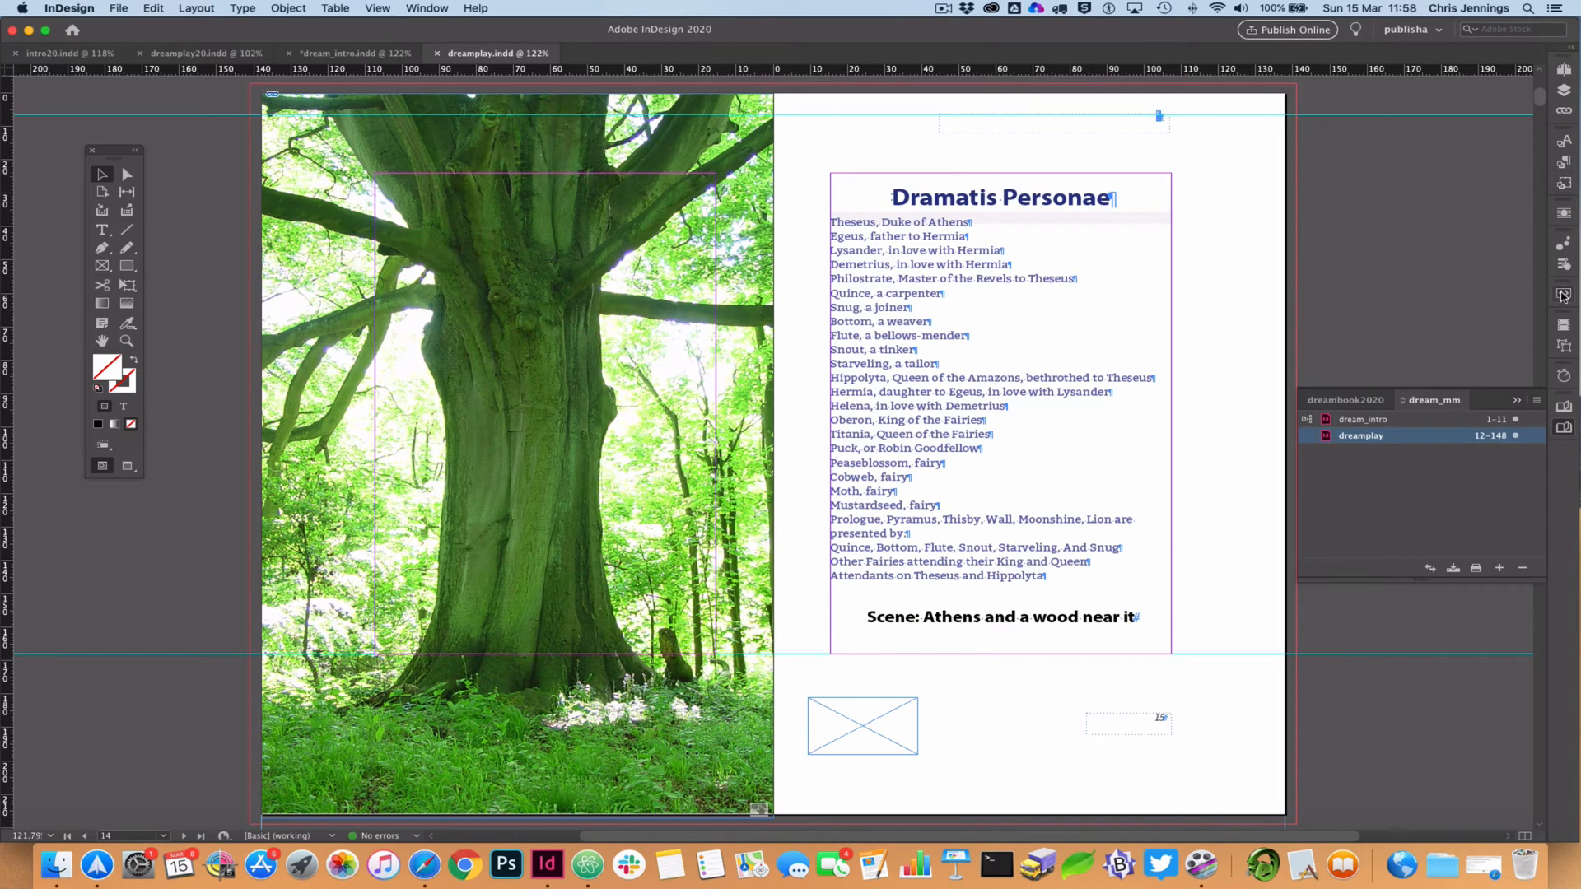
mouse_move(1565, 159)
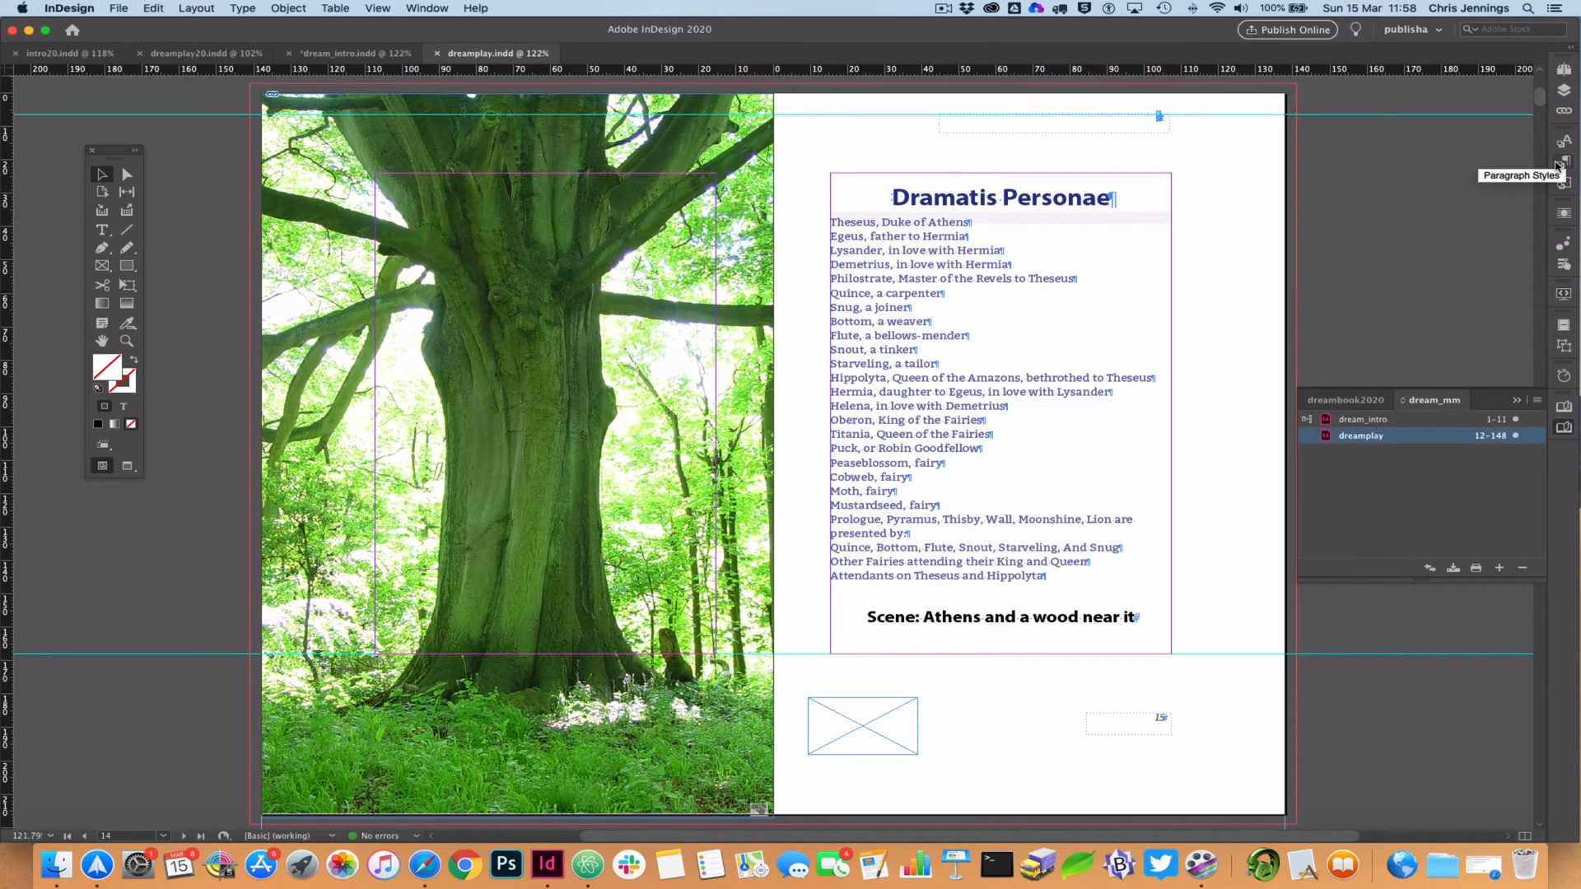
Show the dreamplay pages and scroll the thumbnails down toward final page 148.
click(1563, 71)
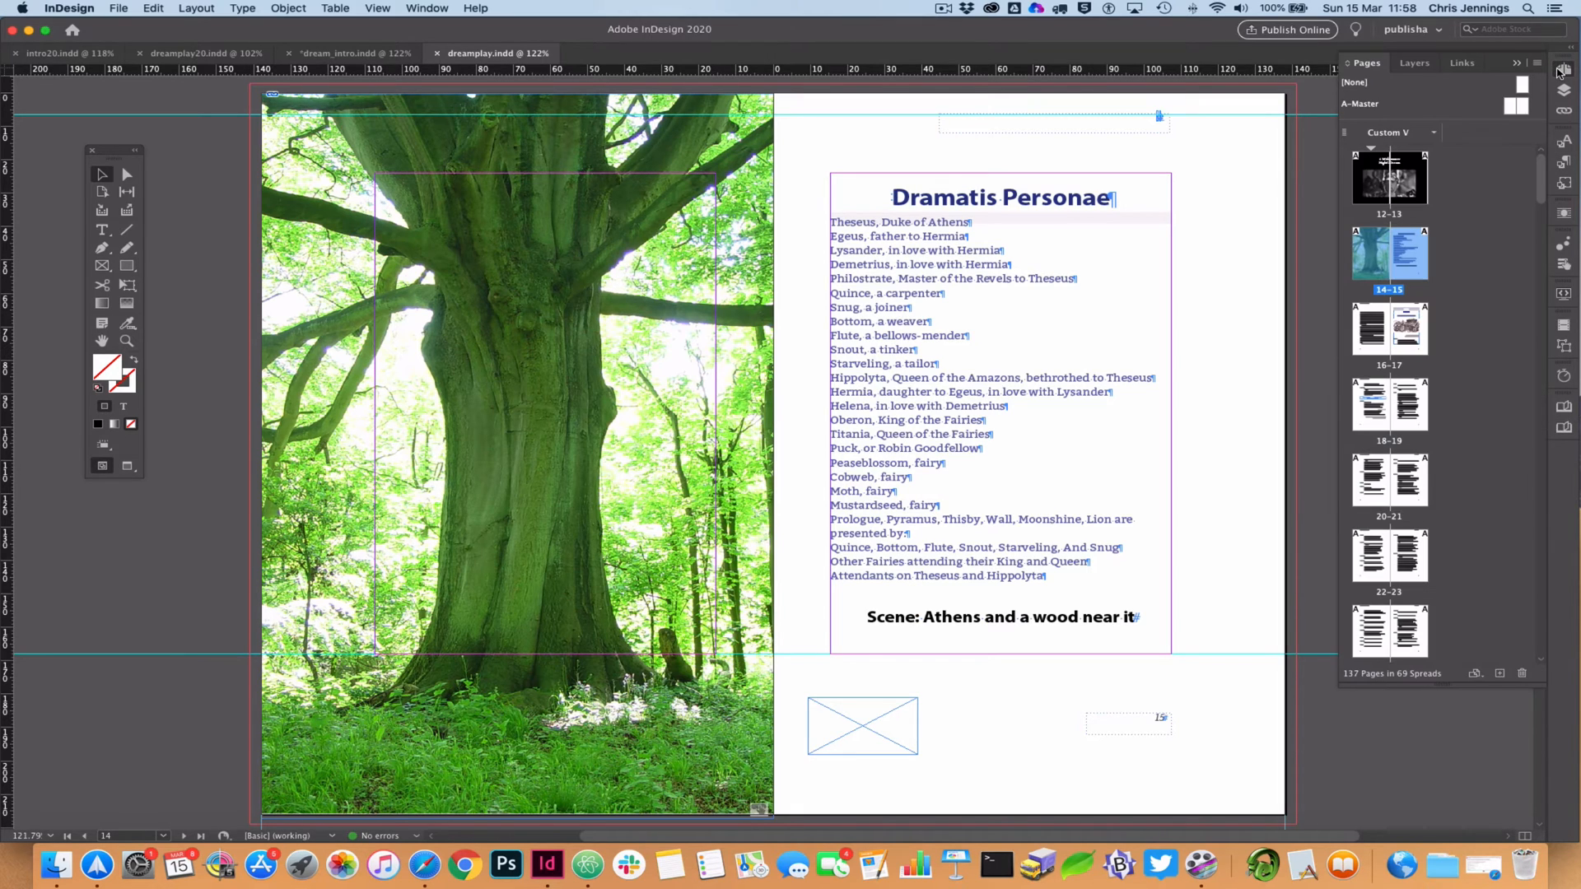
mouse_move(1459, 280)
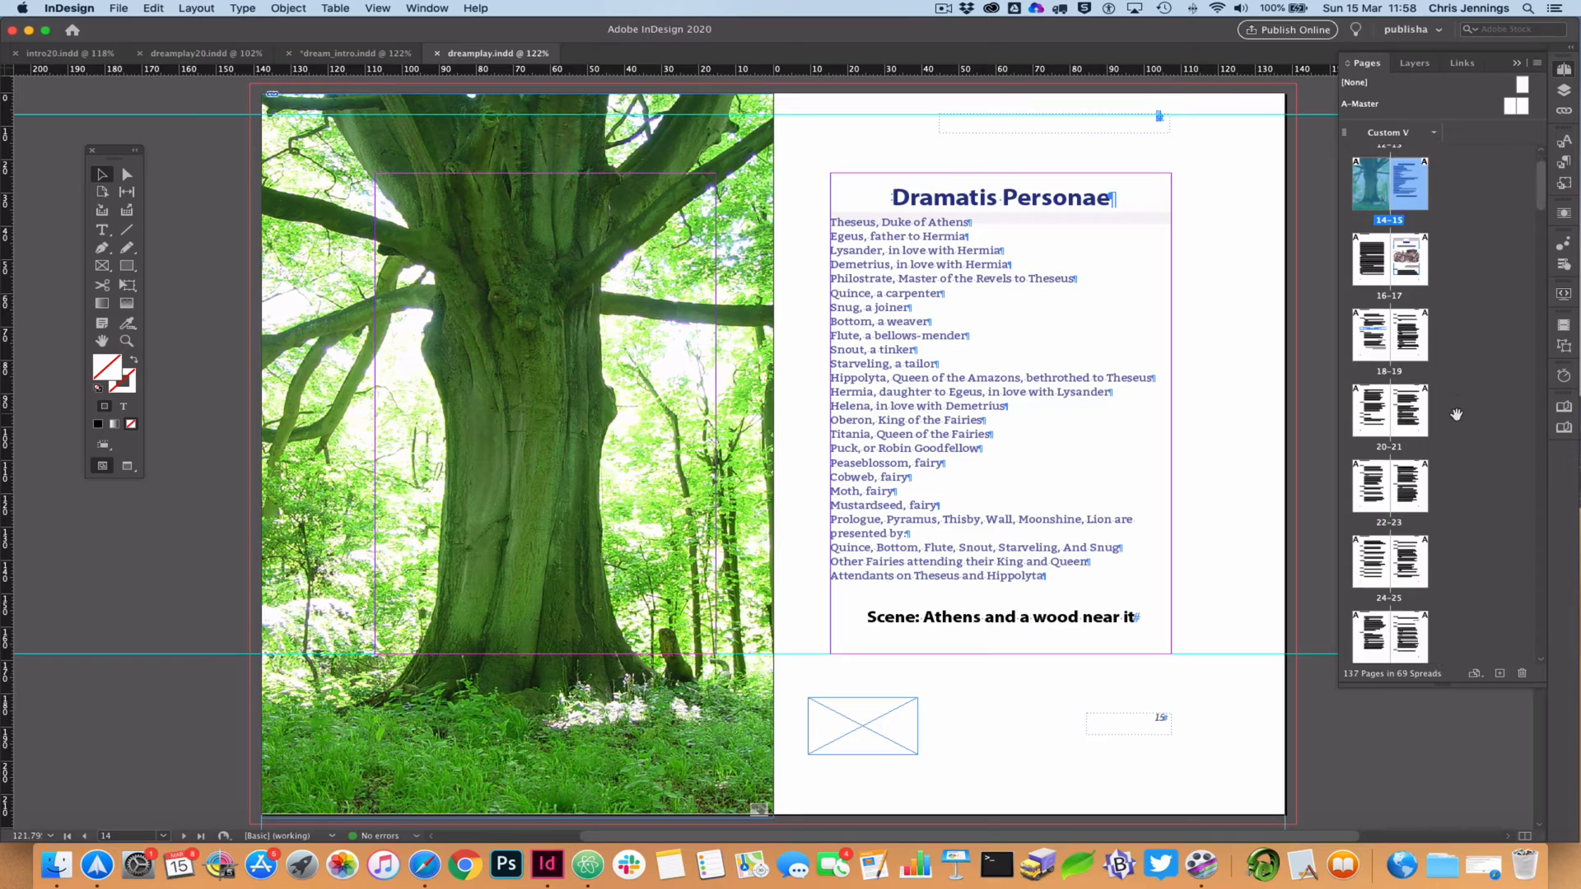
scroll(down, 3)
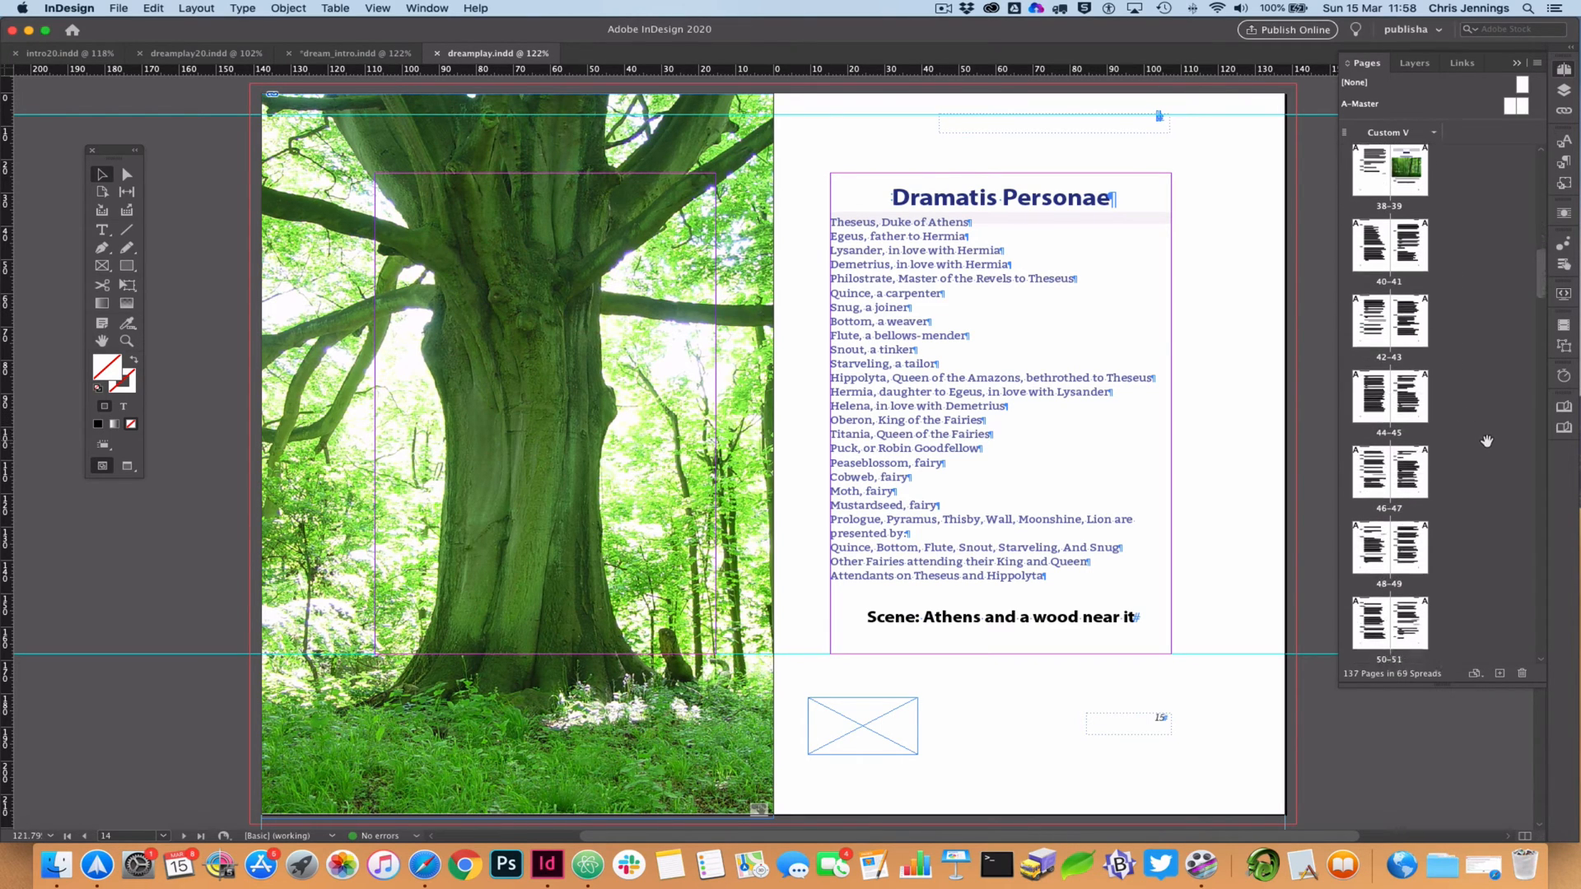
scroll(down, 3)
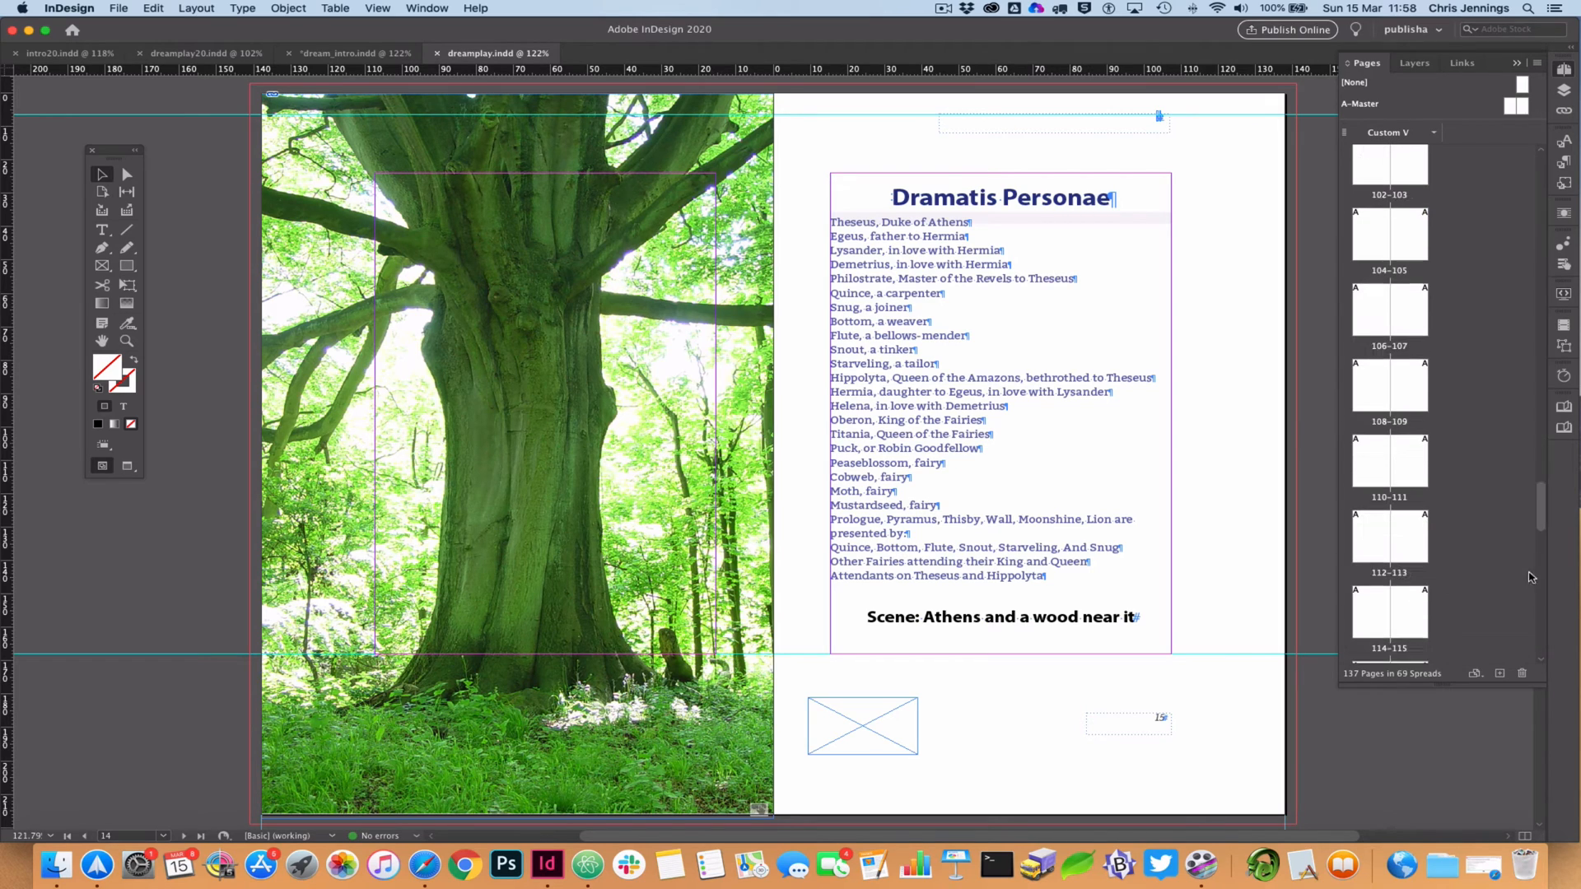
scroll(down, 3)
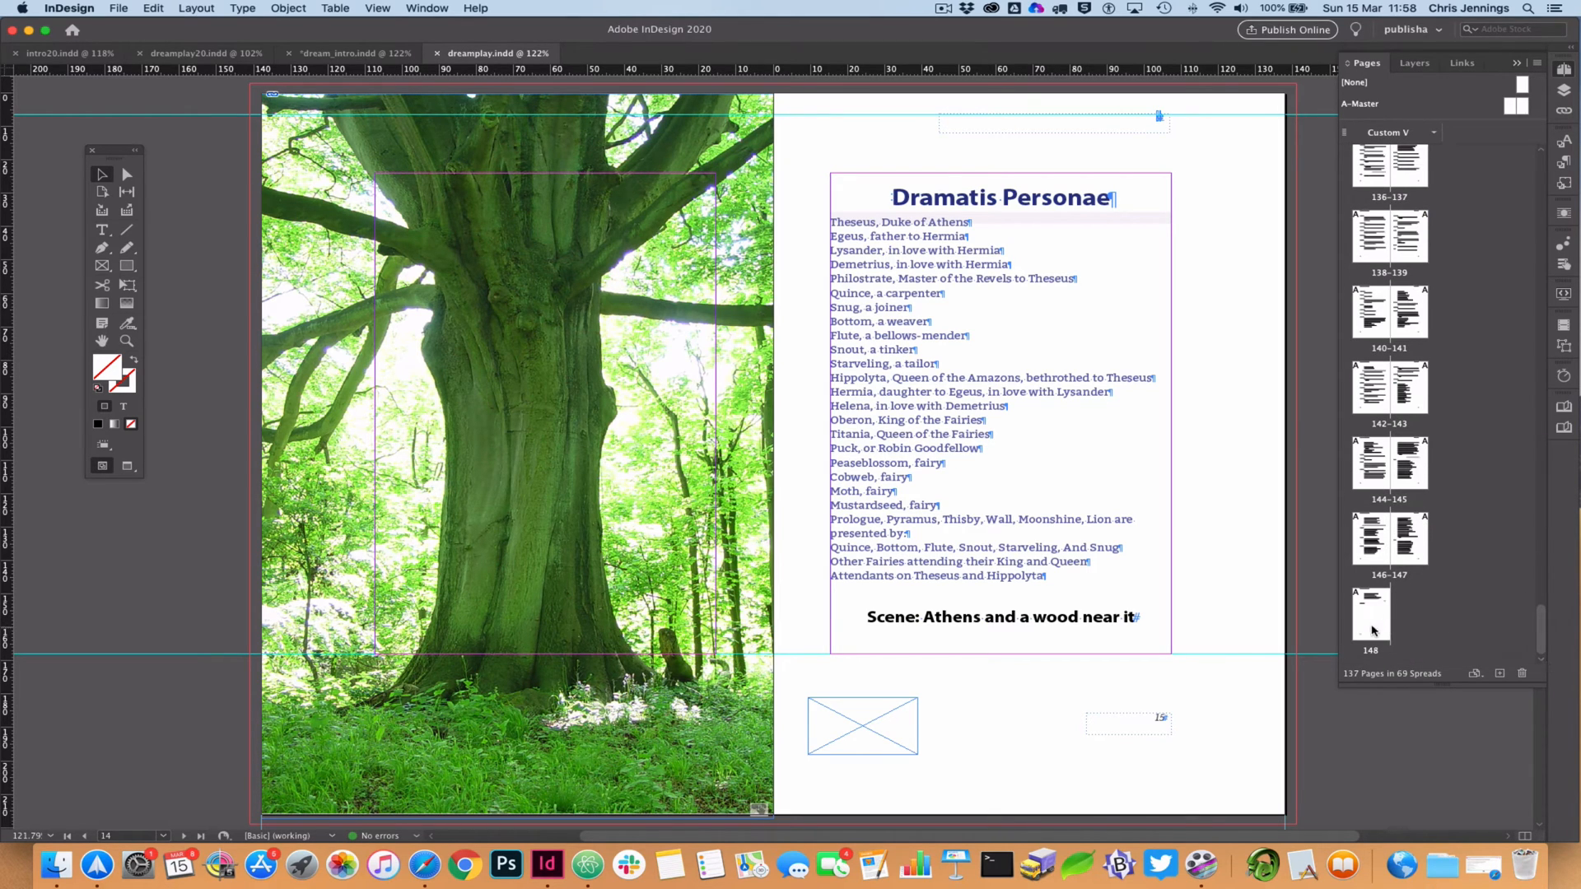
mouse_move(1420, 608)
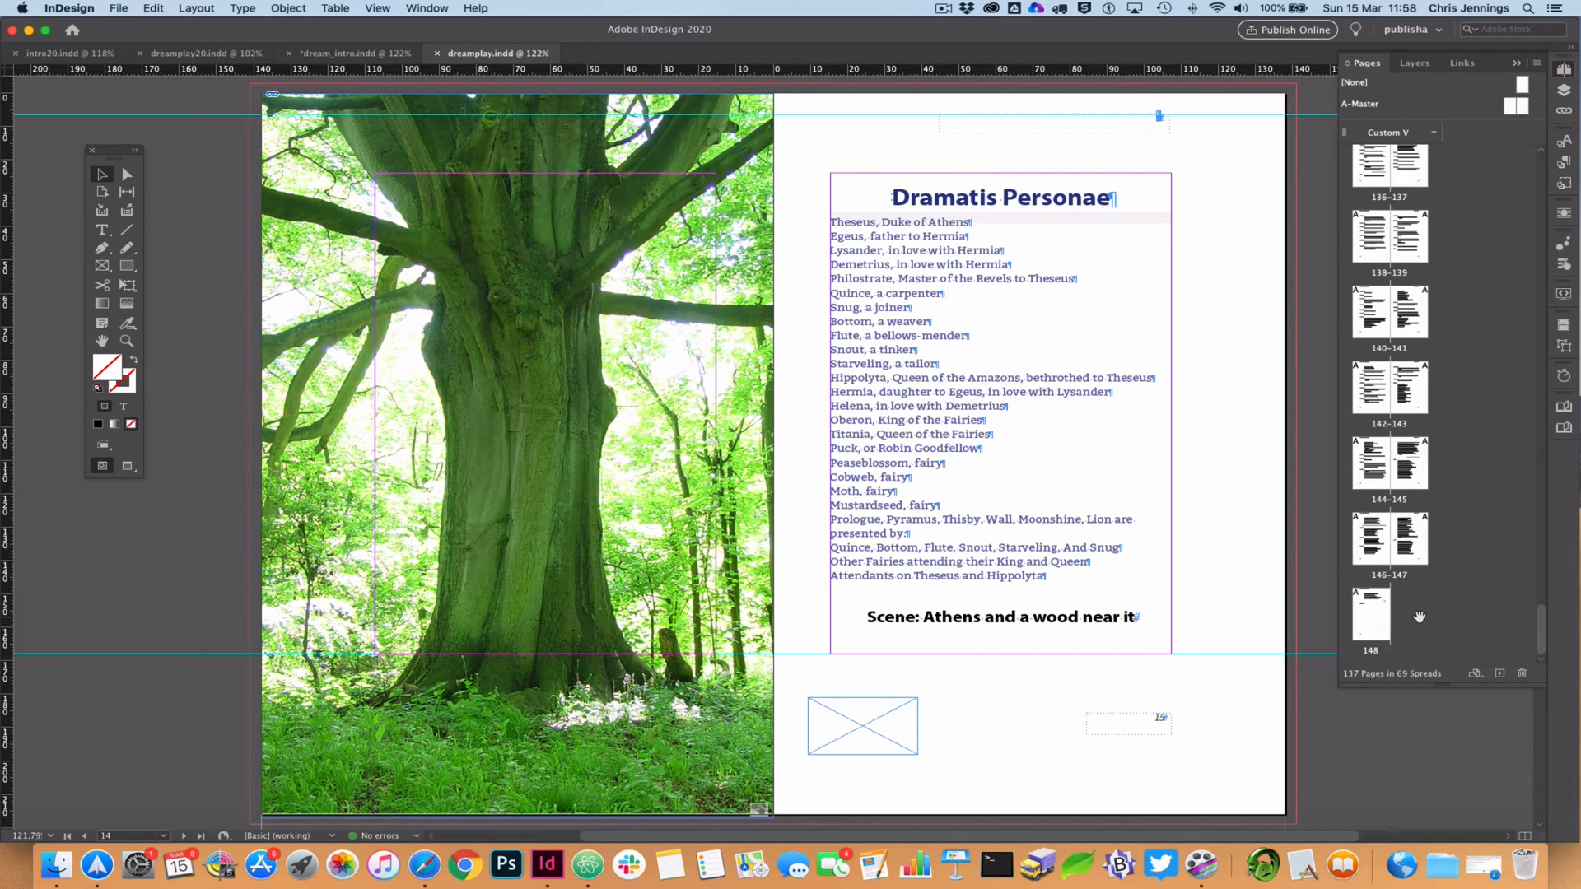
mouse_move(1436, 623)
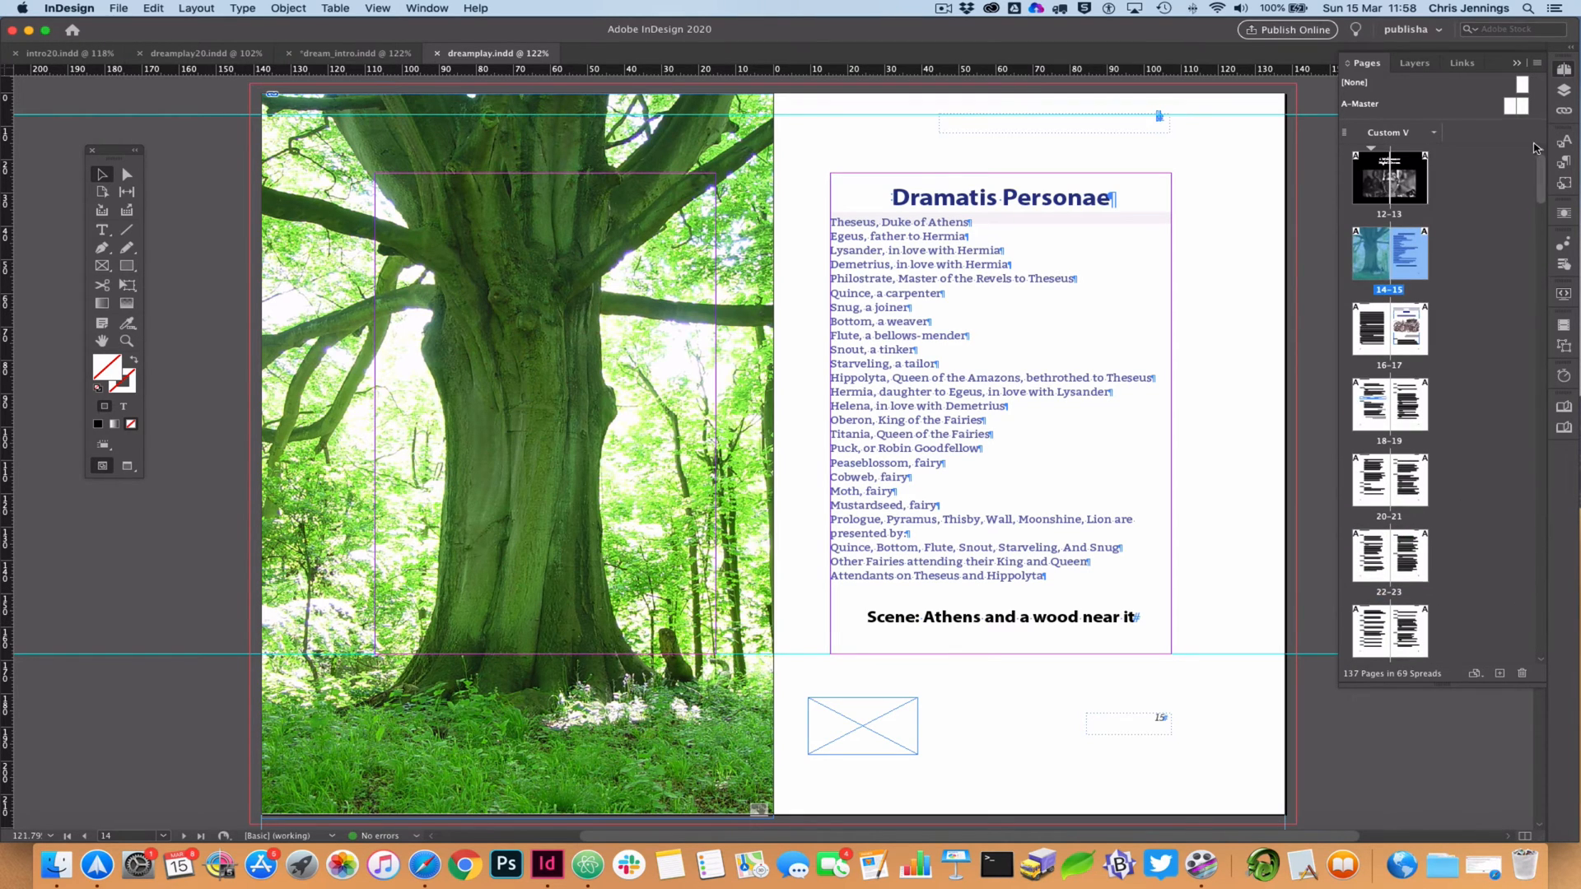
mouse_move(1567, 410)
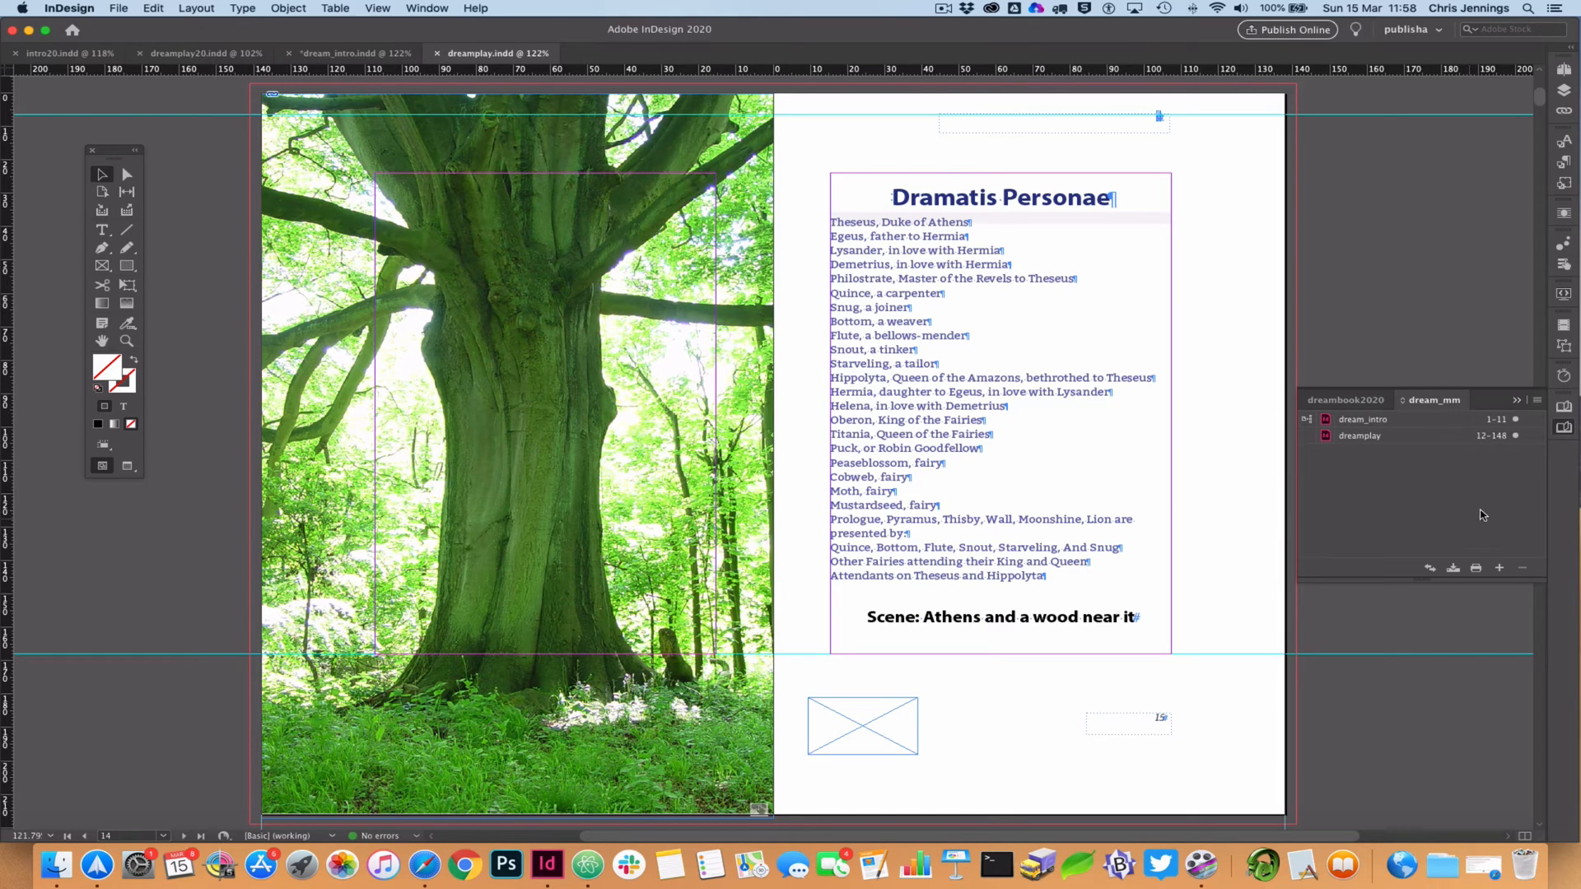
mouse_move(1364, 419)
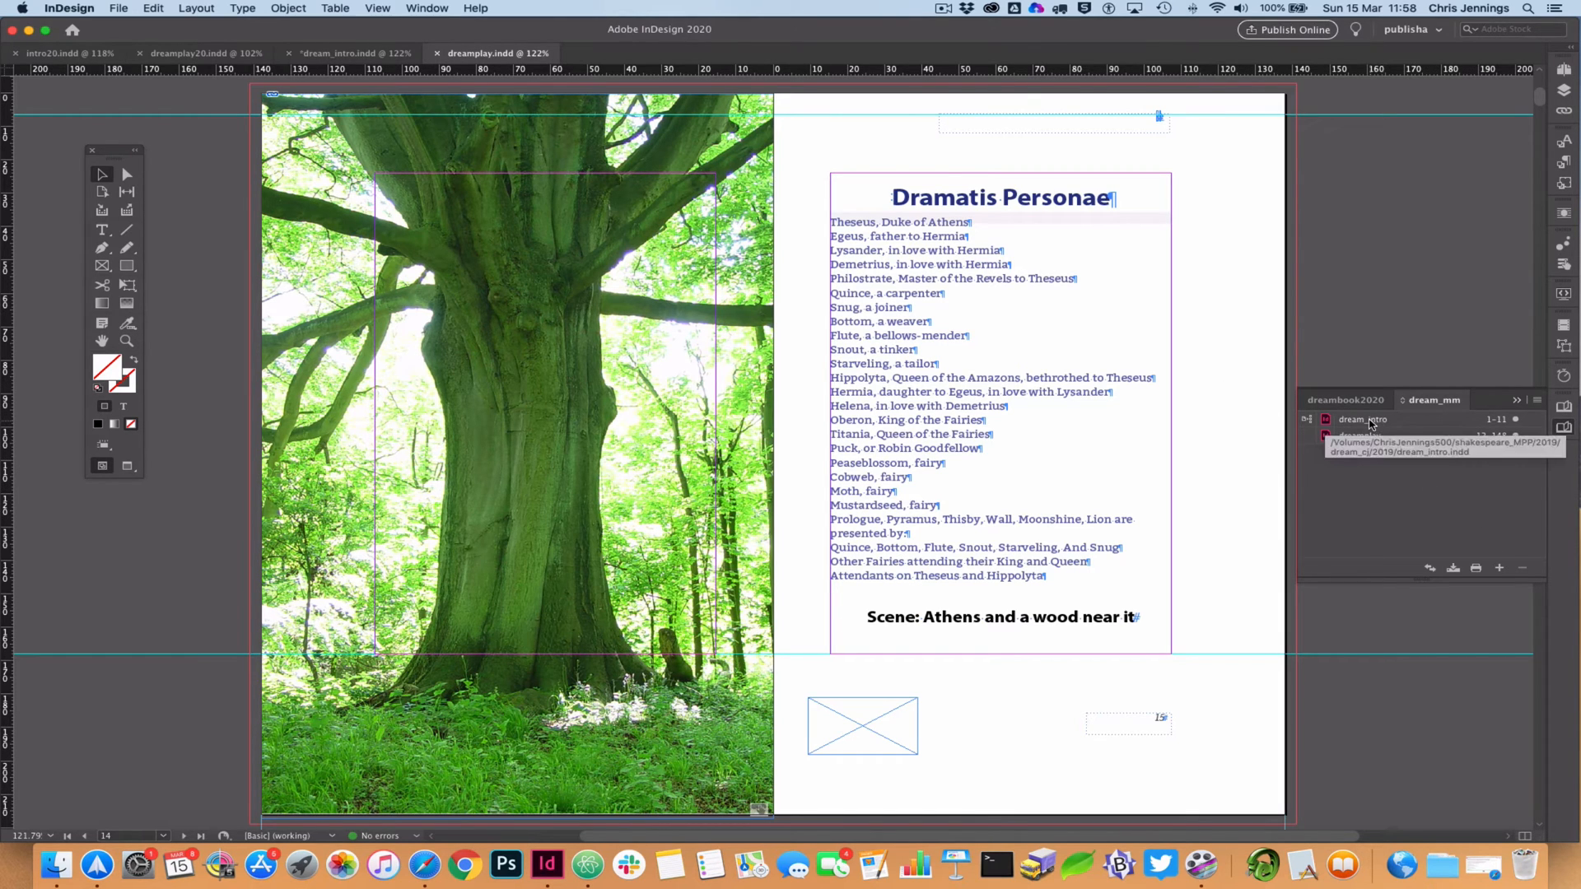
Open the dream_intro document from the Book panel to its title cover page.
click(348, 53)
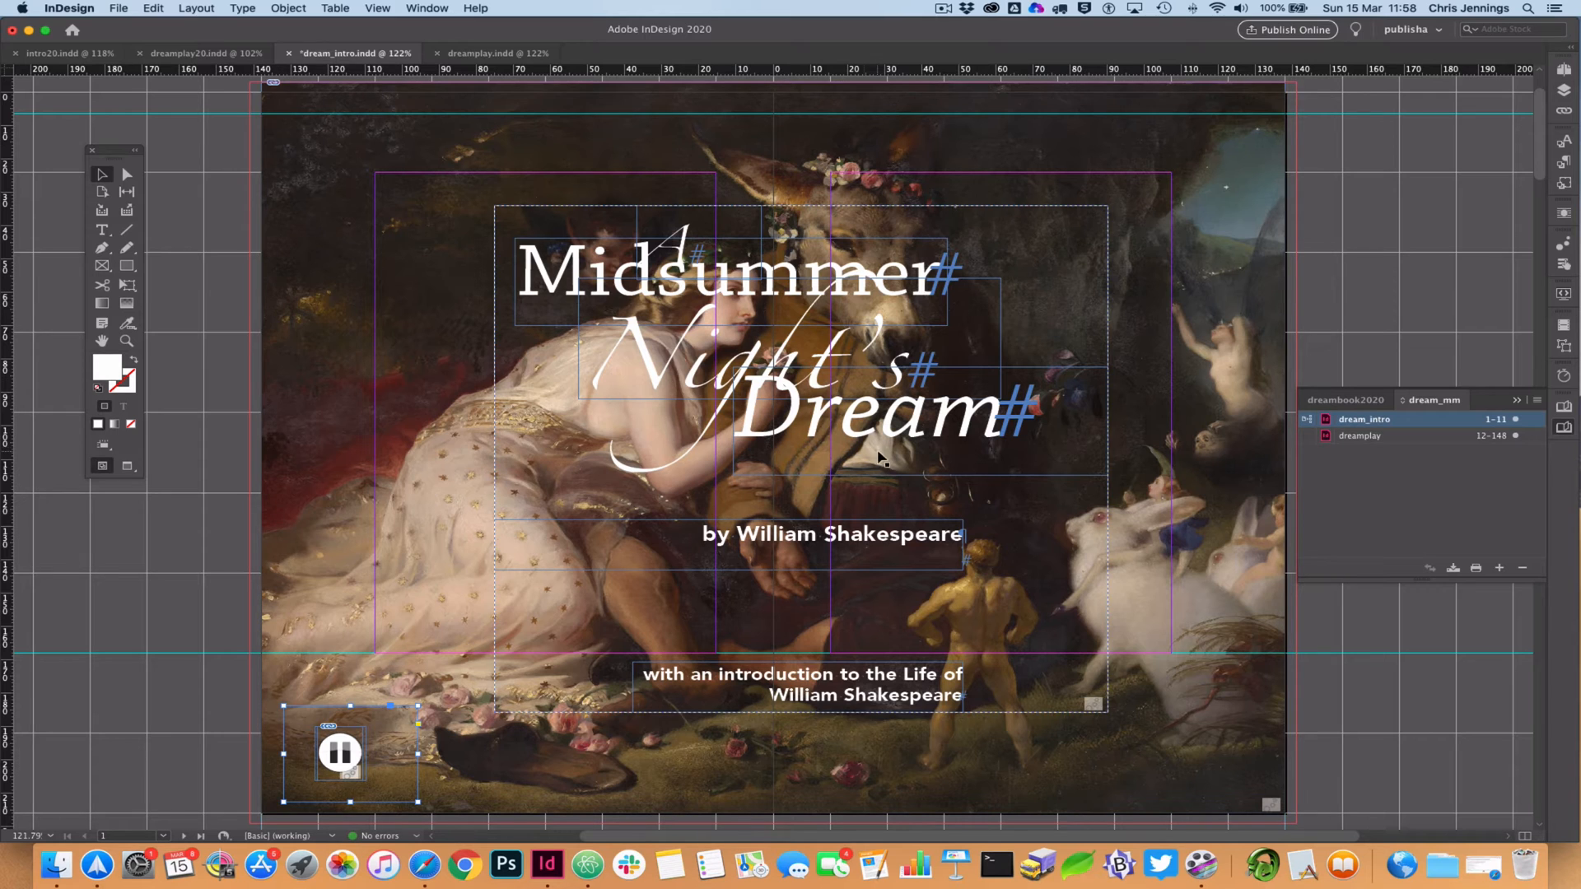
scroll(down, 3)
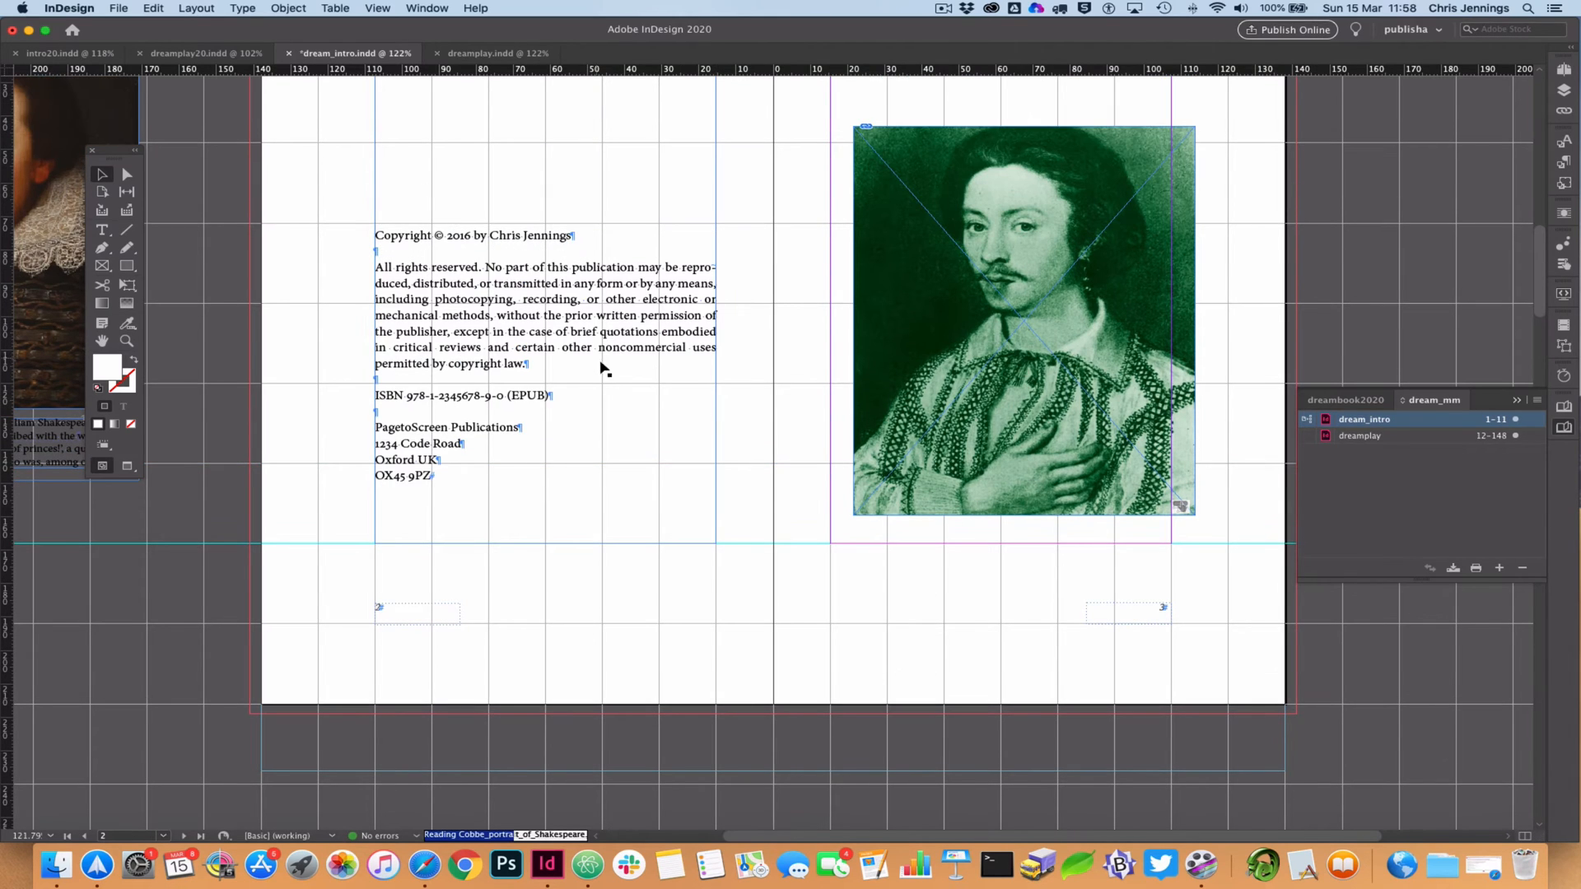
scroll(down, 3)
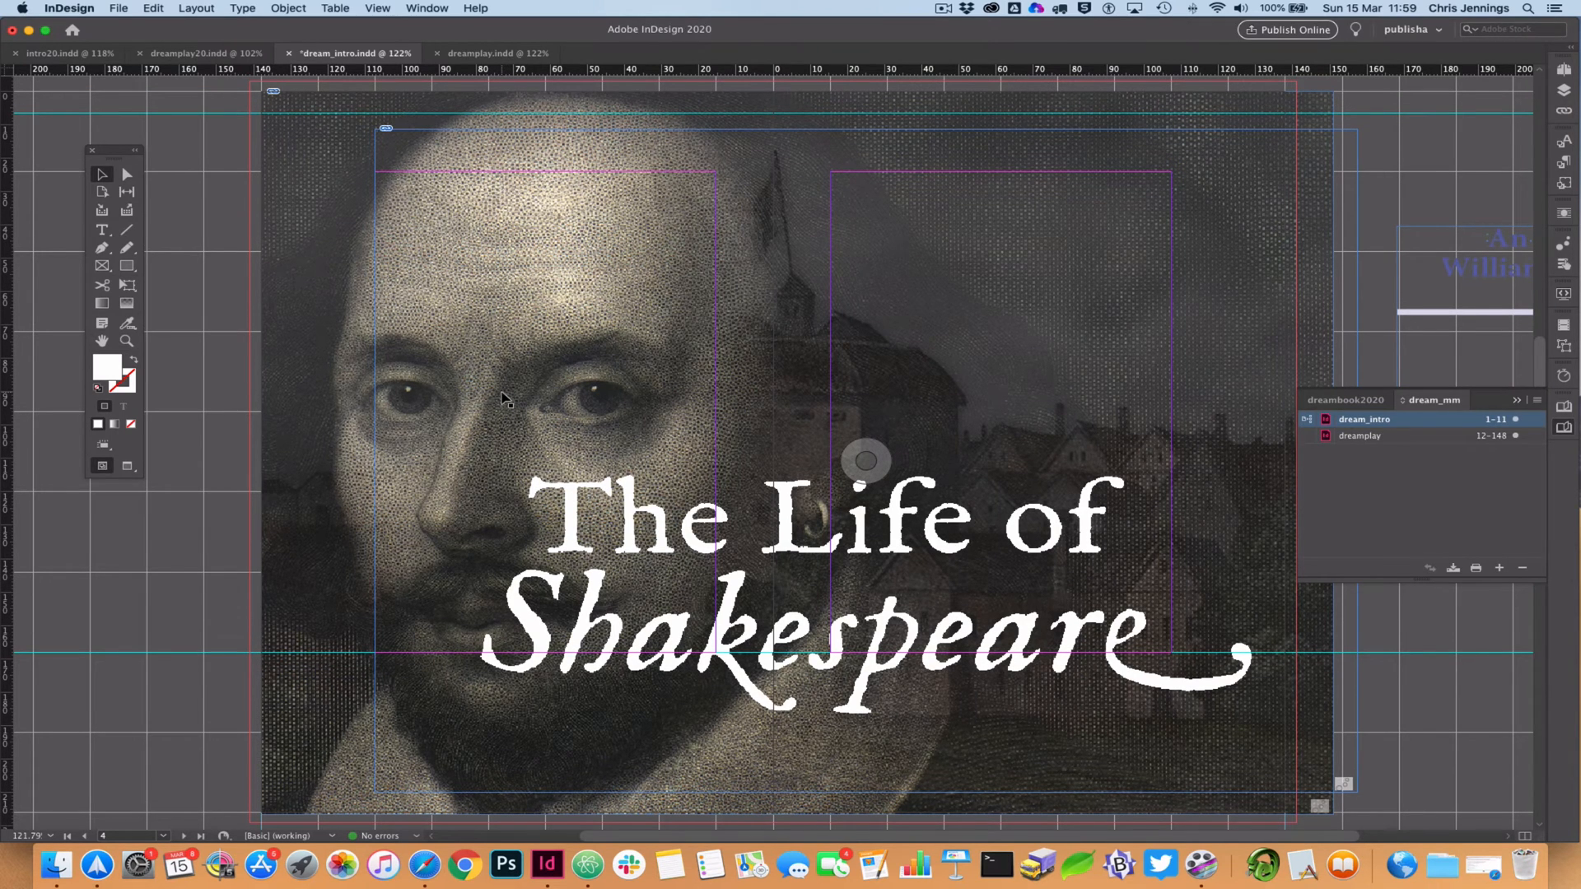
mouse_move(776, 494)
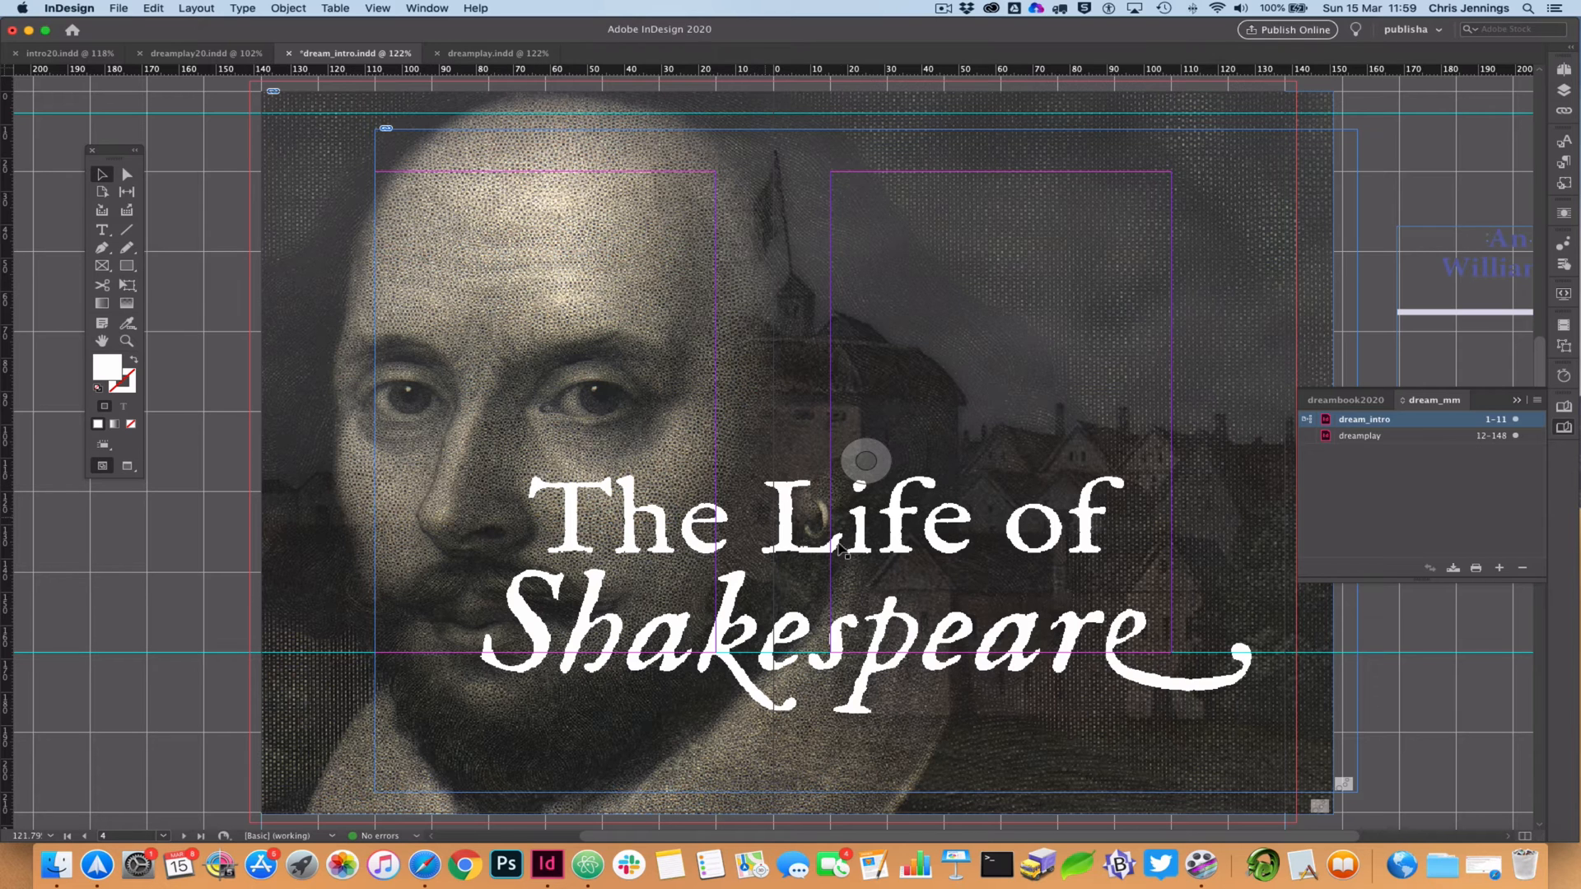
mouse_move(578, 484)
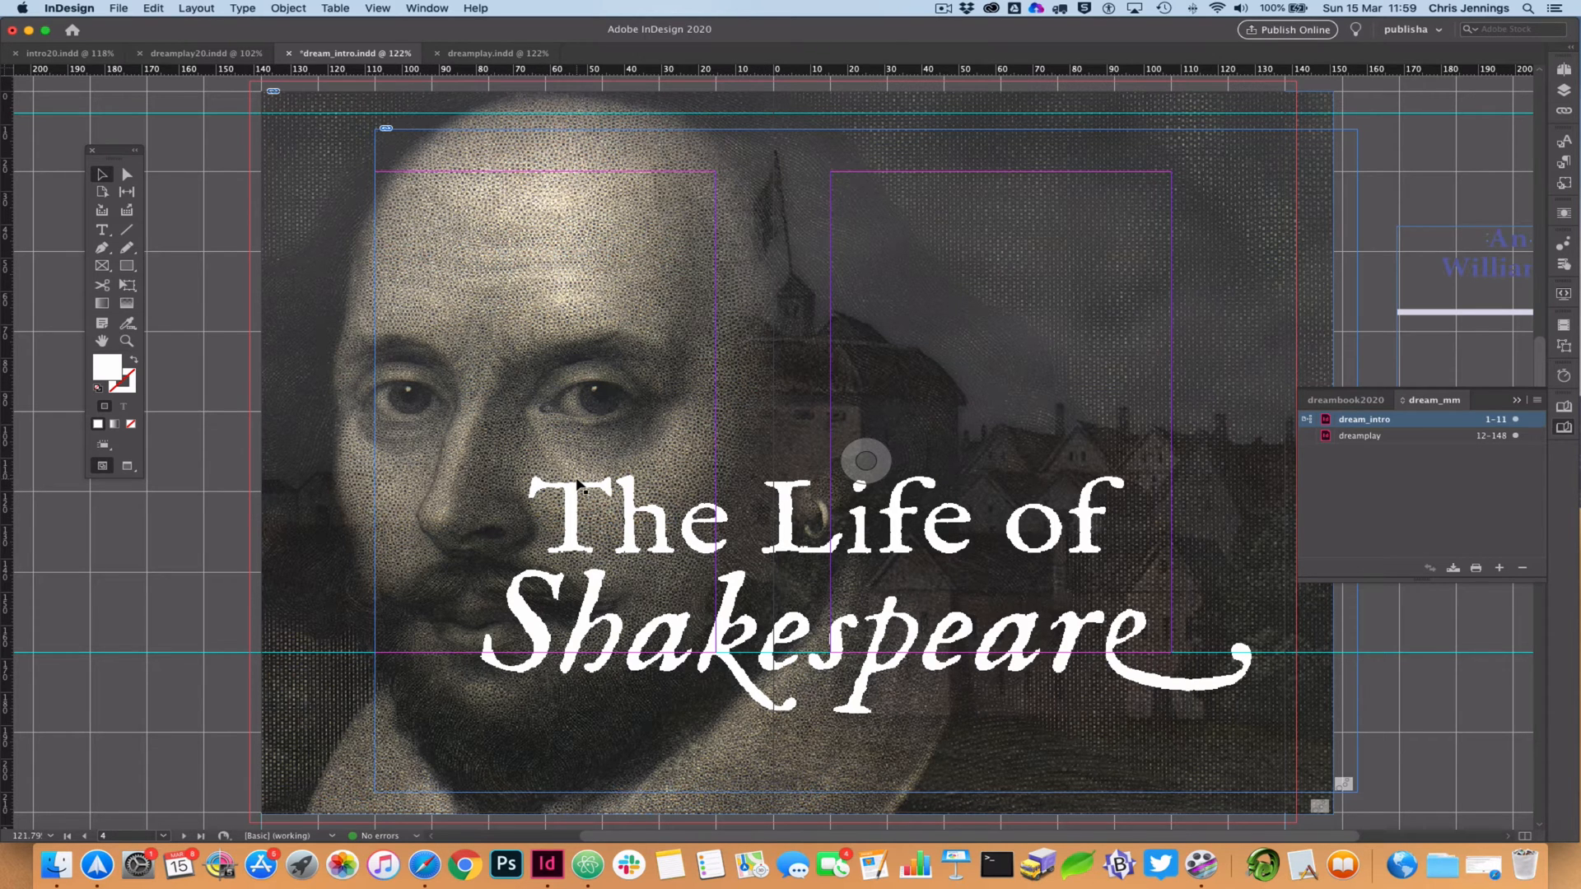
scroll(down, 3)
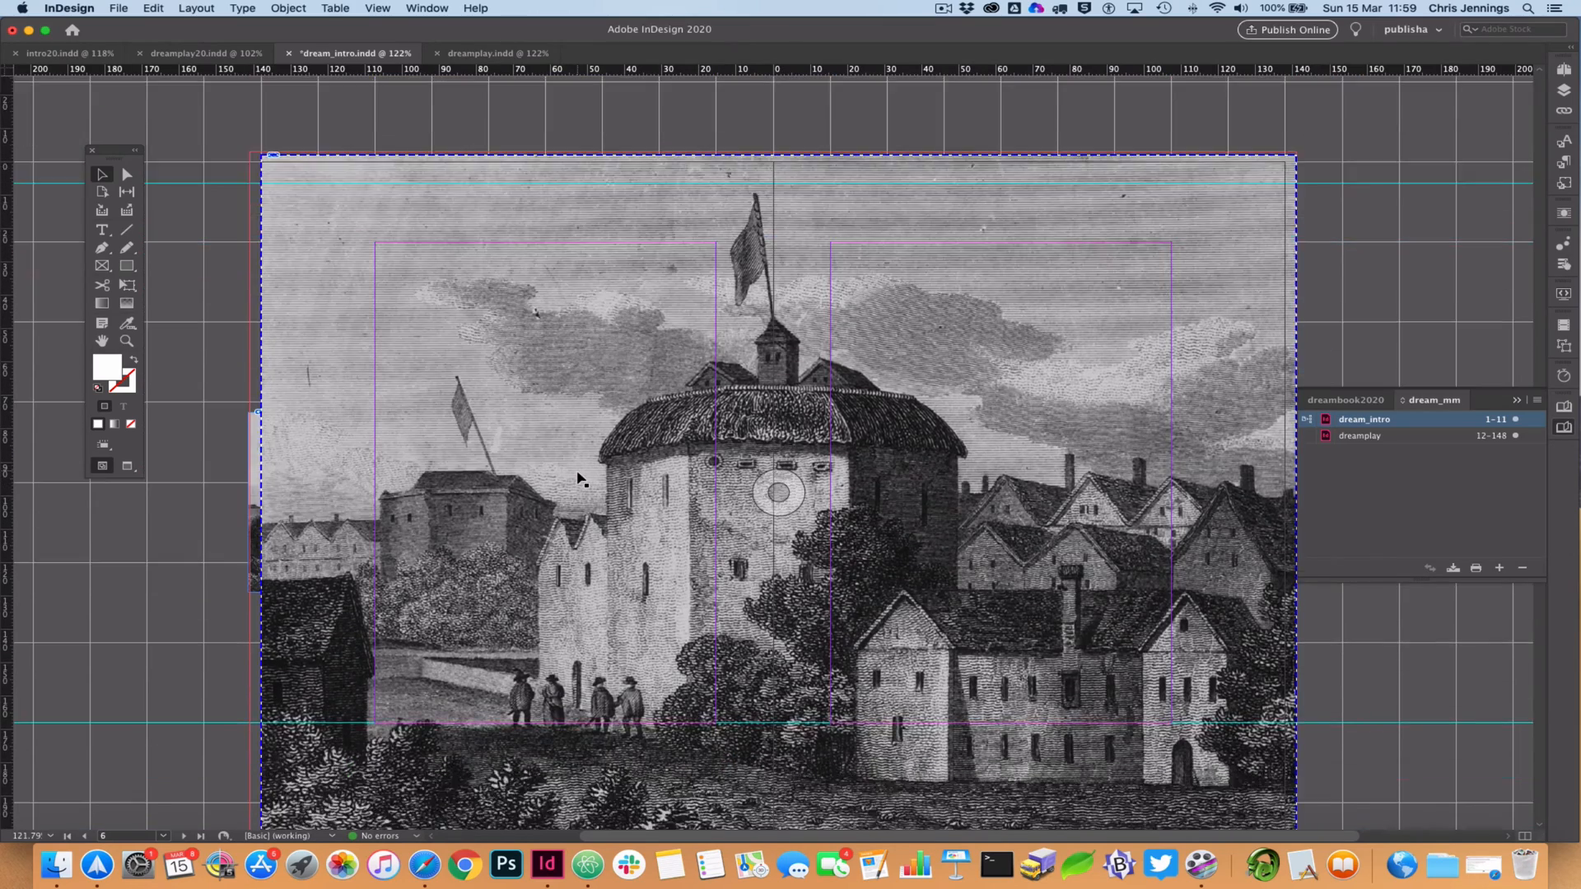
scroll(down, 3)
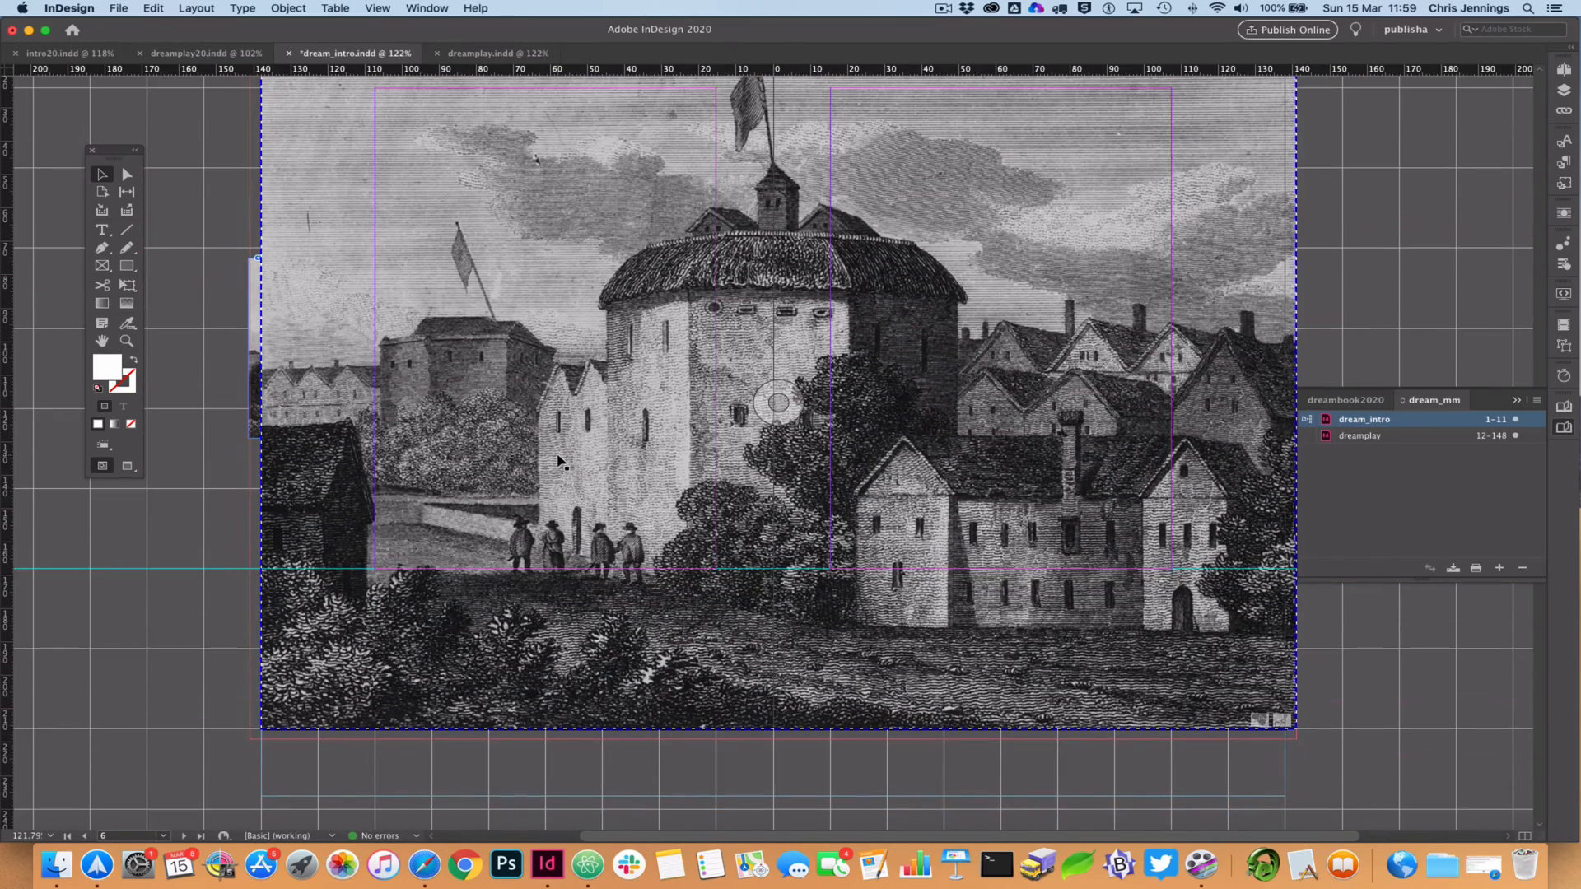
scroll(down, 3)
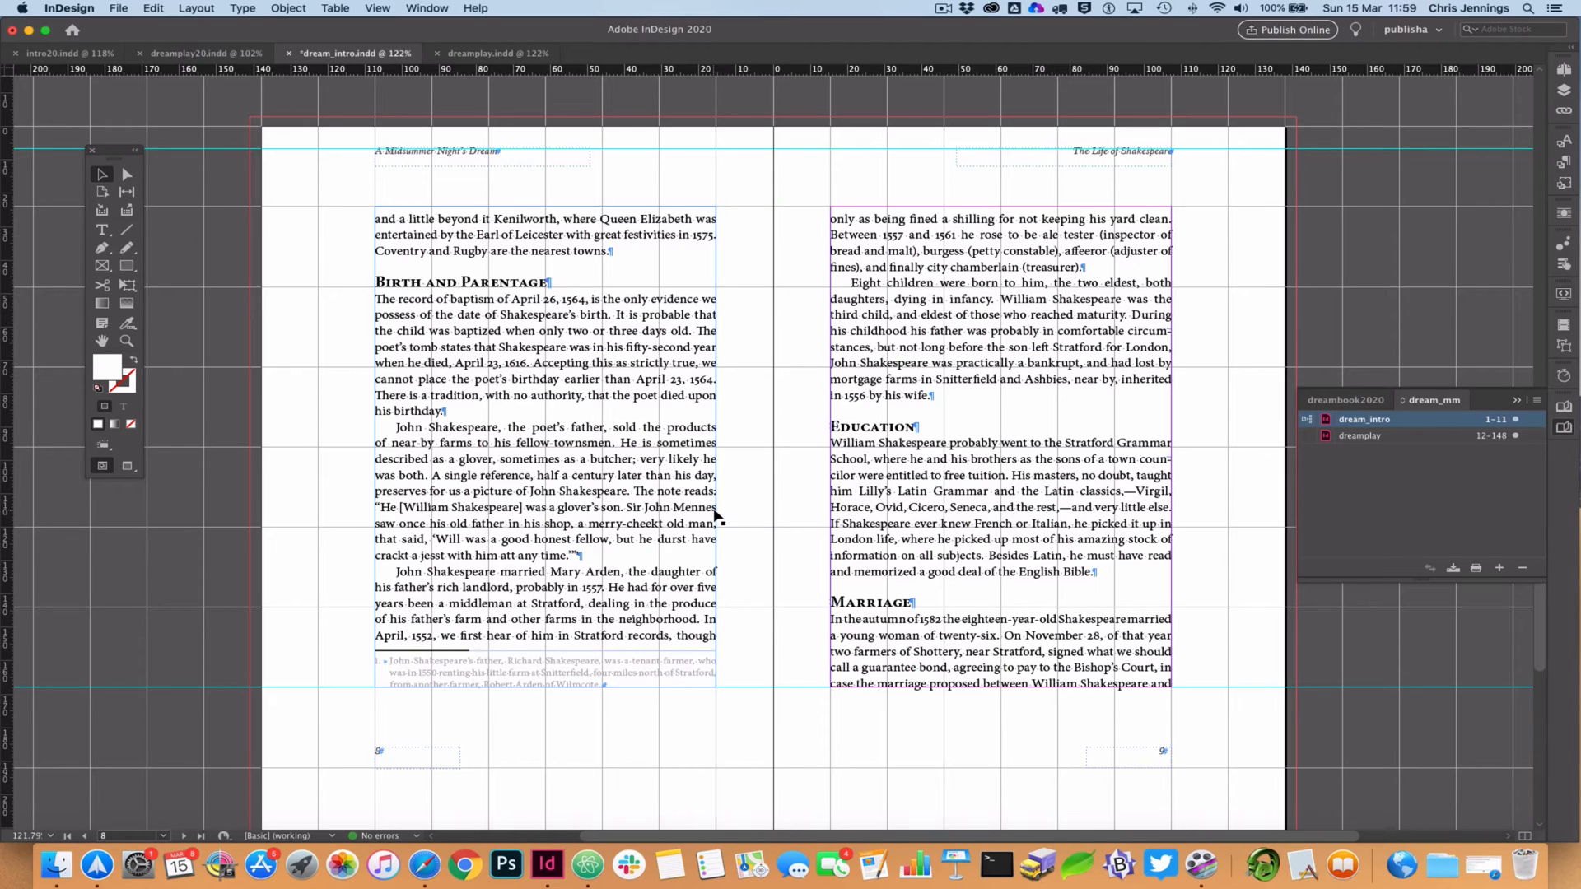
mouse_move(645, 495)
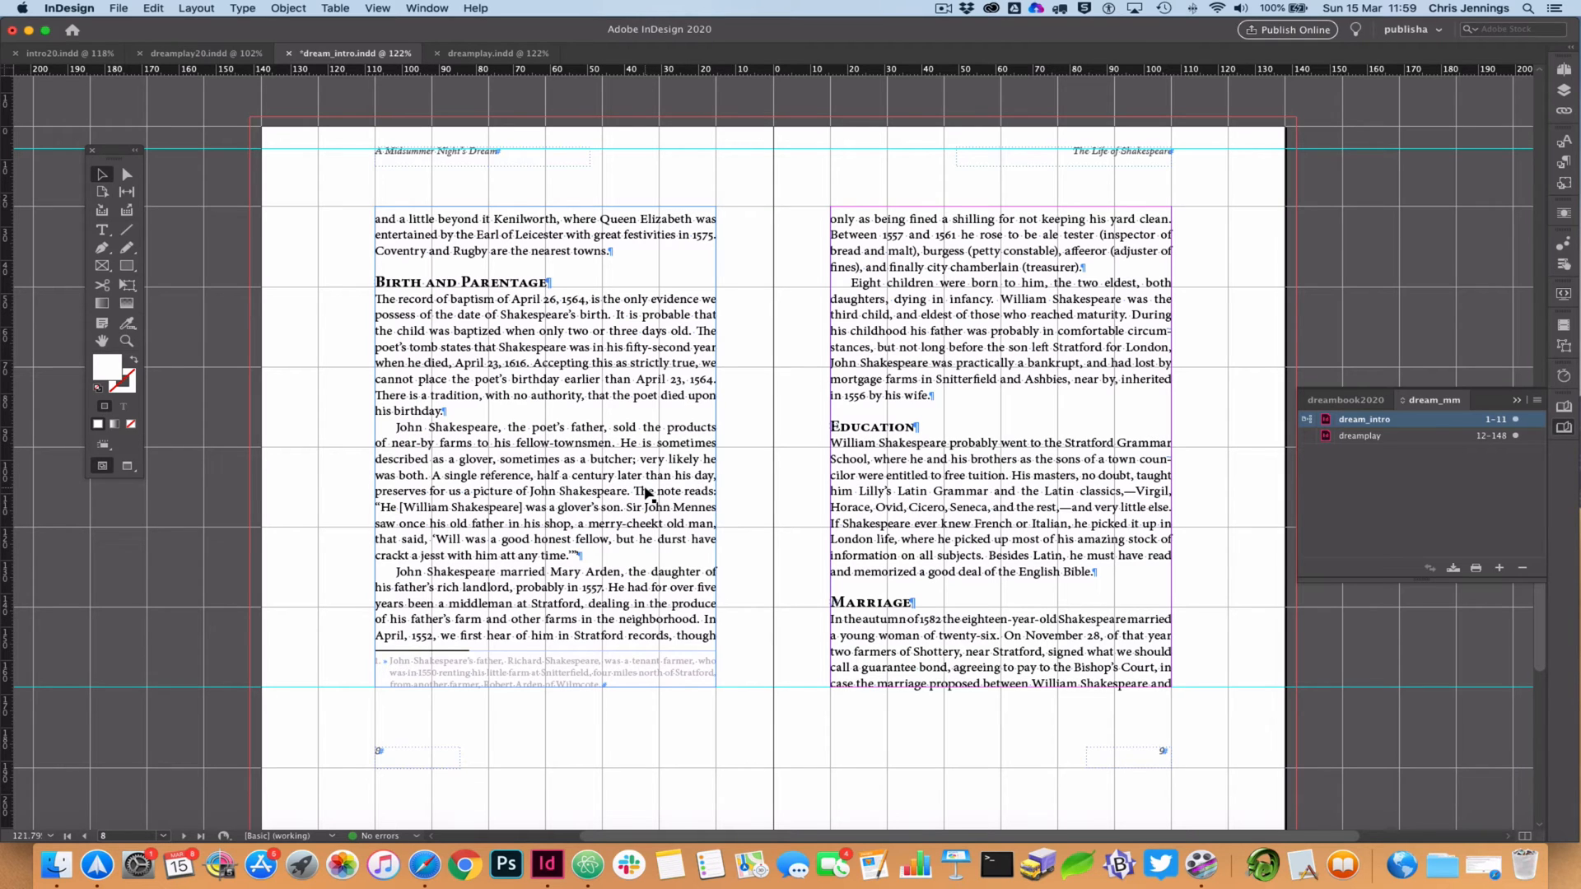
mouse_move(661, 540)
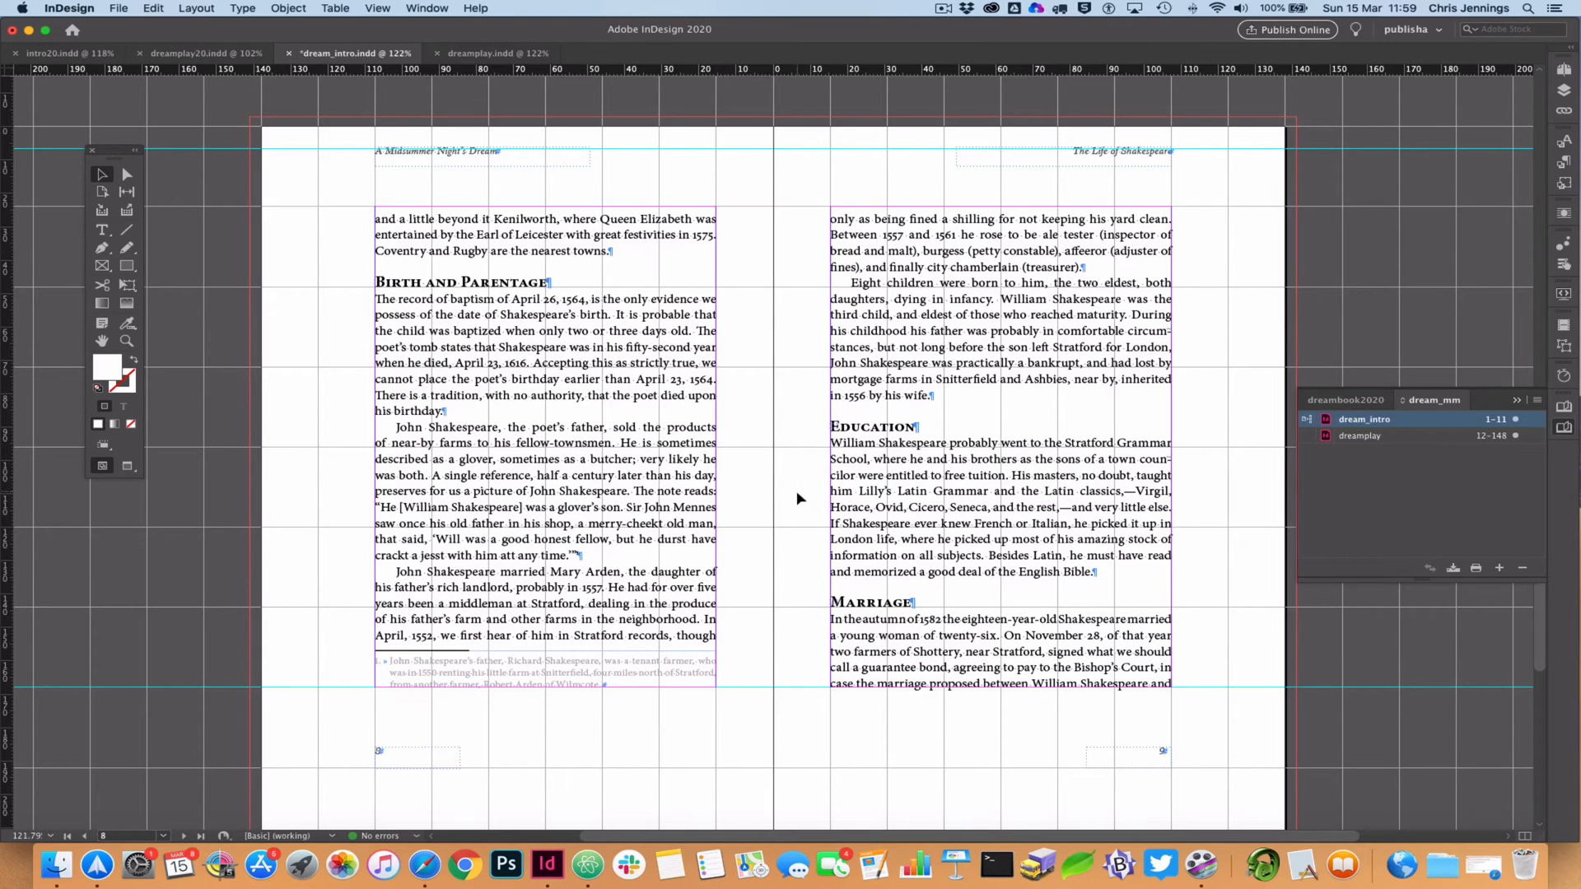
scroll(down, 3)
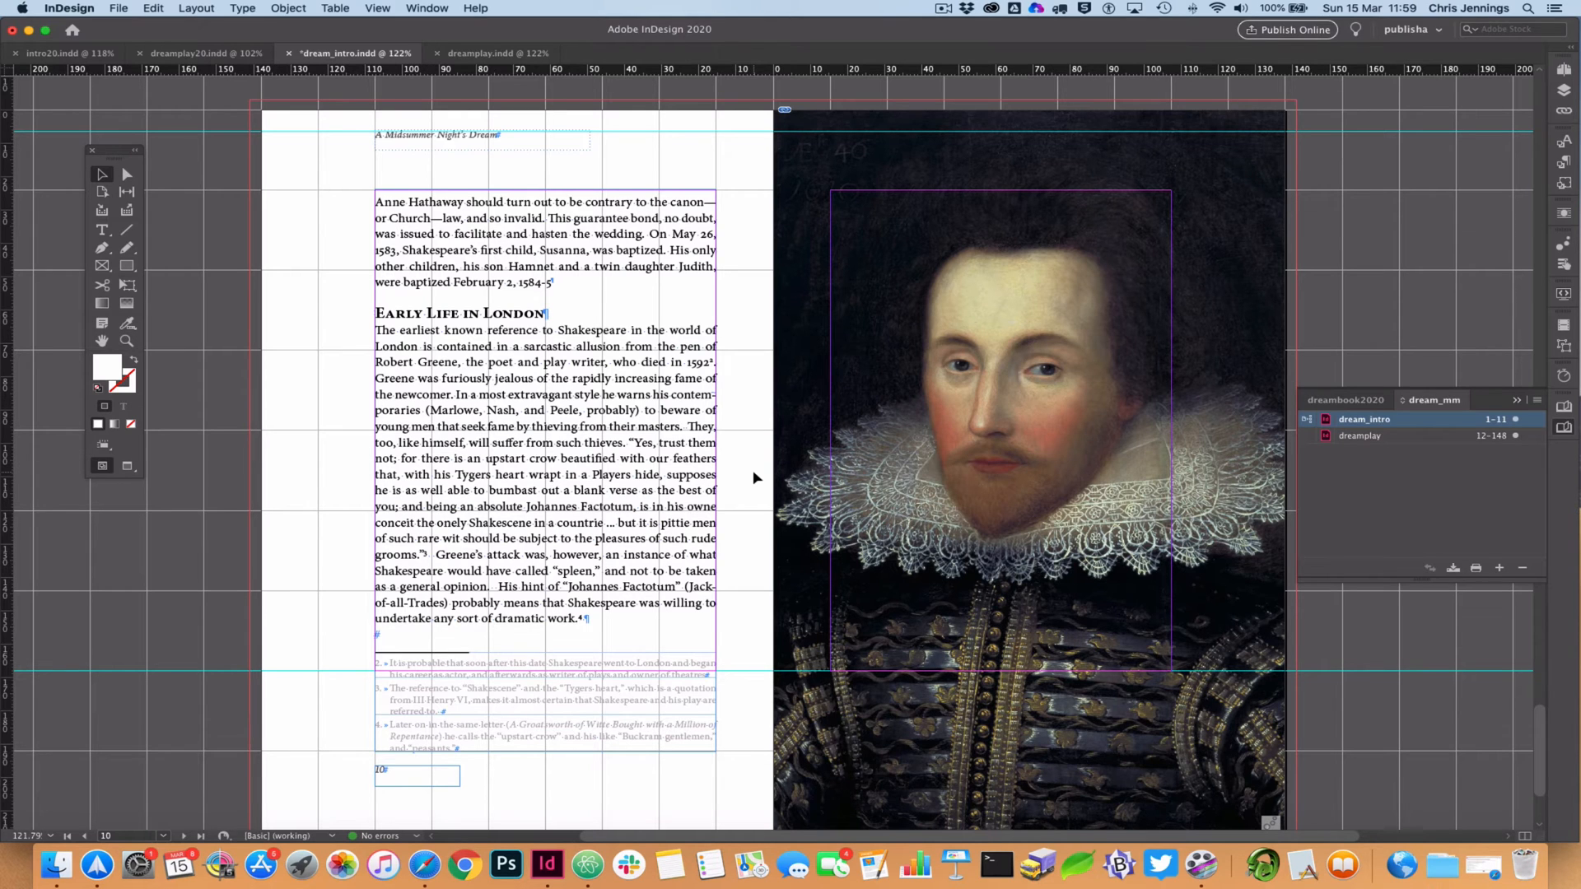
scroll(down, 3)
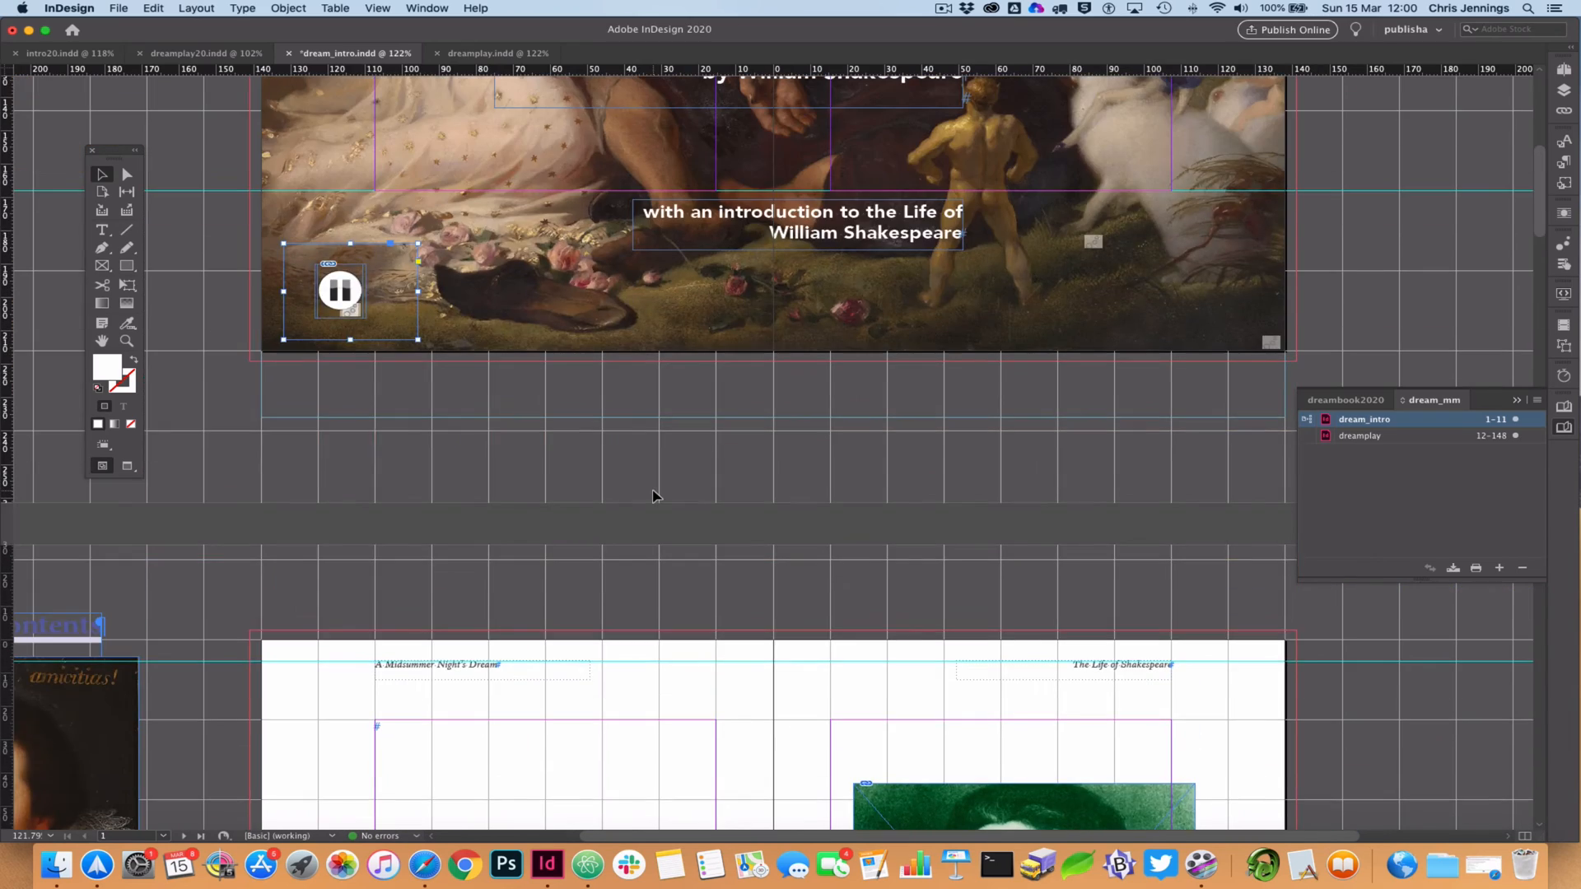
Scroll past the cover and copyright spread to The Life of Shakespeare opener.
scroll(down, 3)
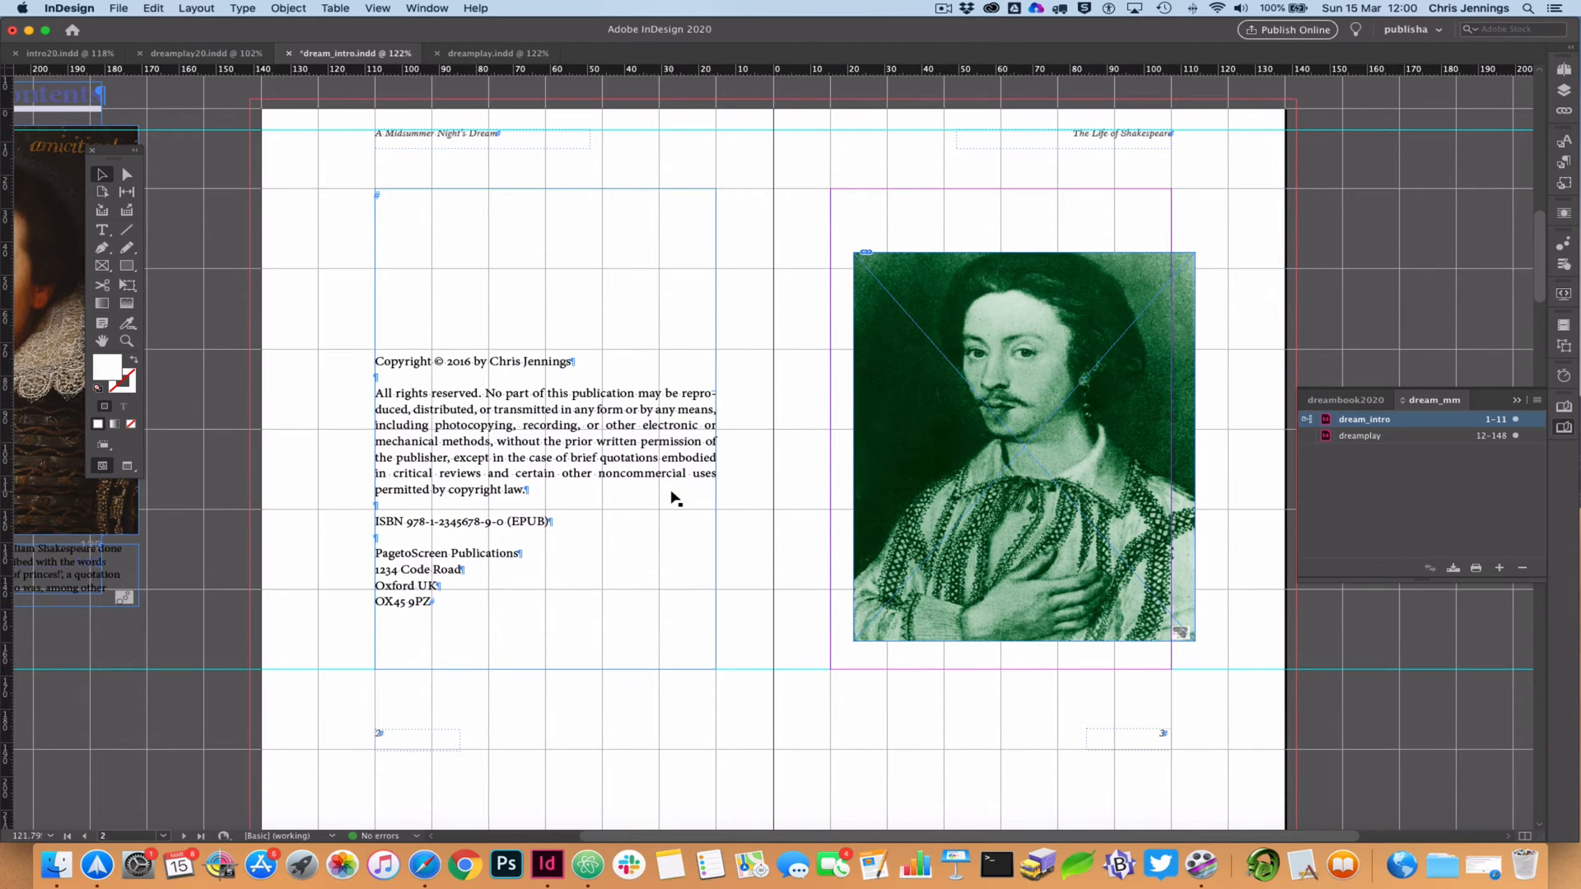
scroll(down, 3)
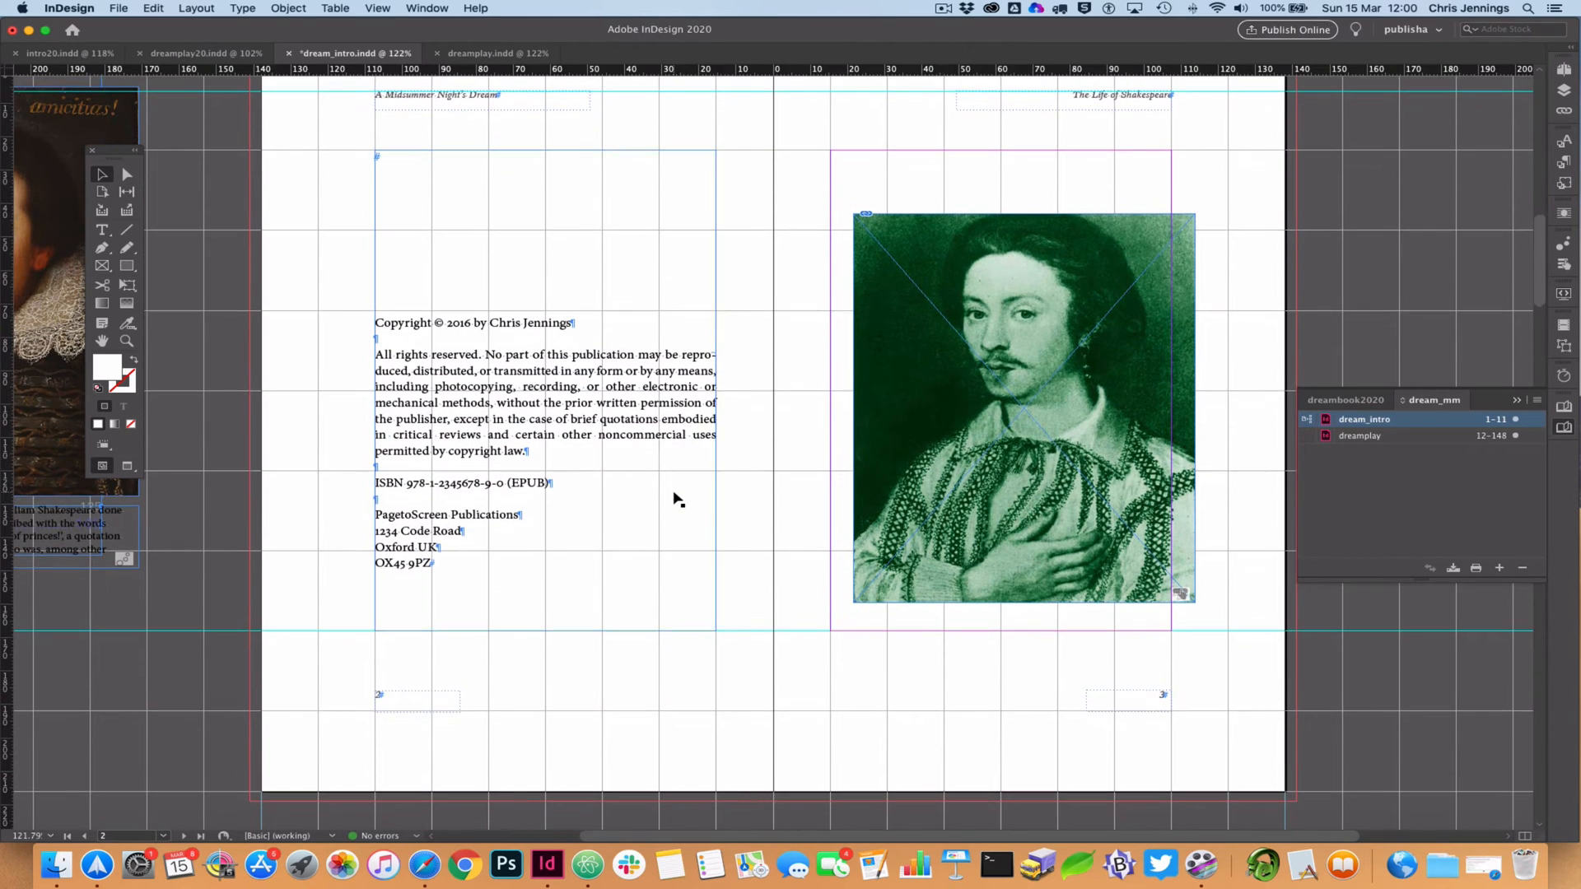
scroll(down, 3)
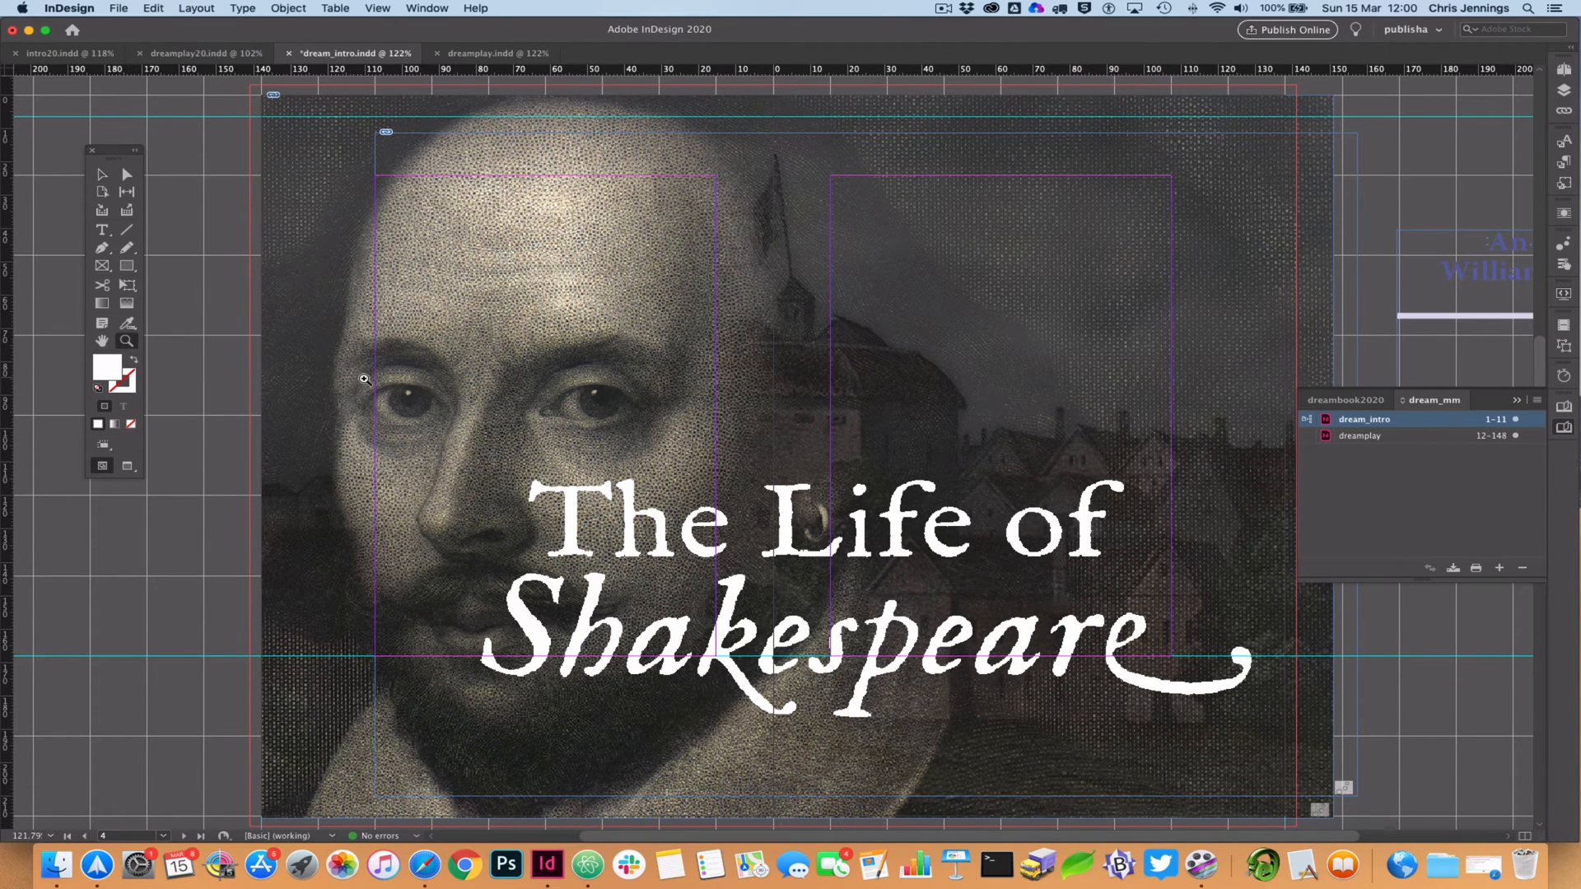
mouse_move(434, 395)
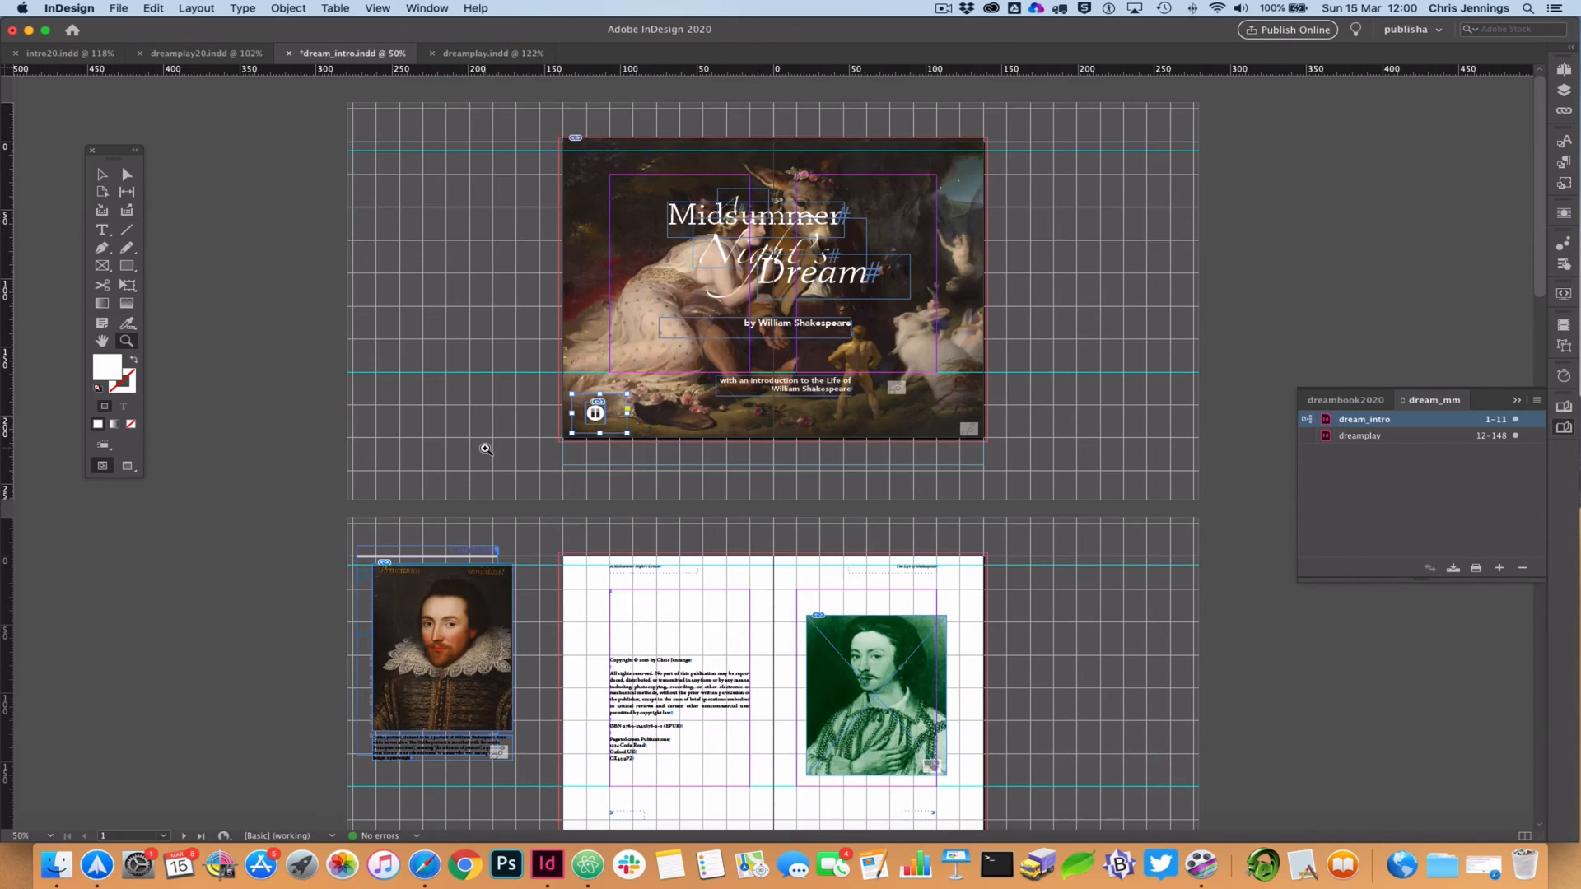
Marquee-zoom to about 137% on the copyright page and portrait spread.
scroll(down, 3)
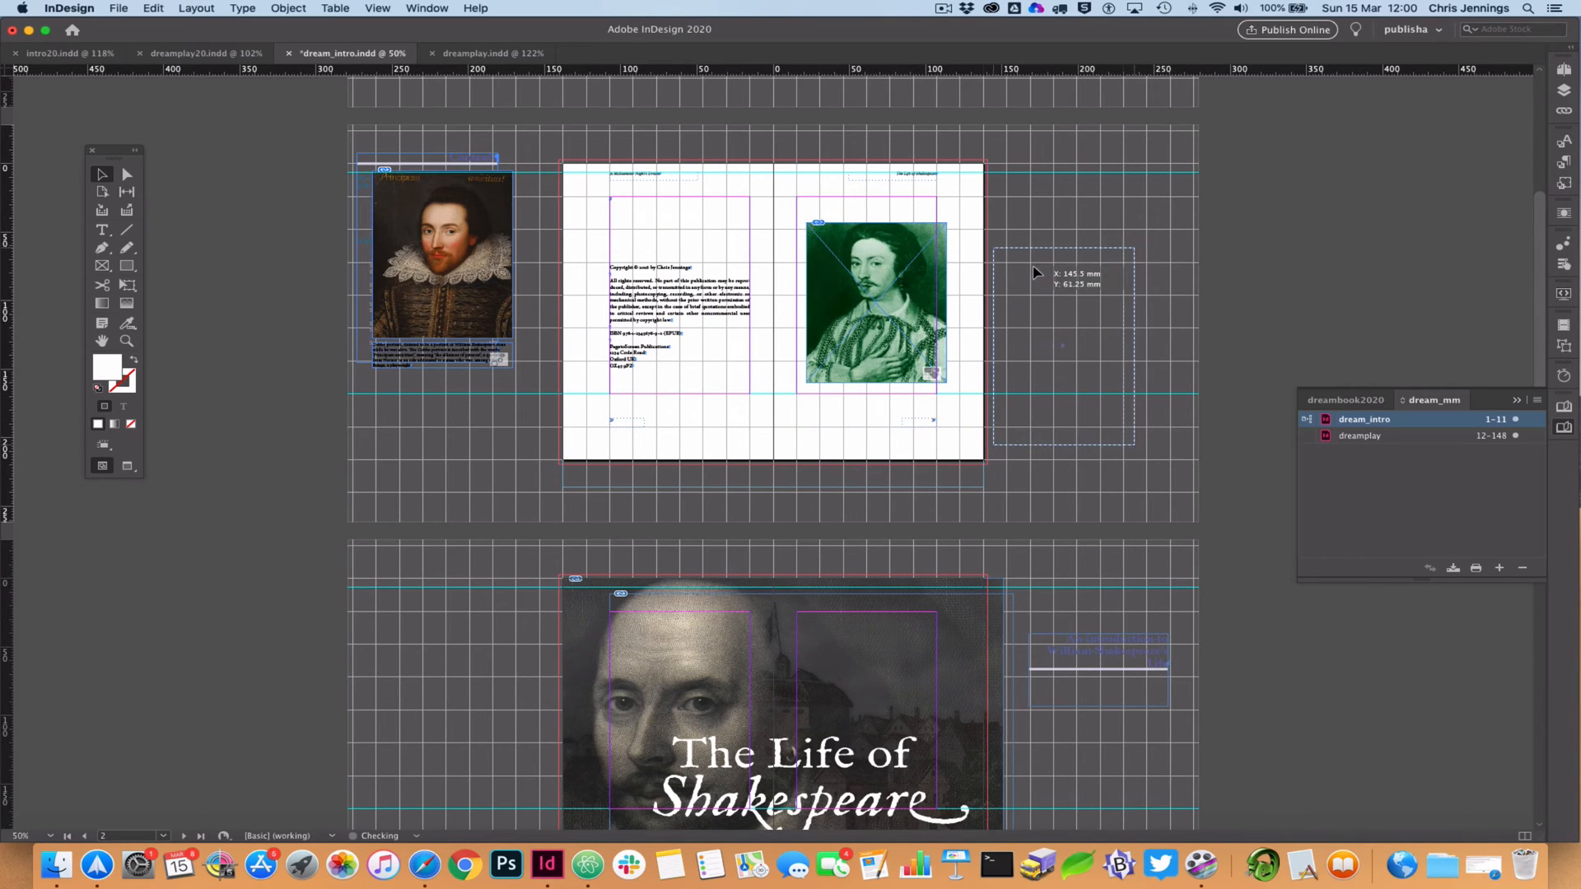
drag(444, 257, 1064, 343)
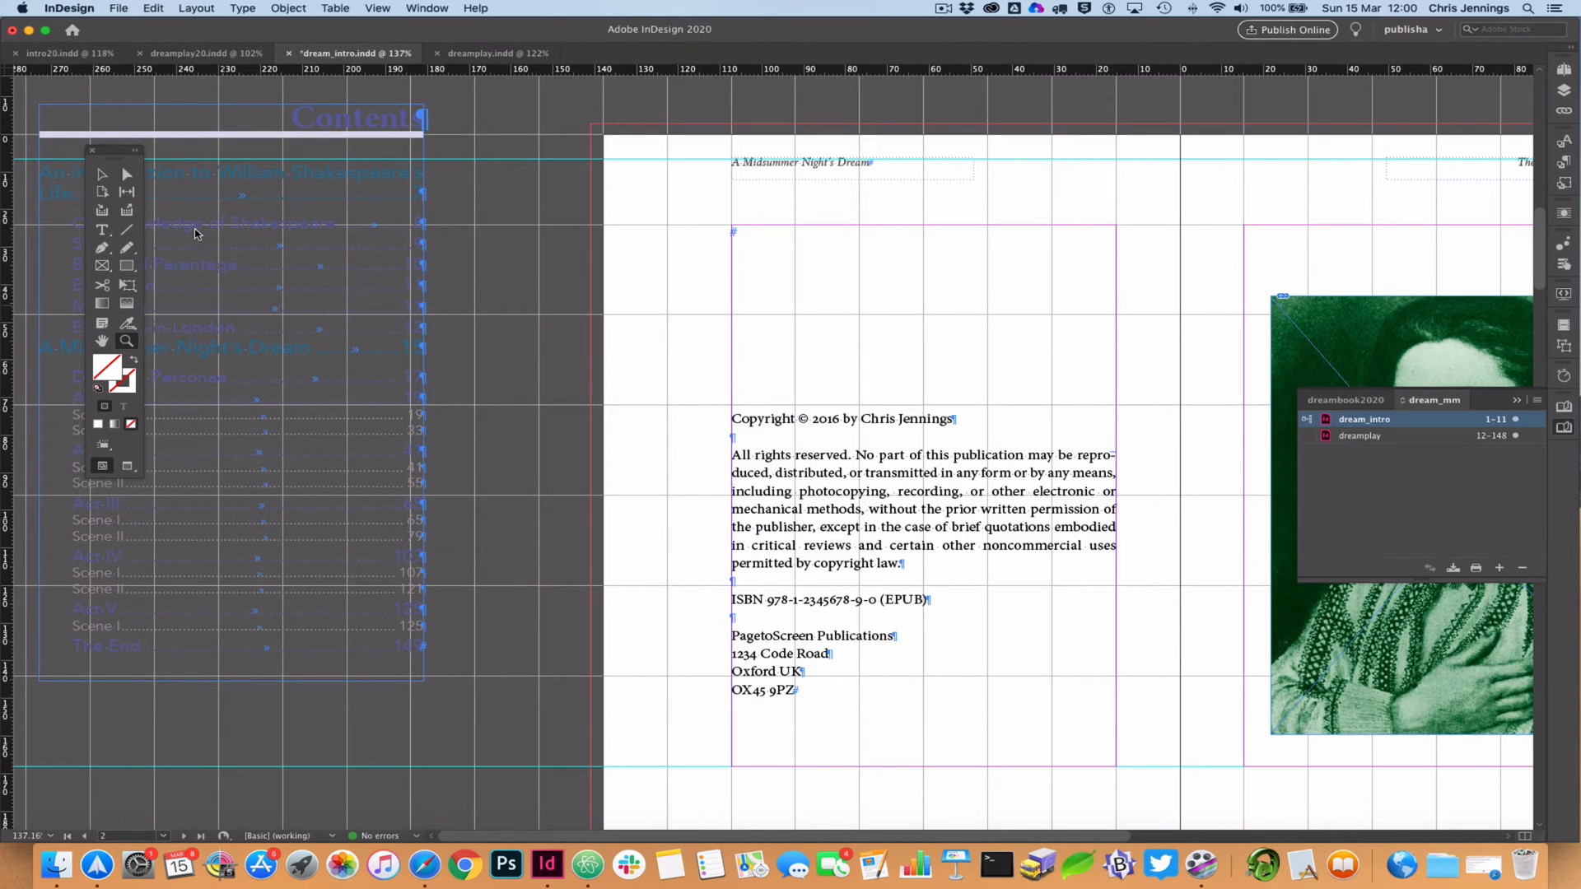
mouse_move(320, 325)
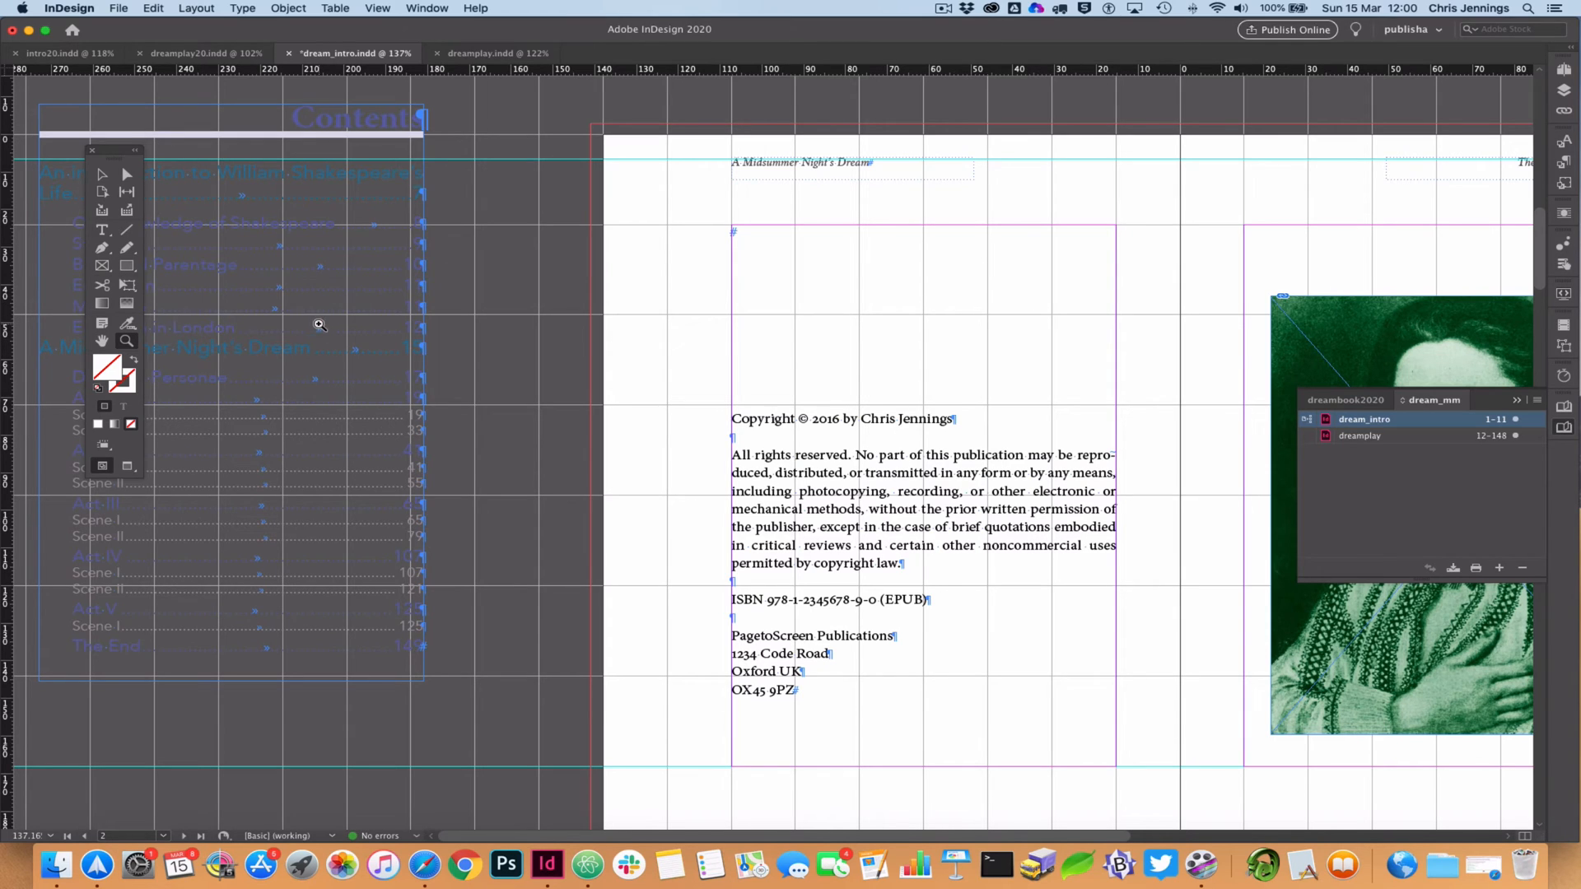
mouse_move(249, 323)
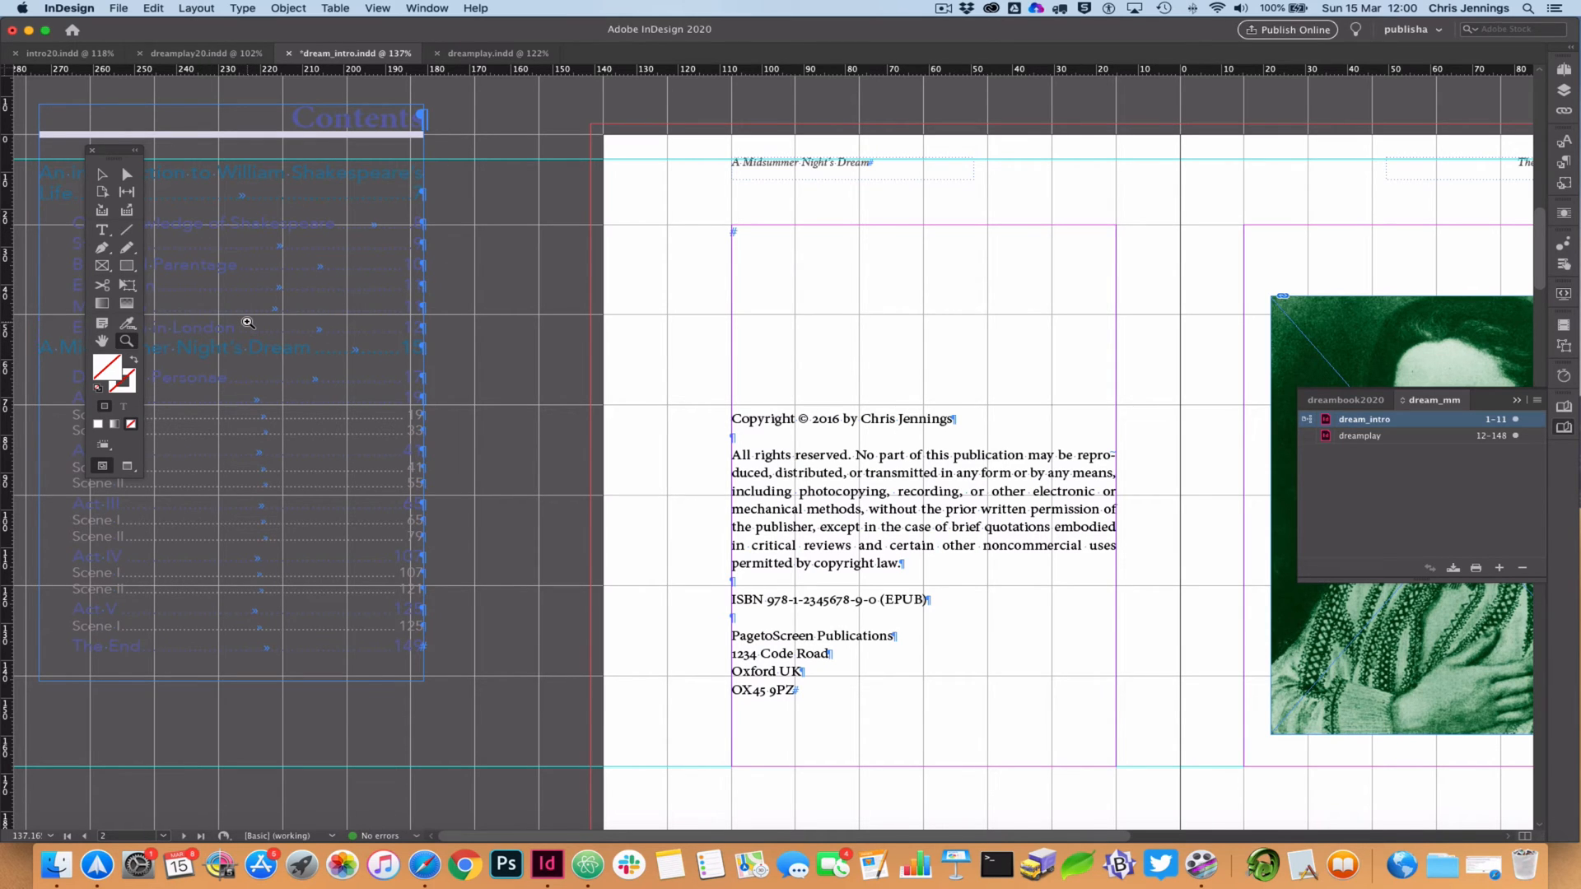
mouse_move(495, 376)
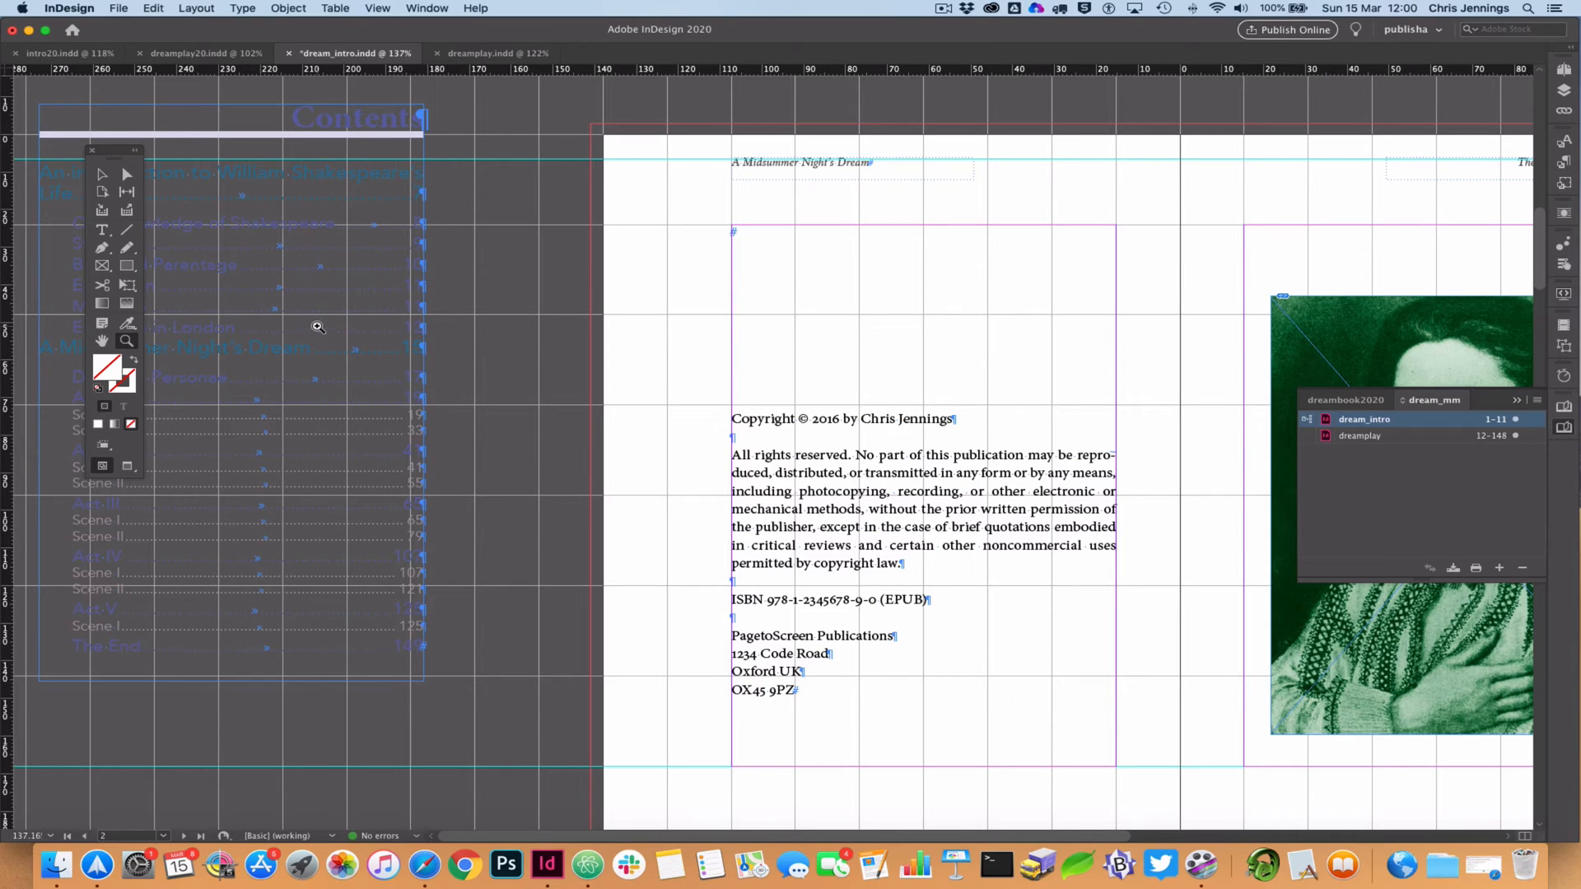
mouse_move(677, 314)
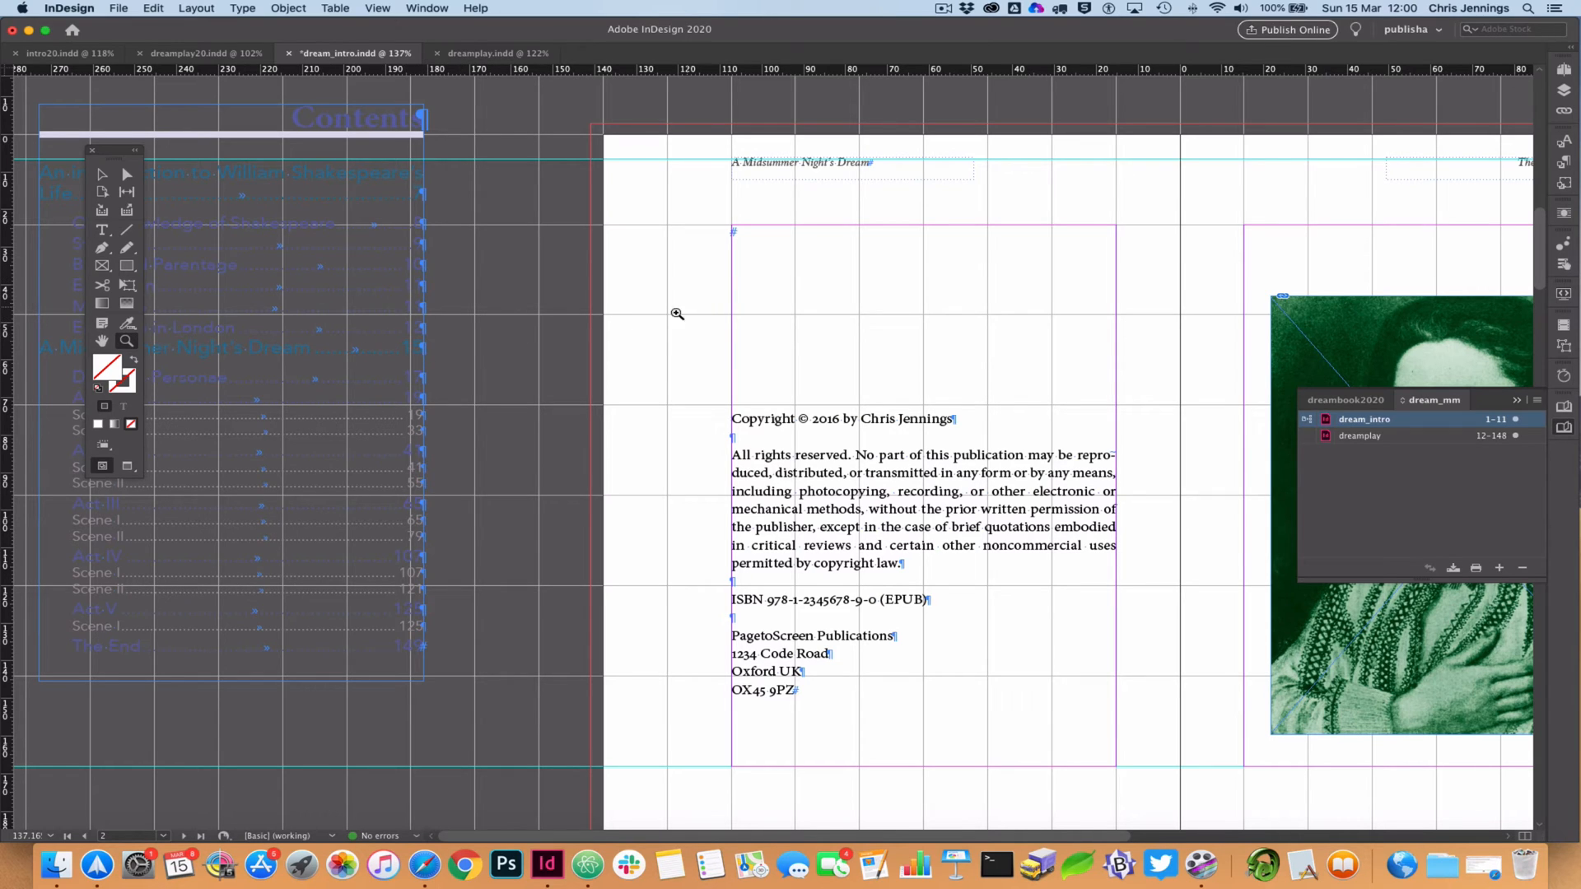
mouse_move(708, 421)
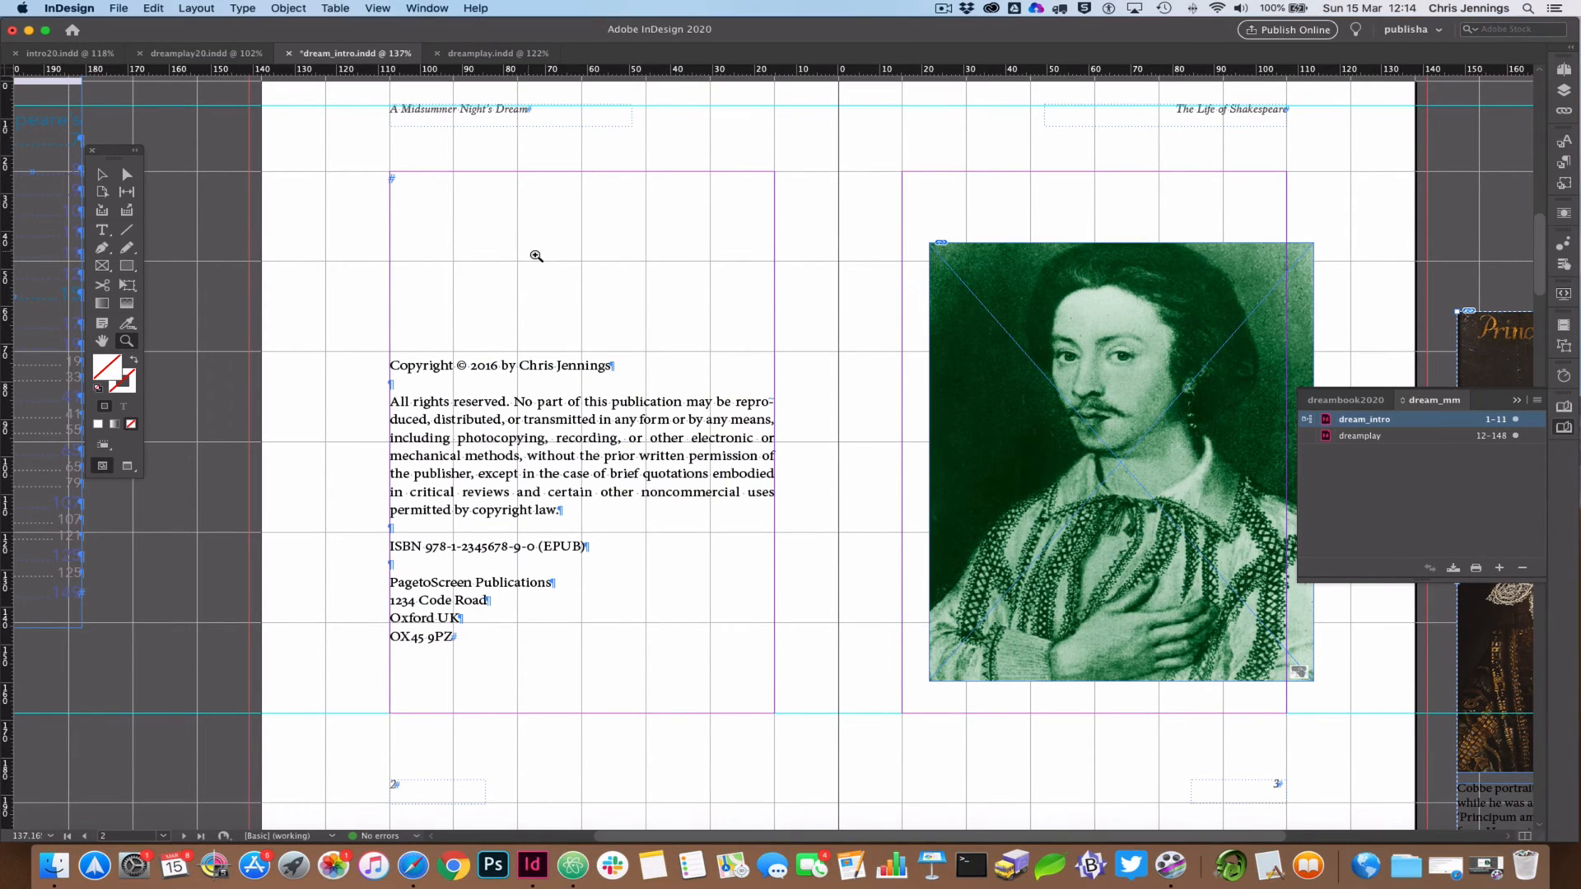
mouse_move(653, 266)
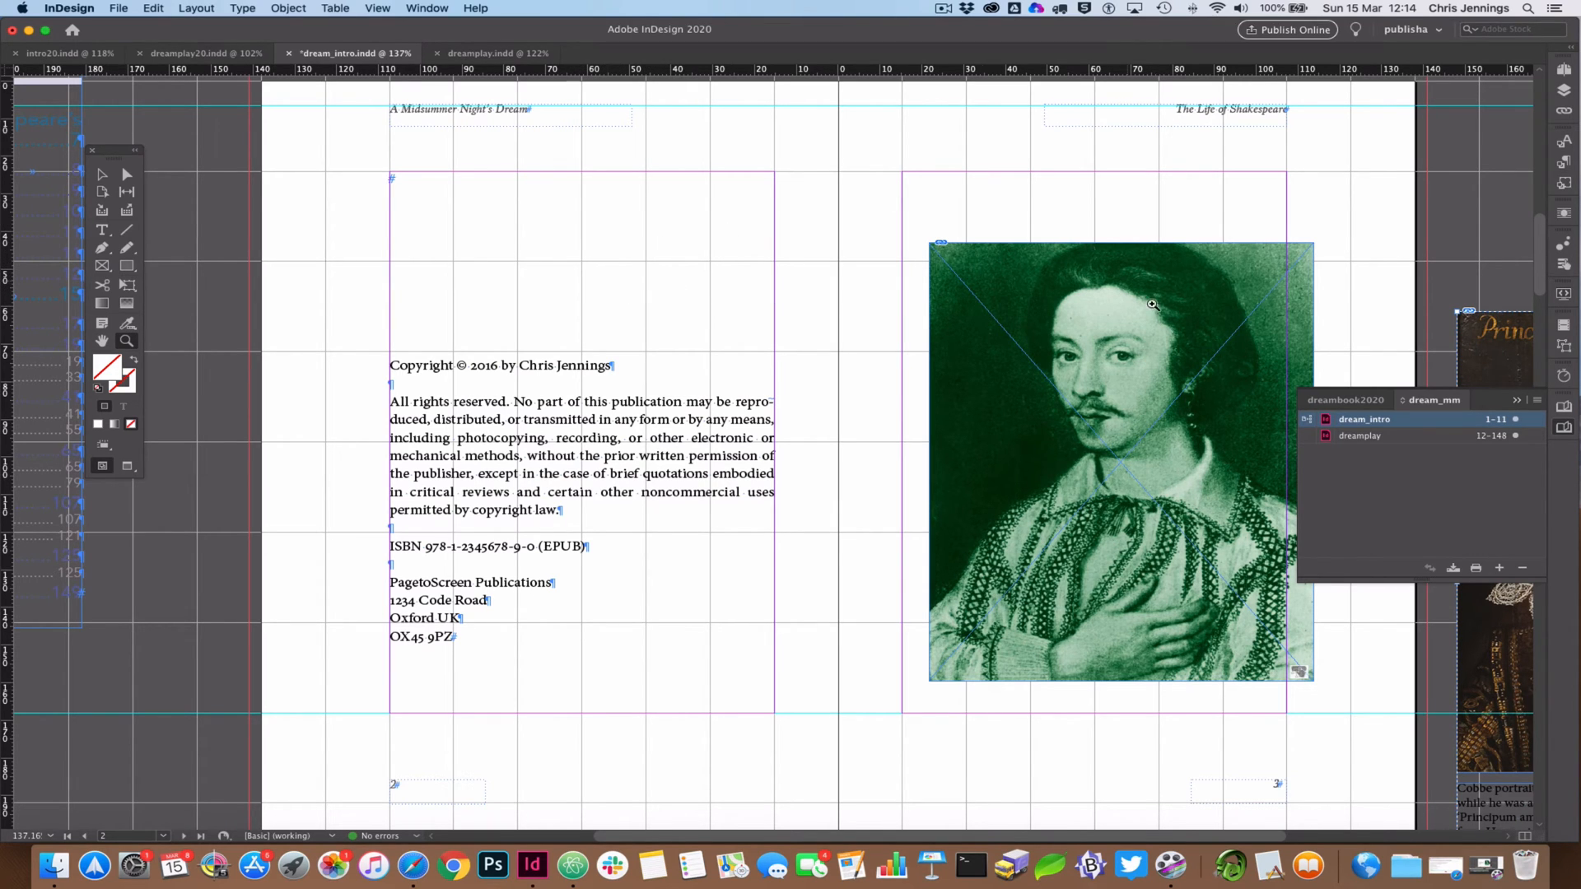
mouse_move(1466, 480)
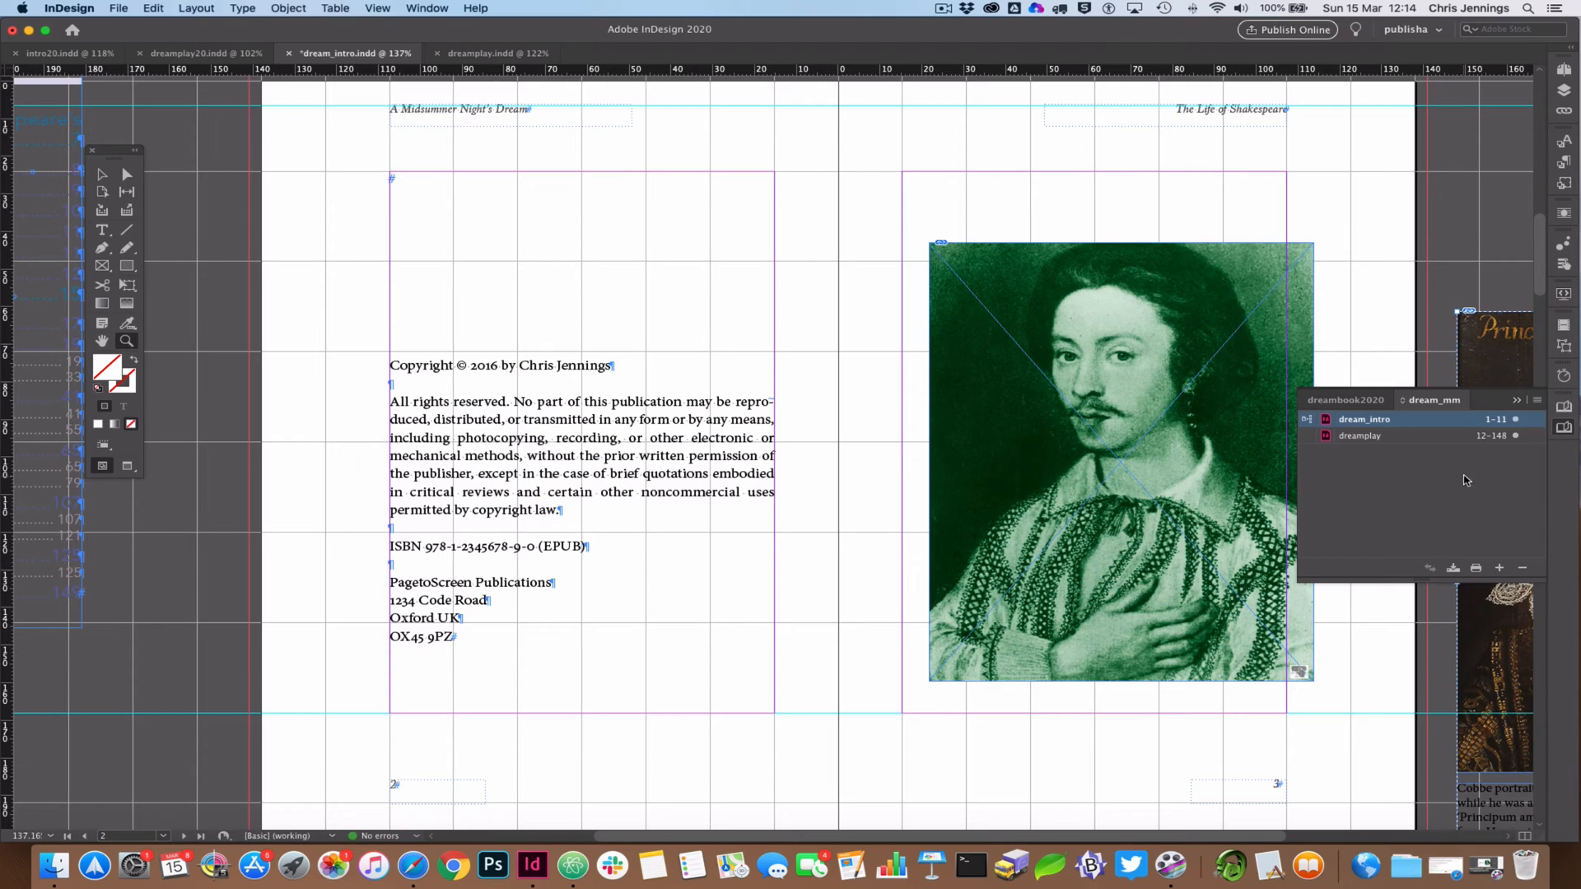
Bring up the Book panel menu to start exporting the book to EPUB.
click(1517, 401)
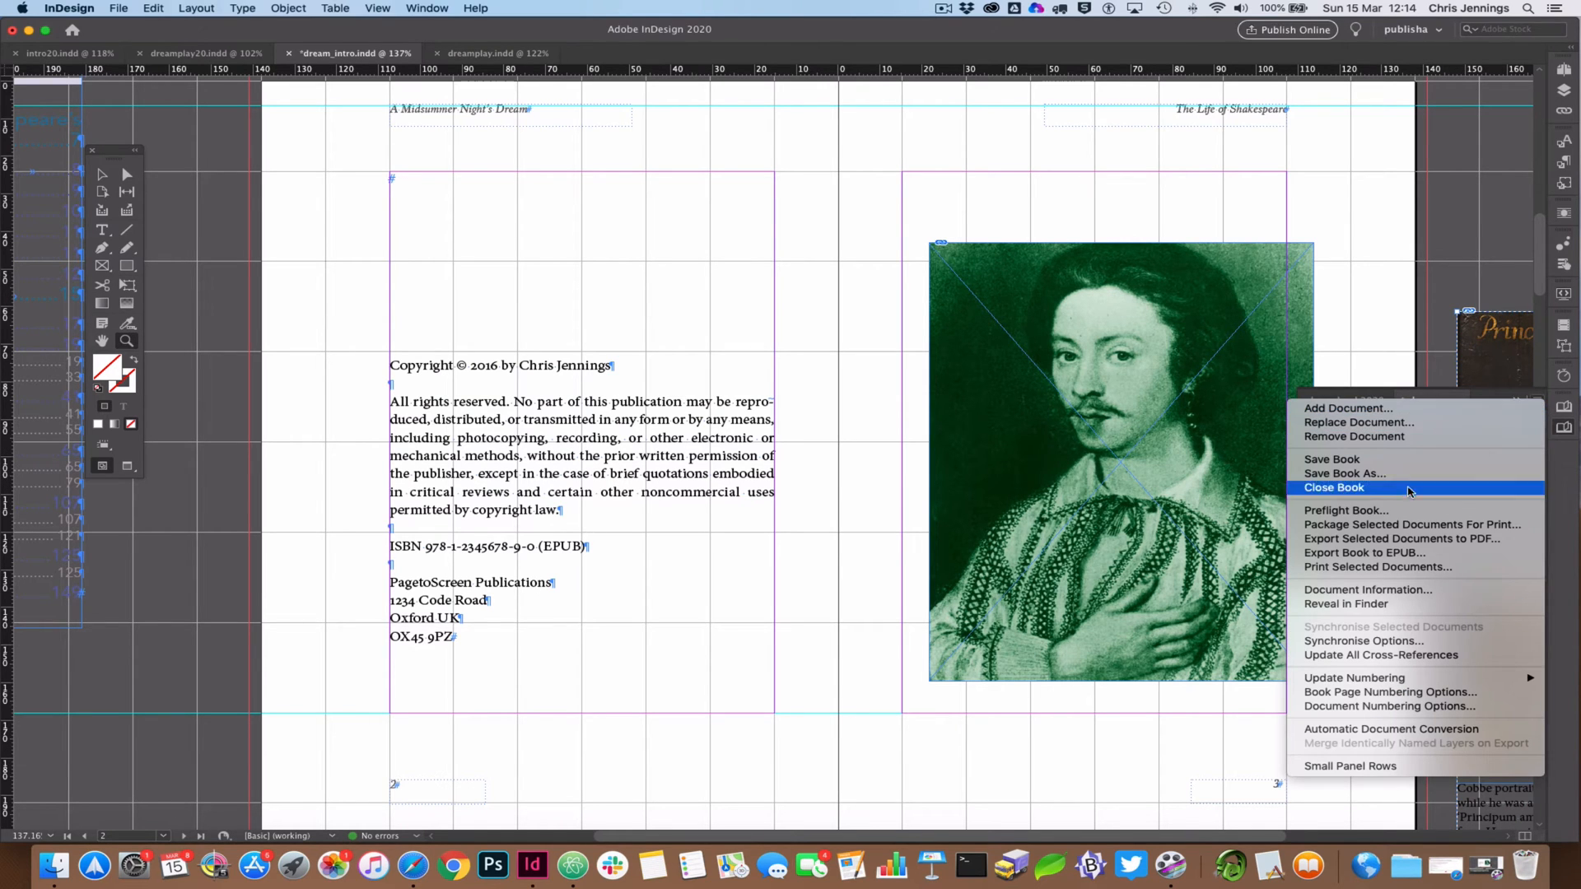
mouse_move(1369, 518)
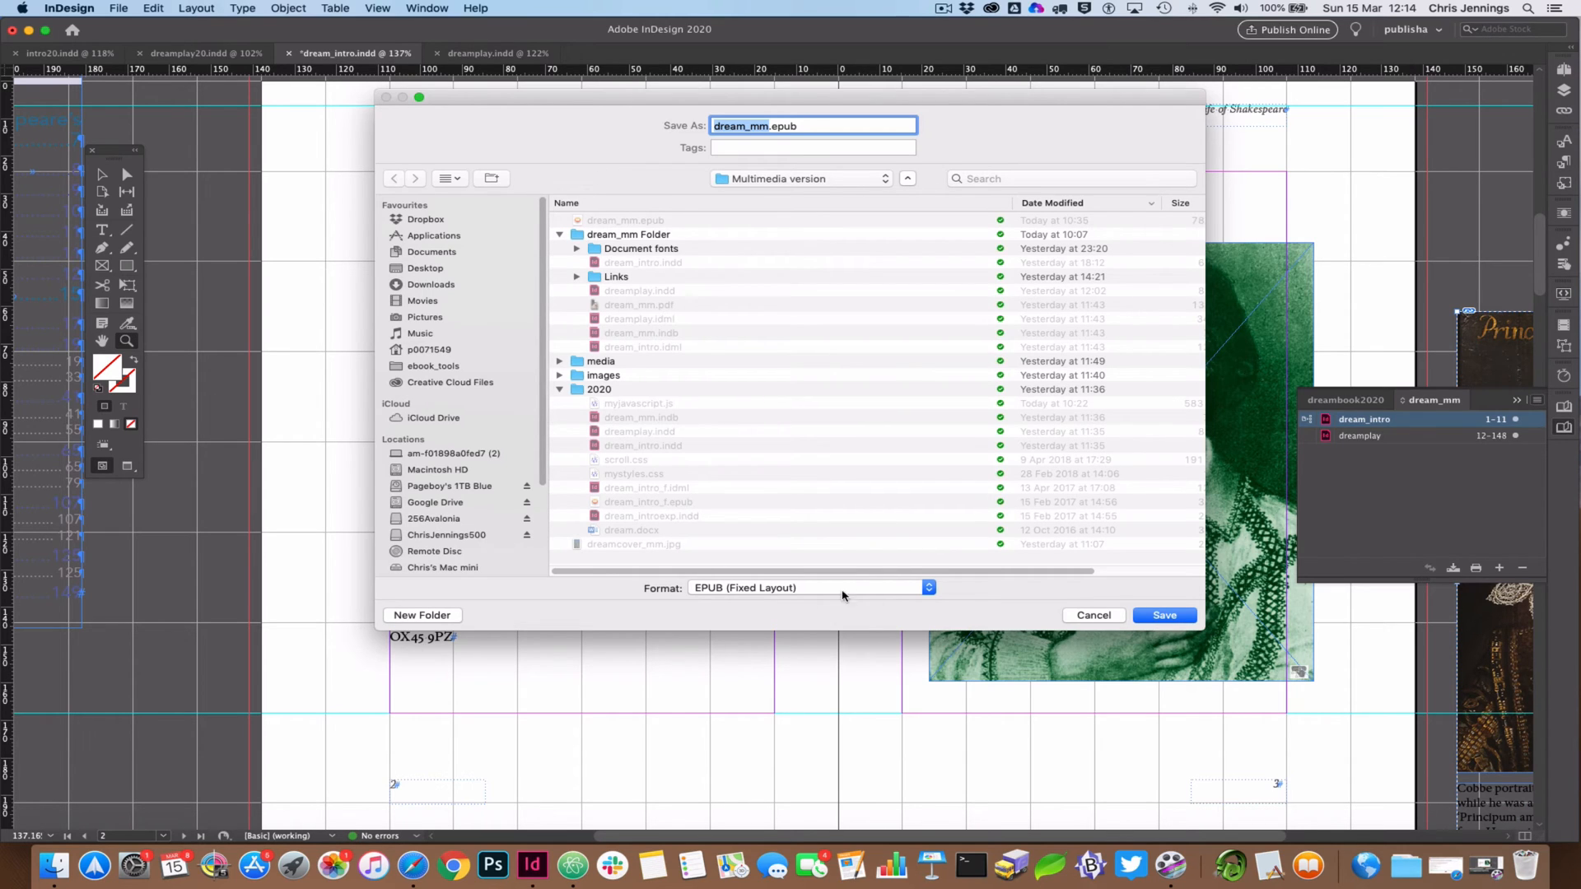
Save as dream_mm.epub, replacing the existing file, reaching the Fixed Layout Export Options.
click(1163, 615)
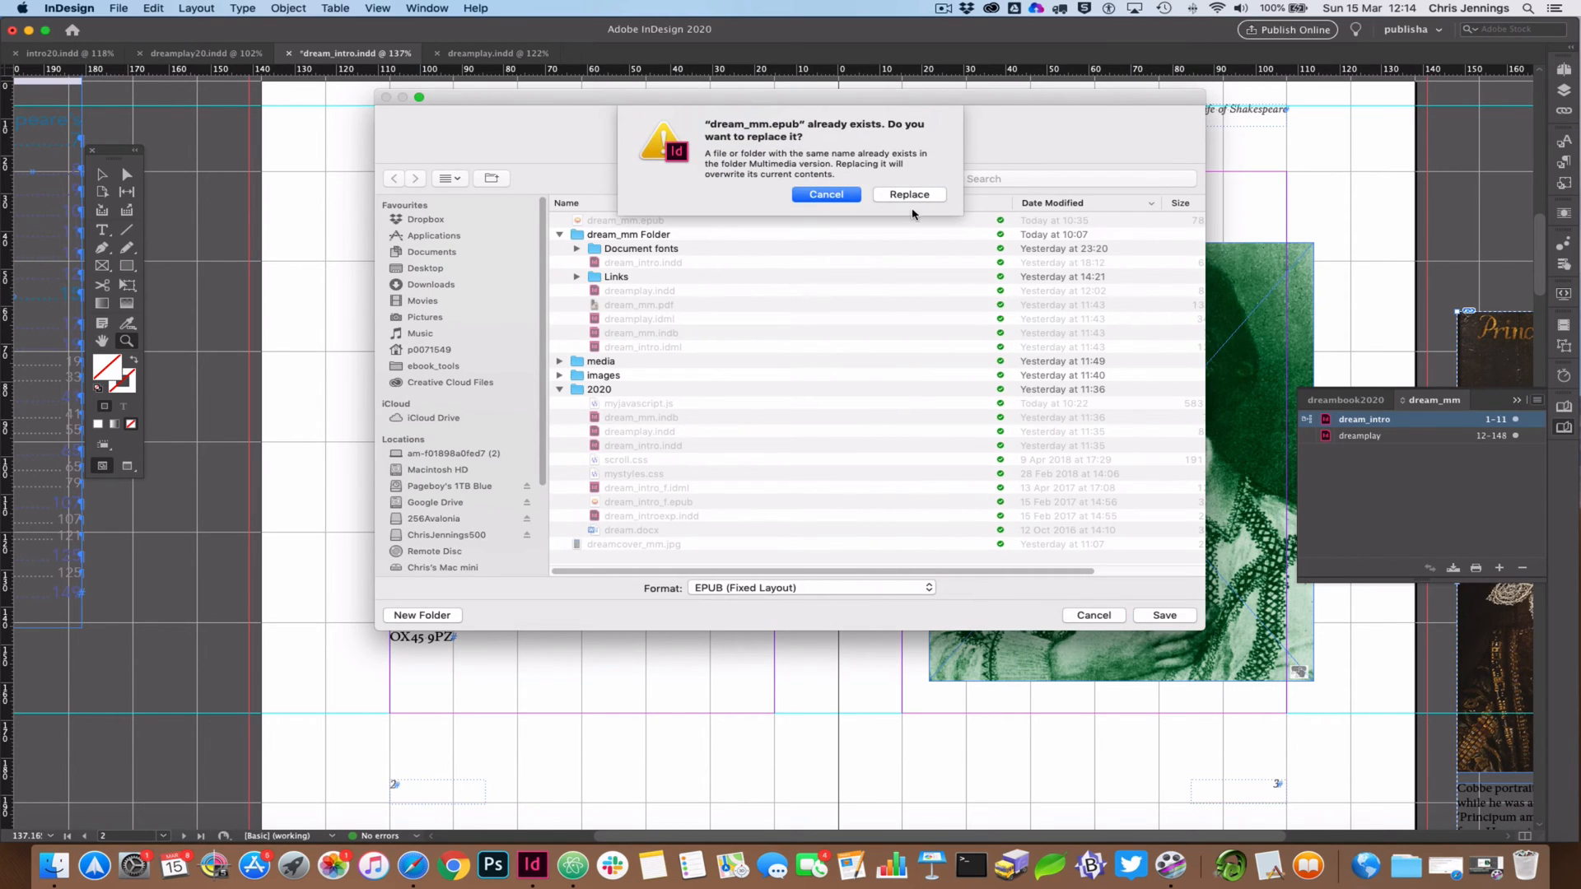
click(908, 195)
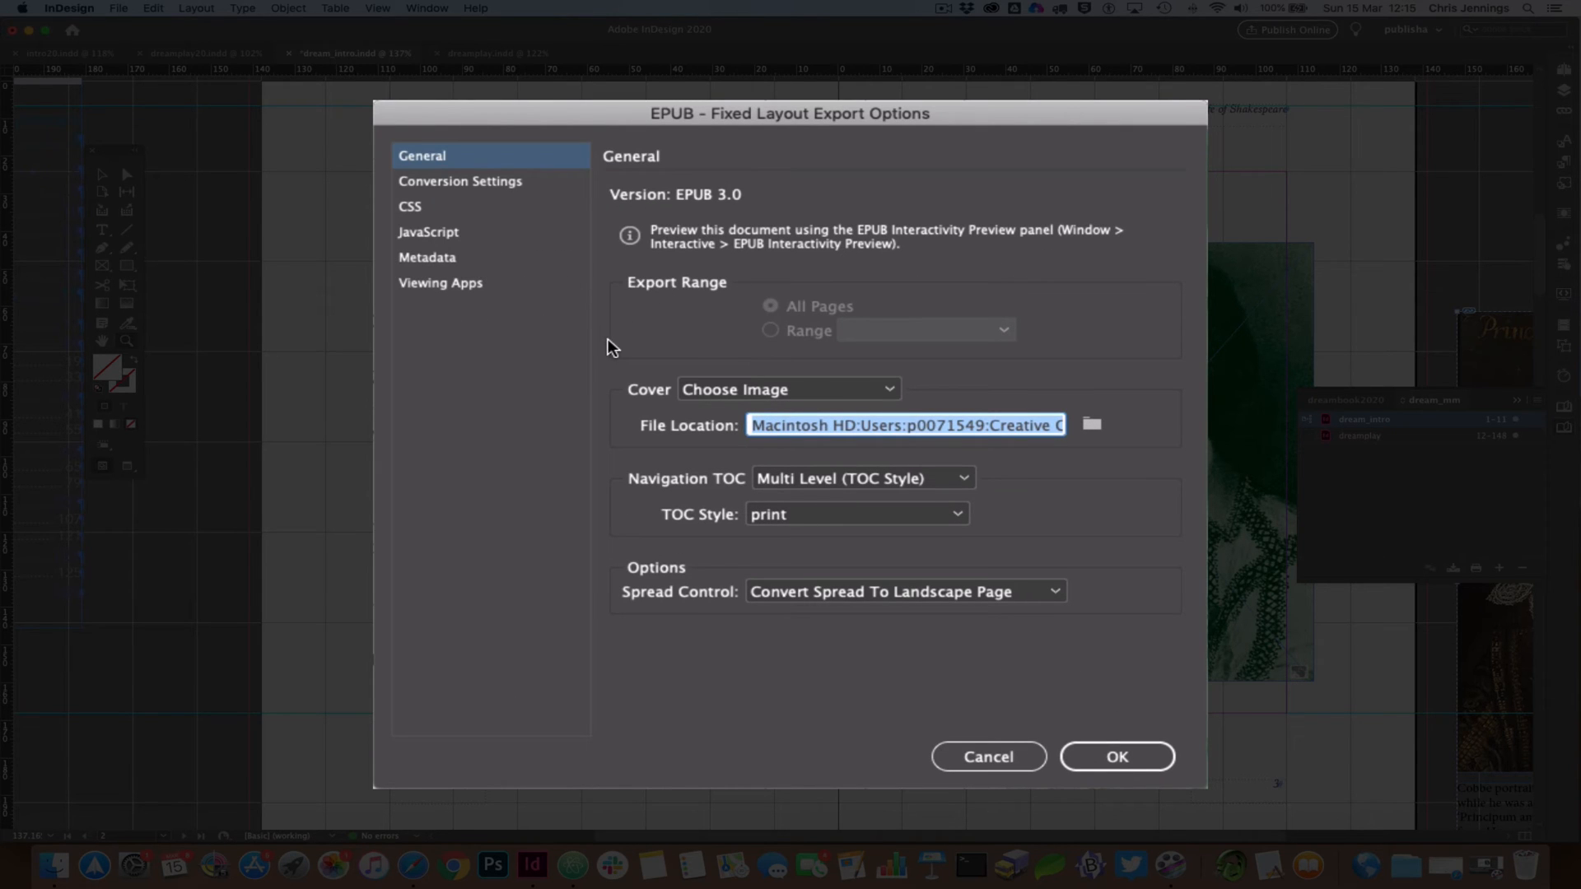
mouse_move(588, 365)
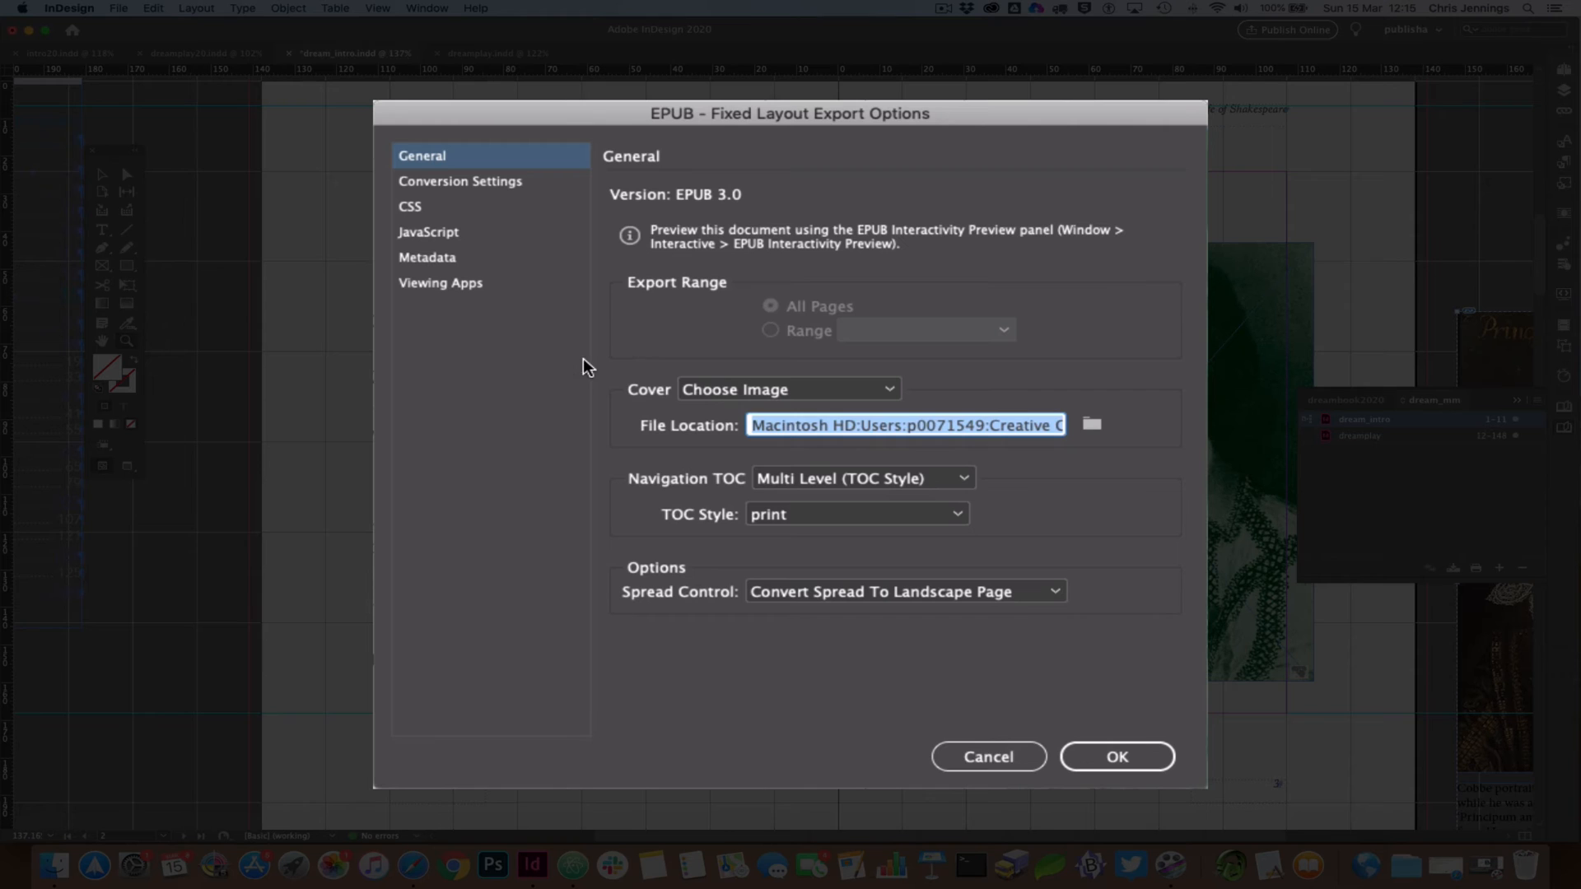
mouse_move(704, 280)
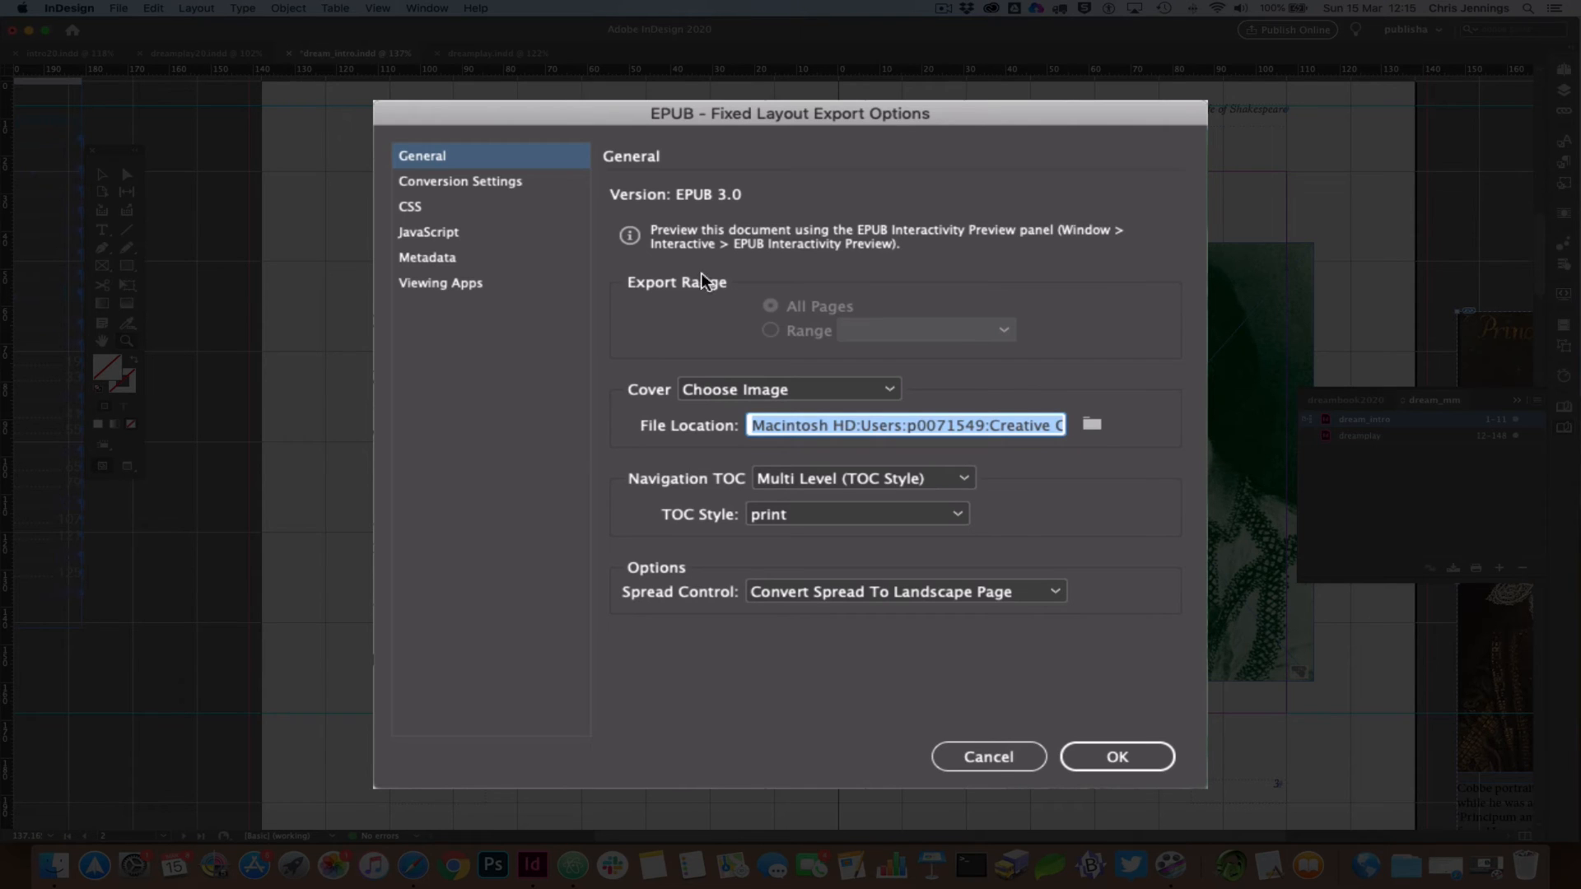
mouse_move(1001, 441)
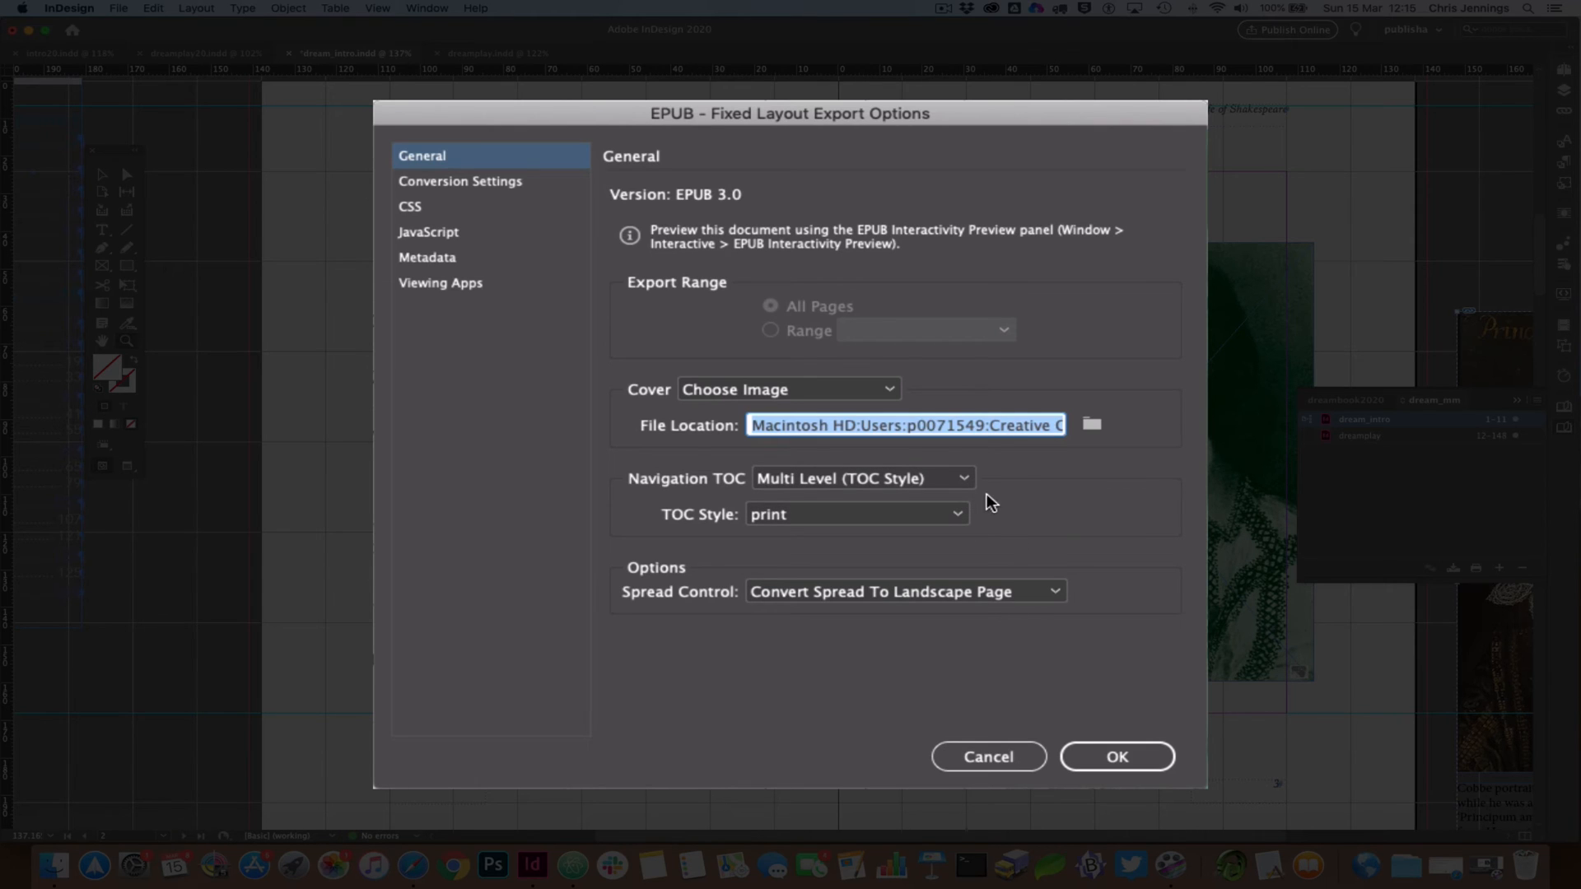
mouse_move(790, 548)
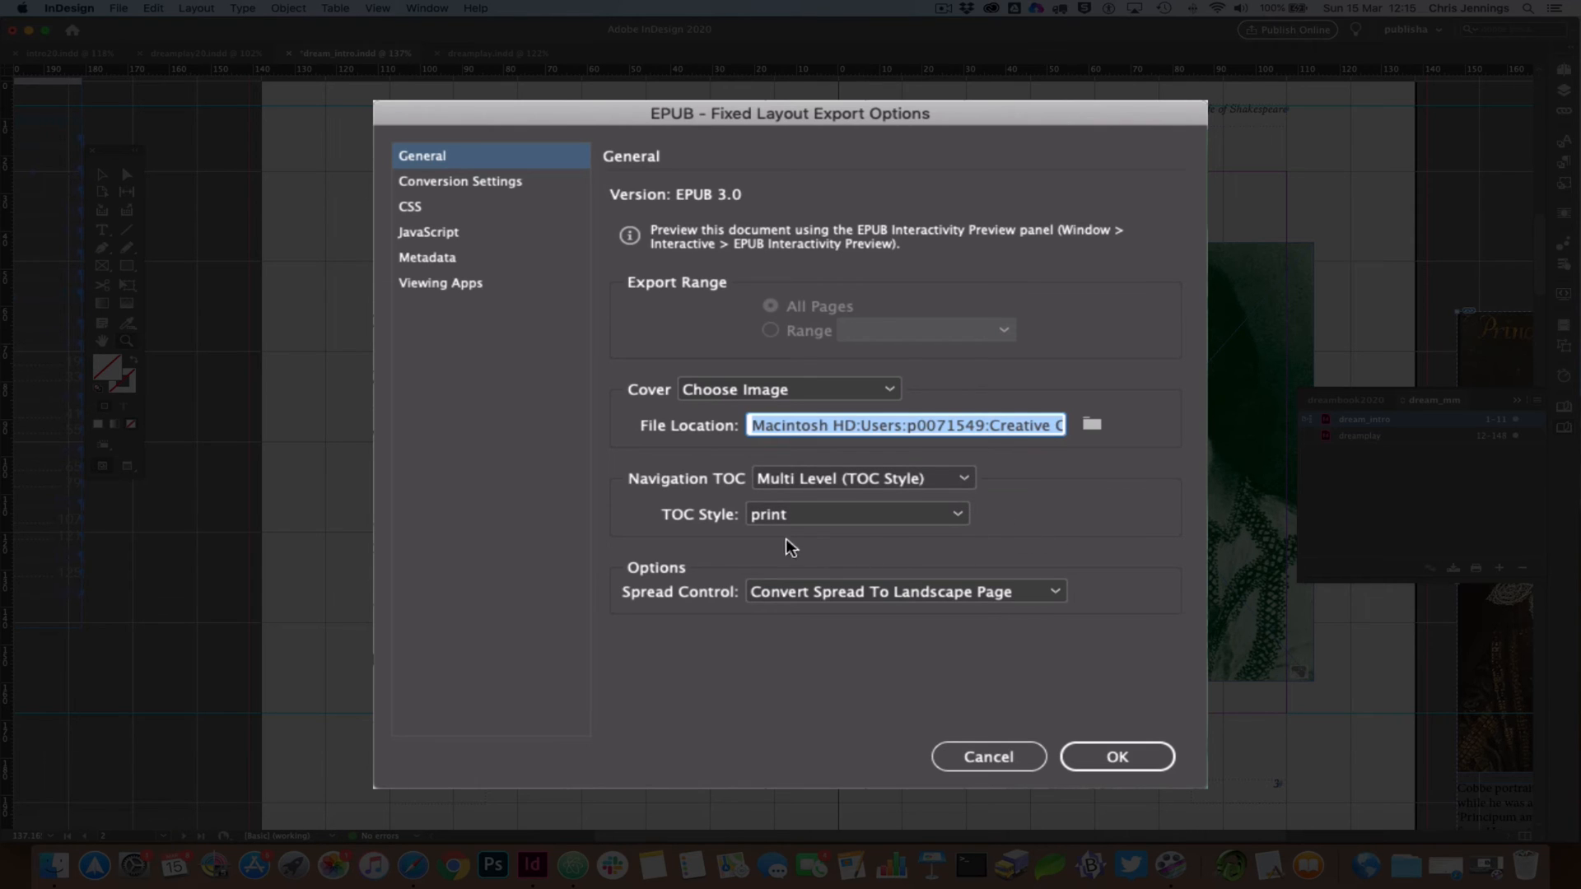
mouse_move(979, 533)
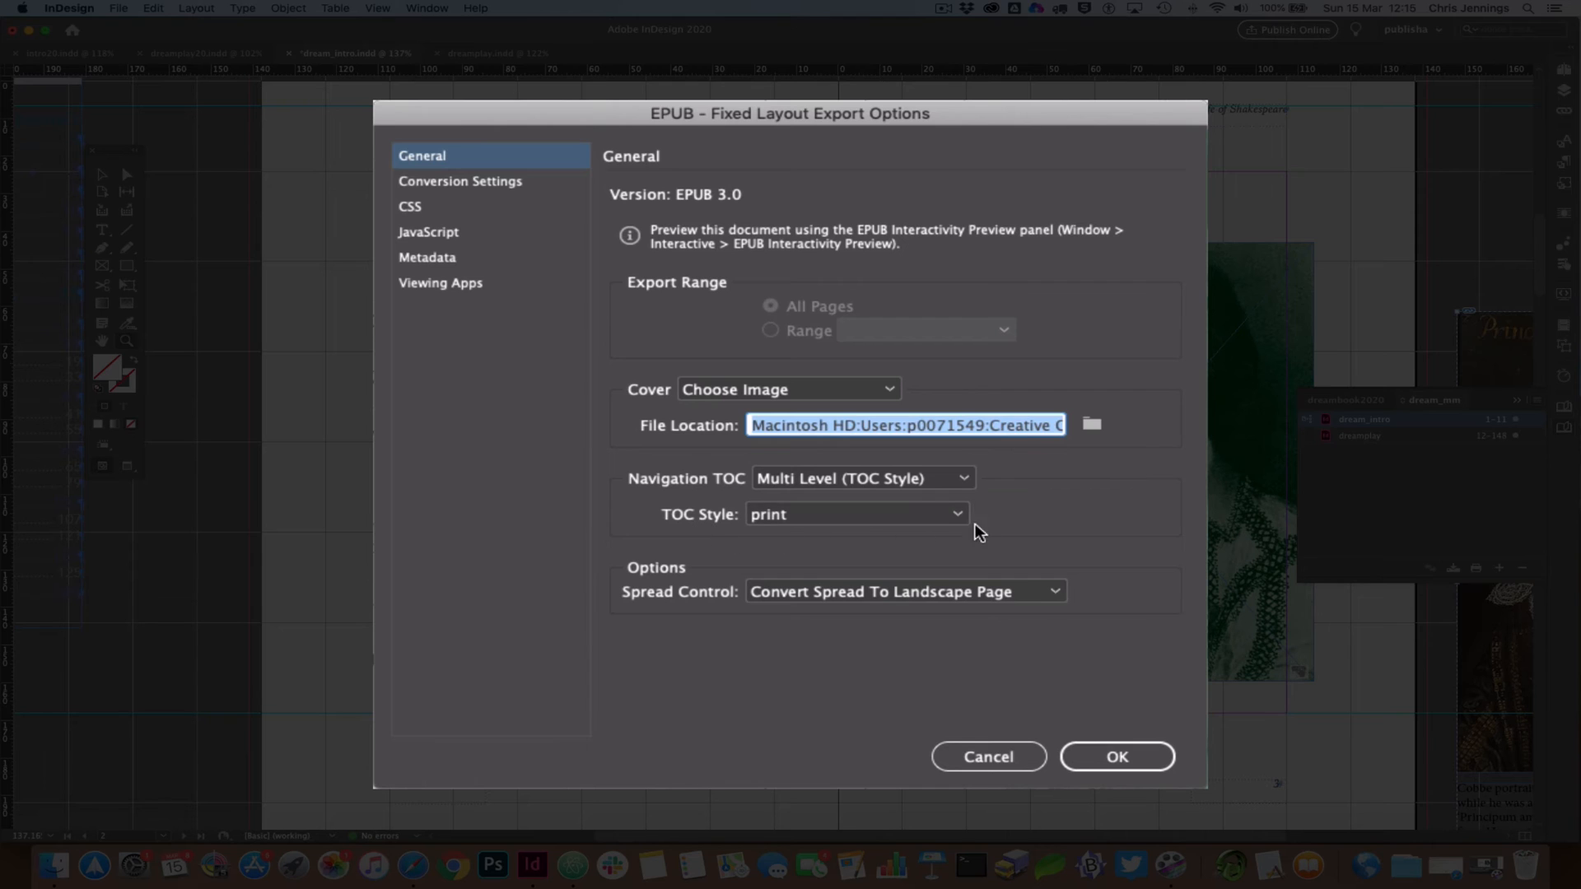
mouse_move(1039, 552)
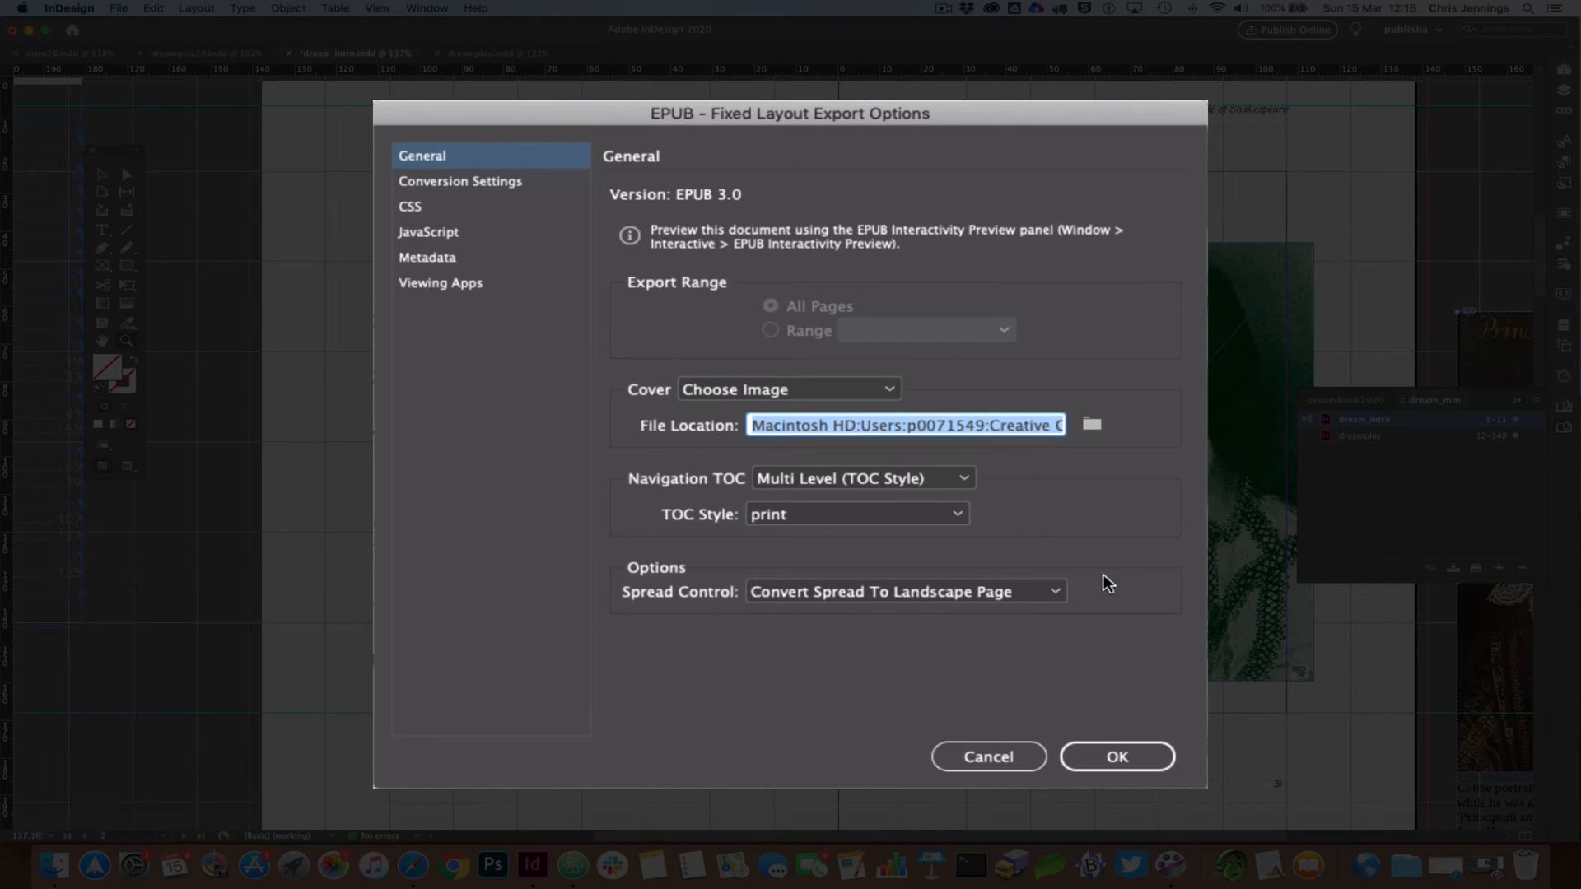
mouse_move(1105, 583)
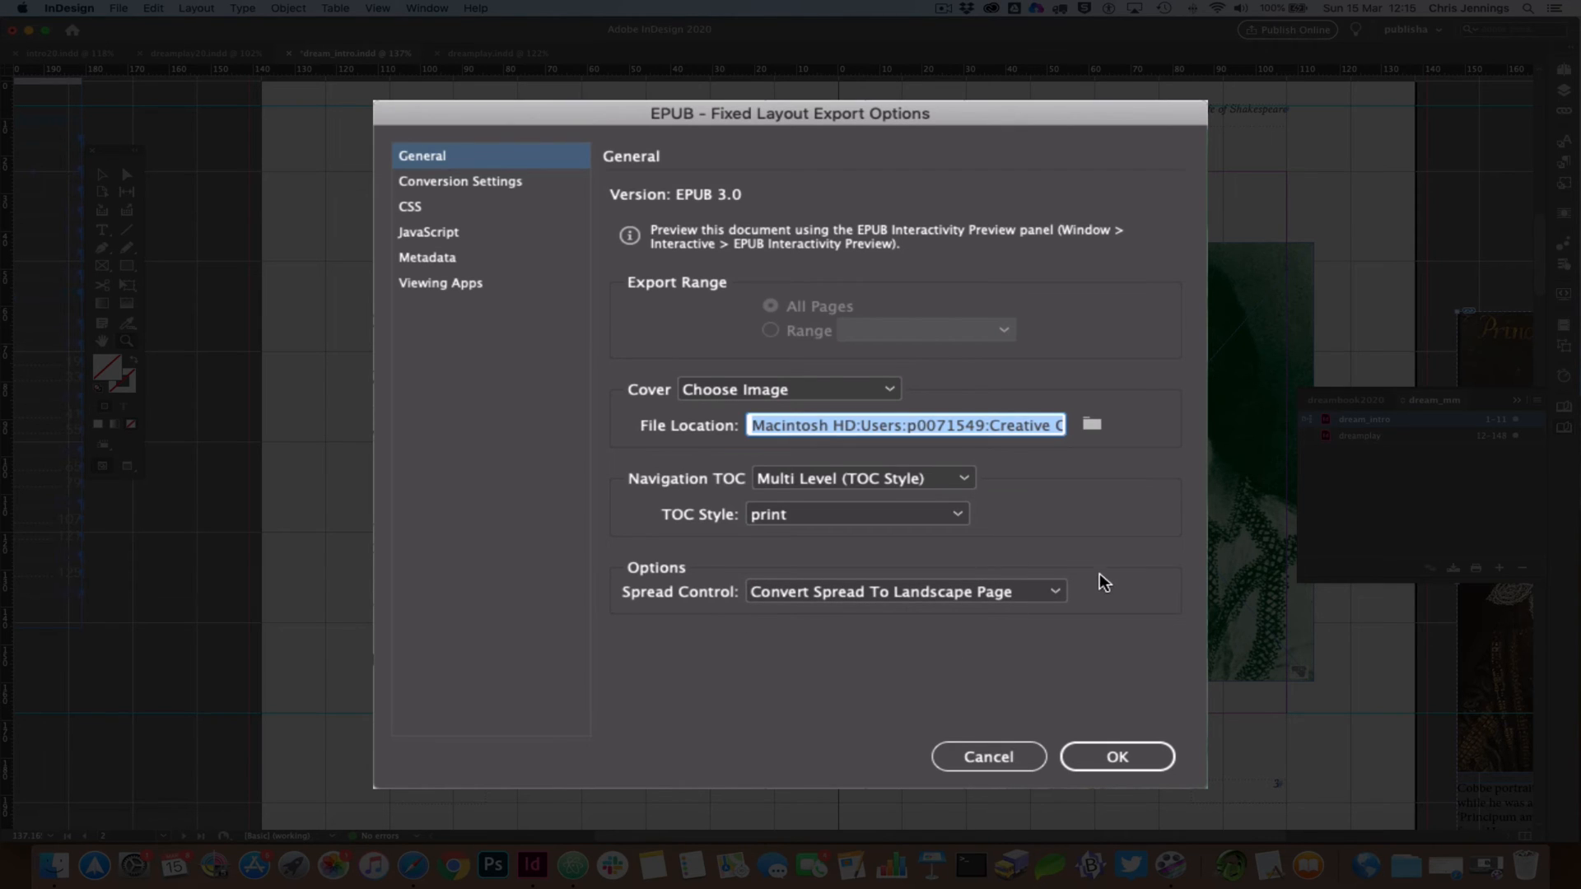
mouse_move(1109, 601)
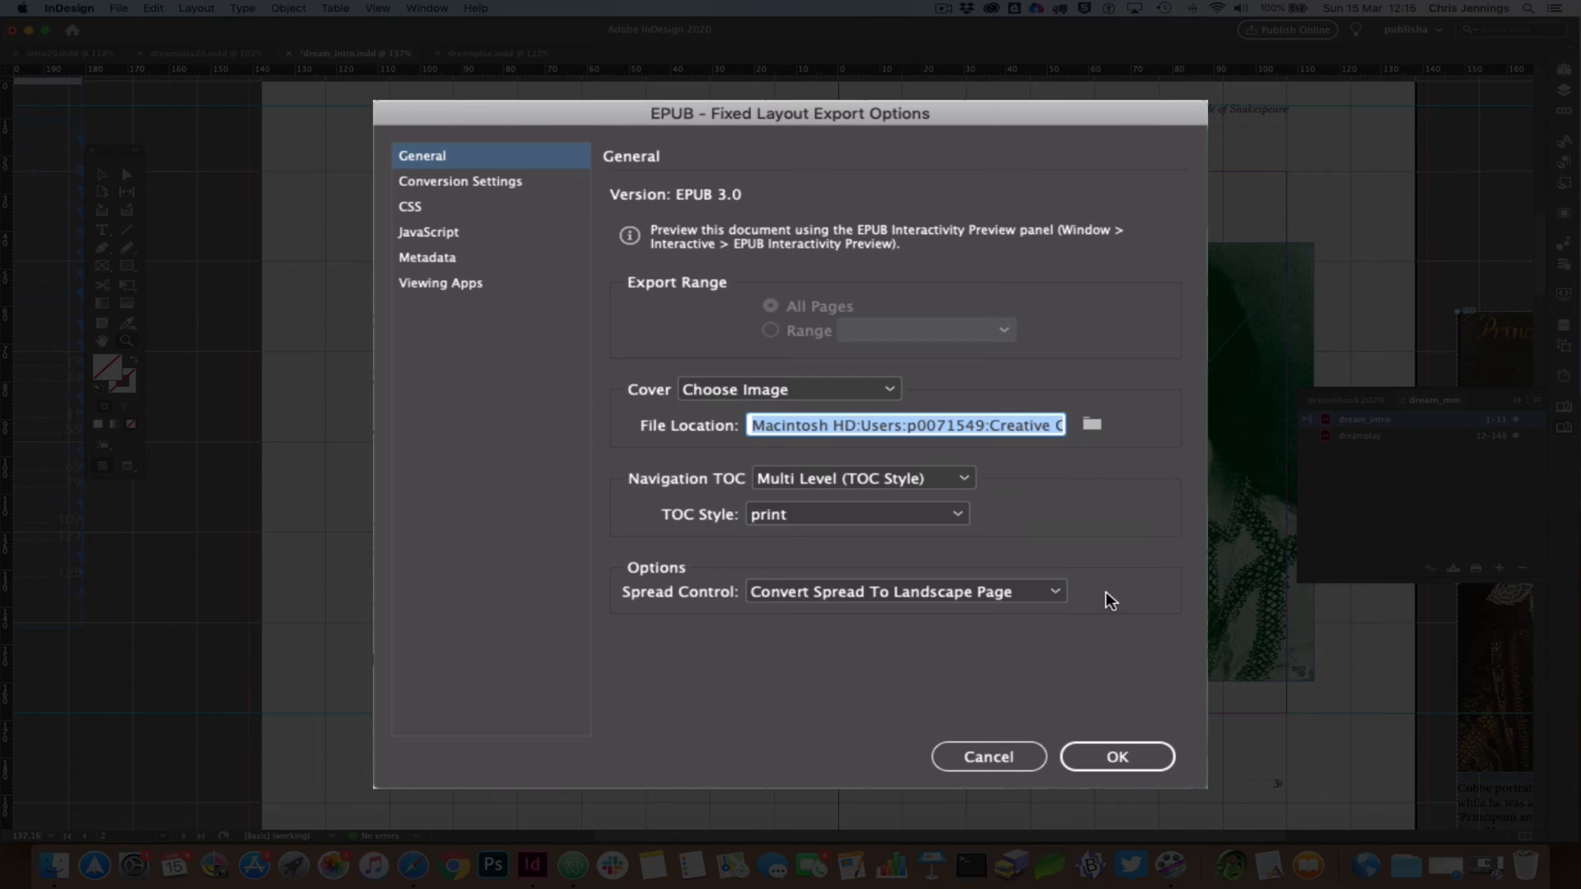
mouse_move(1012, 643)
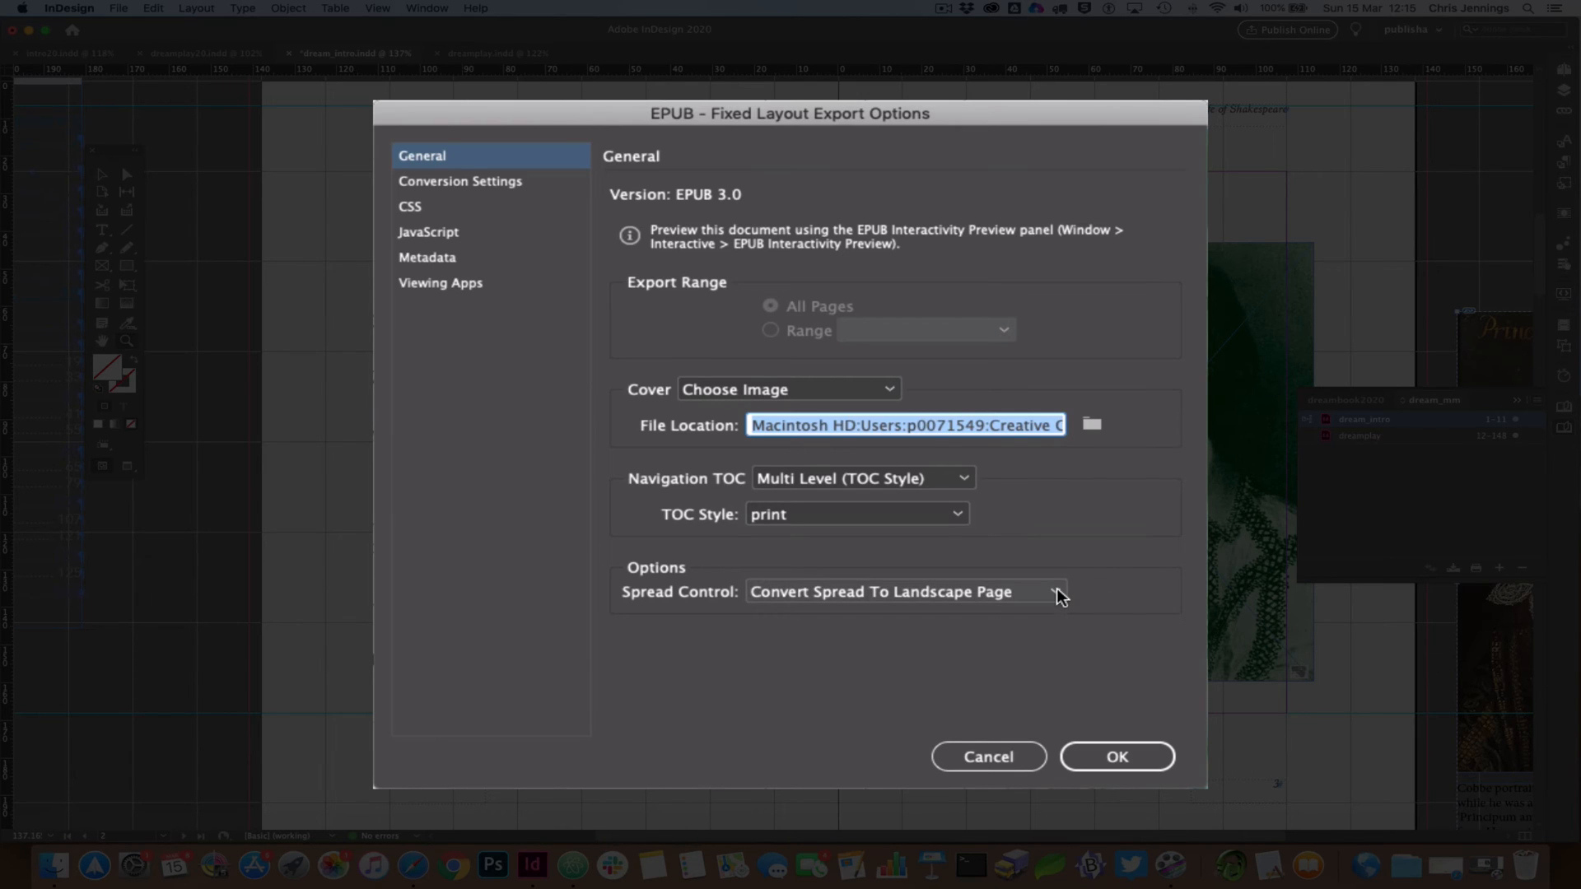
click(901, 592)
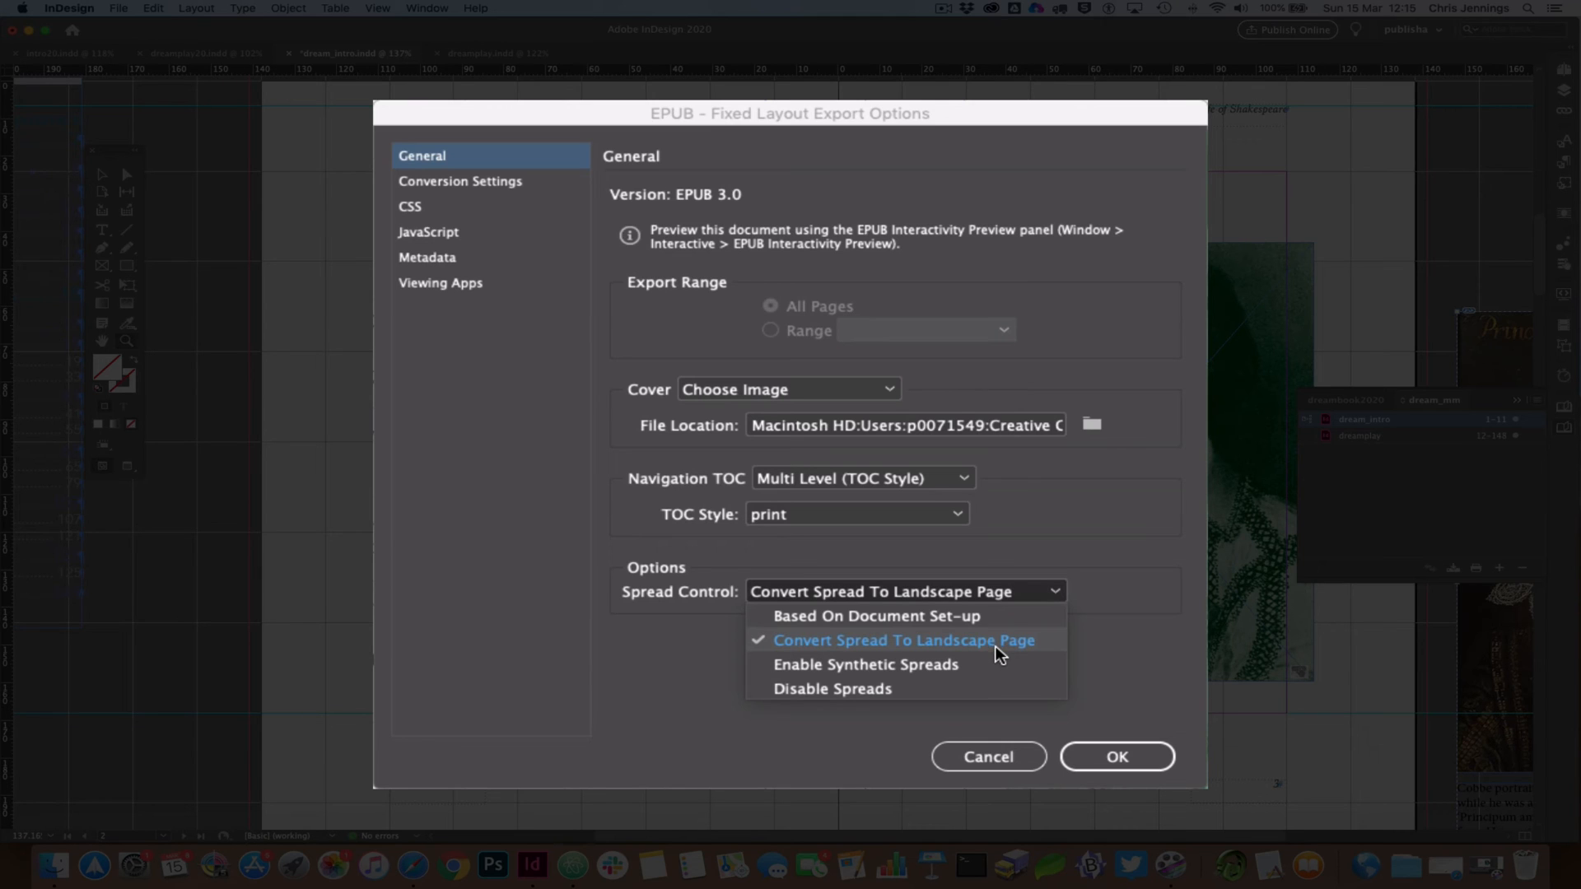
mouse_move(983, 654)
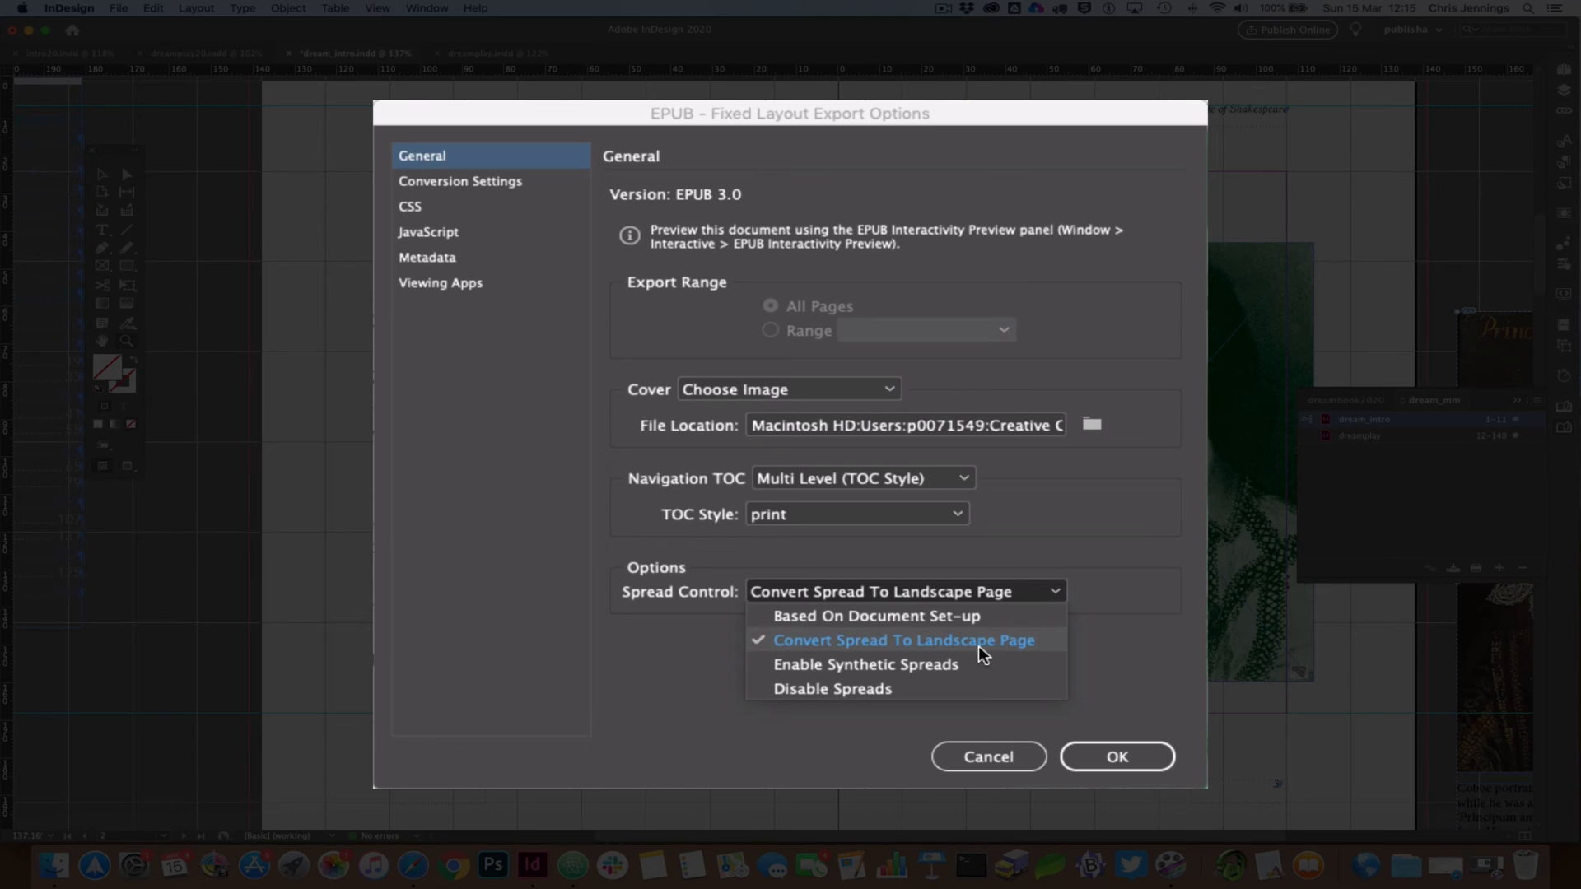
mouse_move(842, 616)
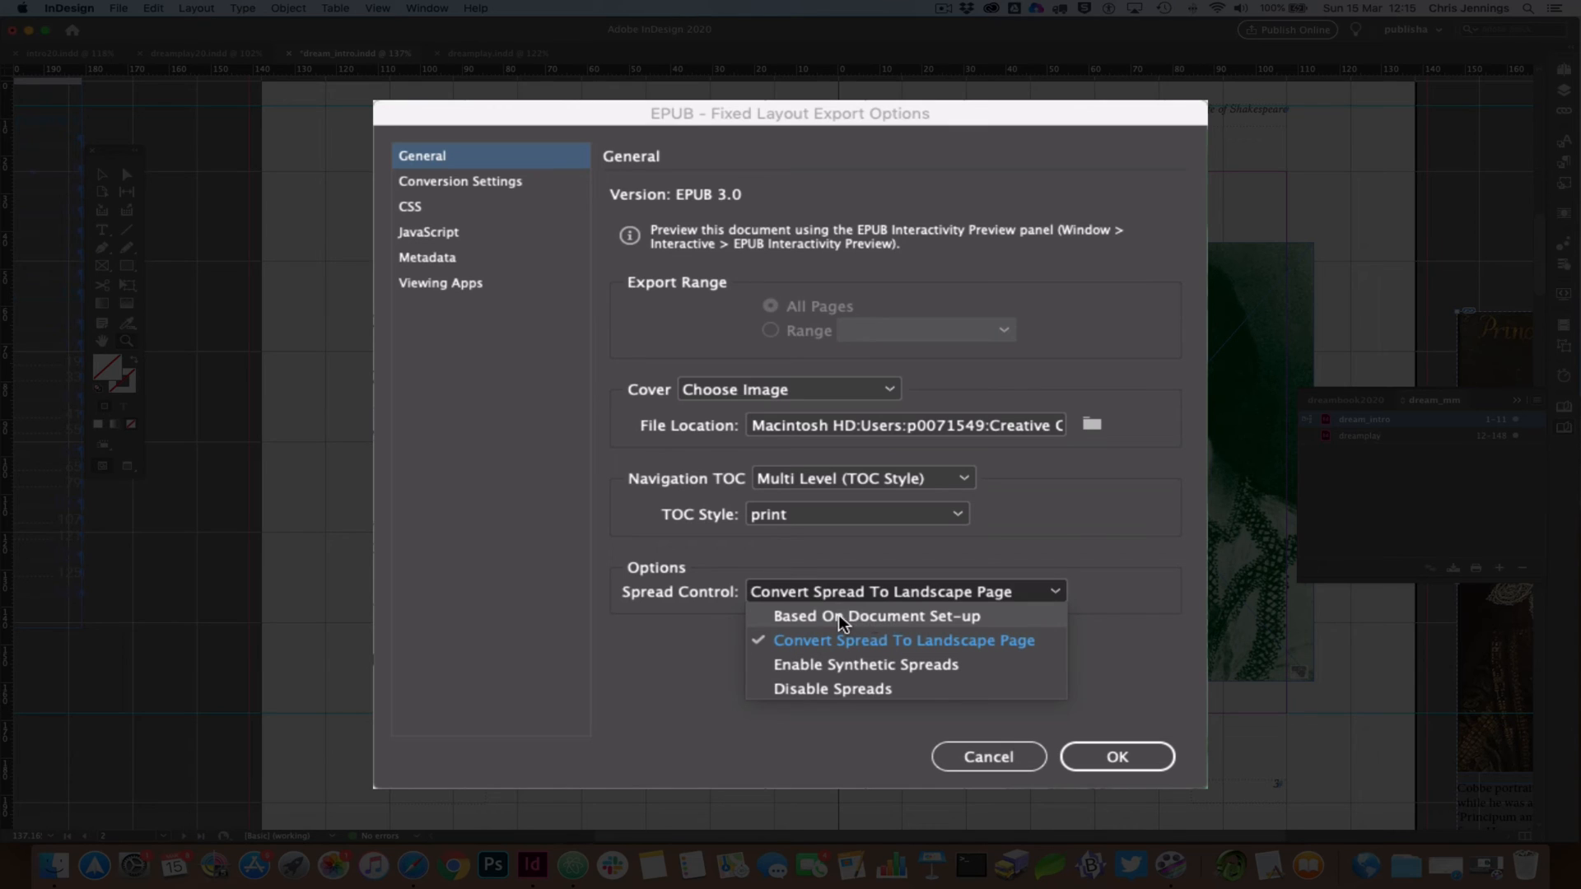
mouse_move(940, 625)
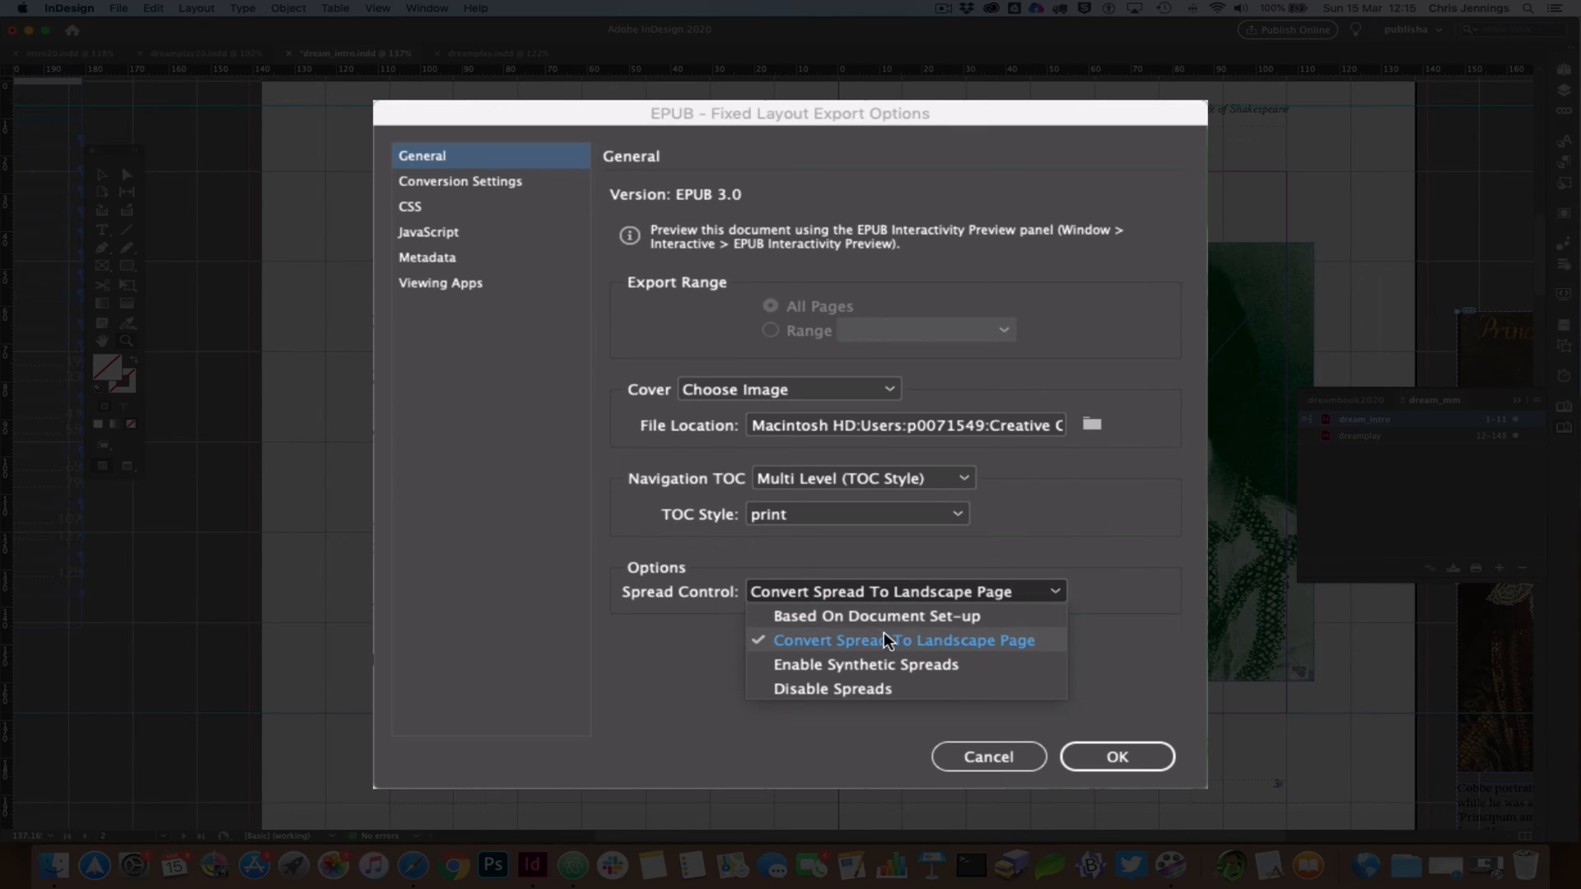
mouse_move(996, 651)
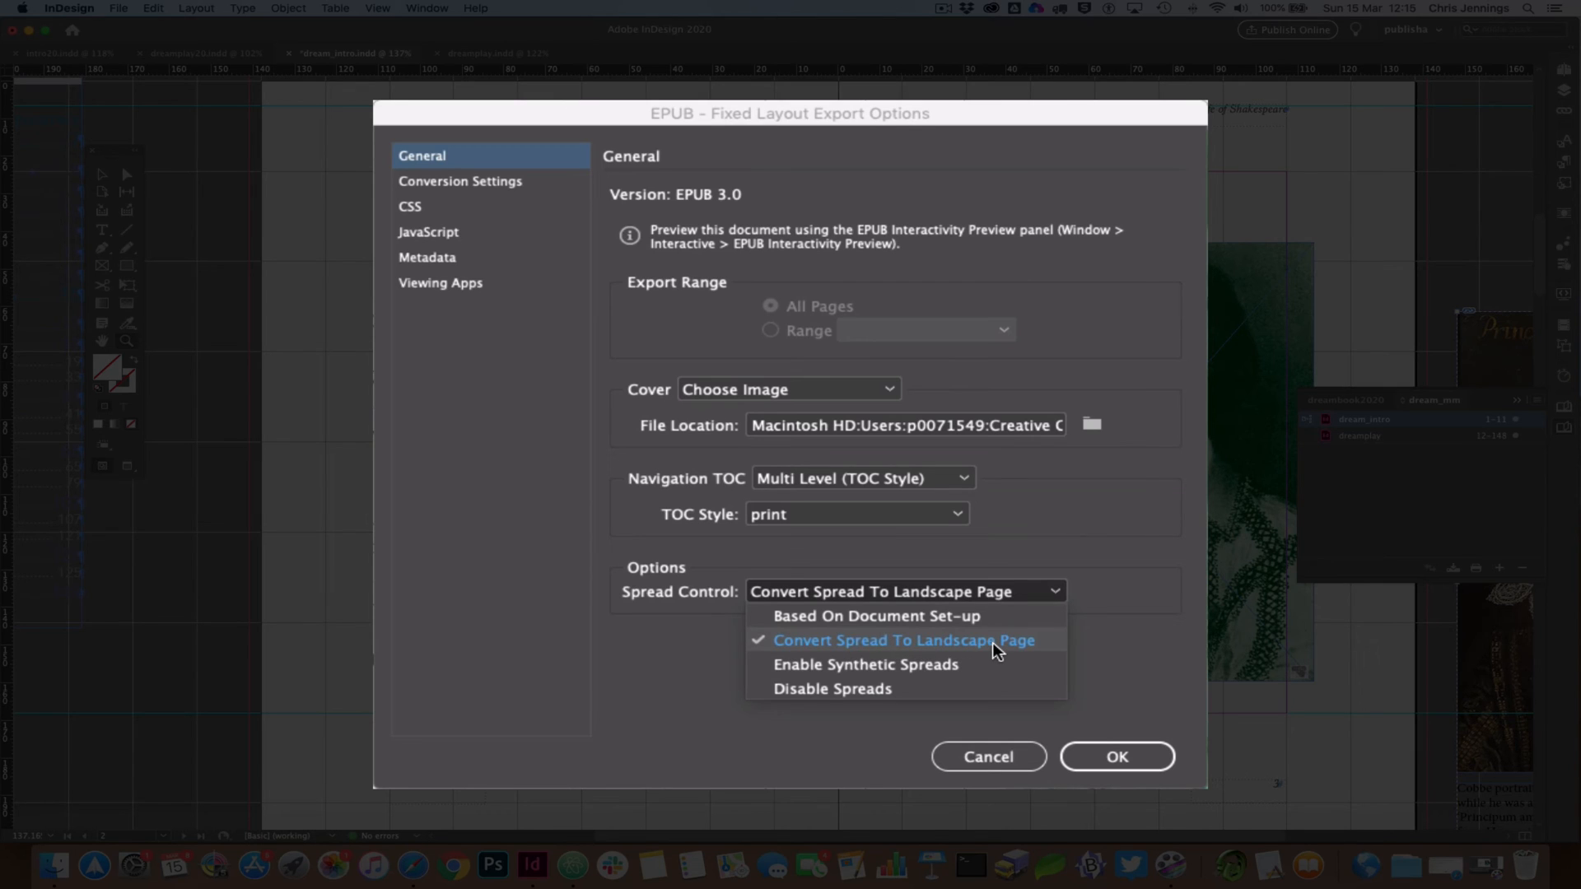
mouse_move(1021, 653)
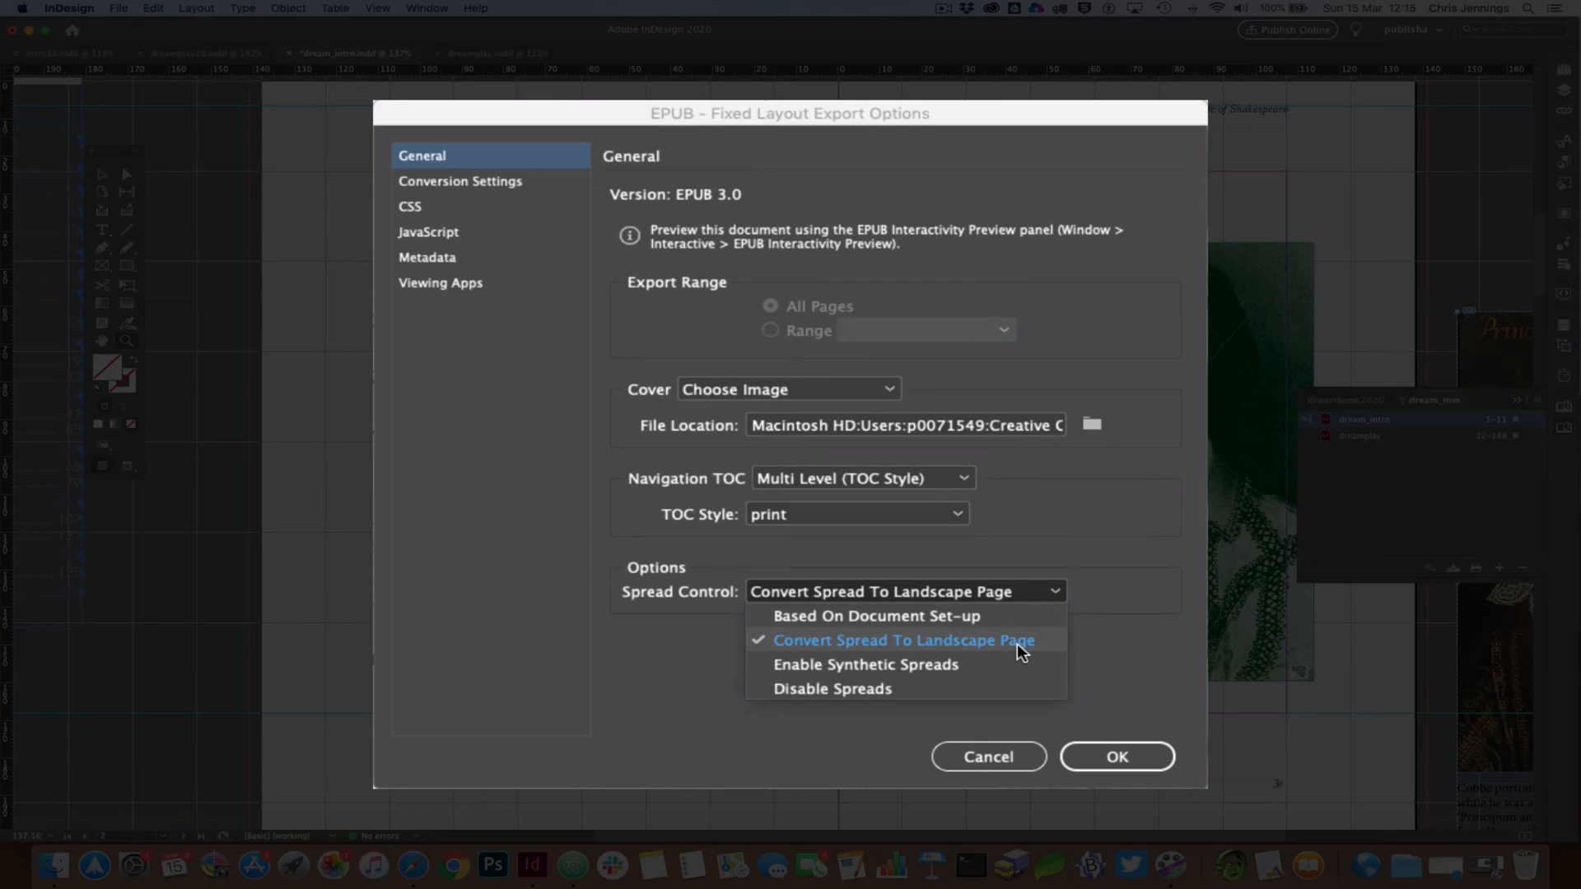
click(902, 639)
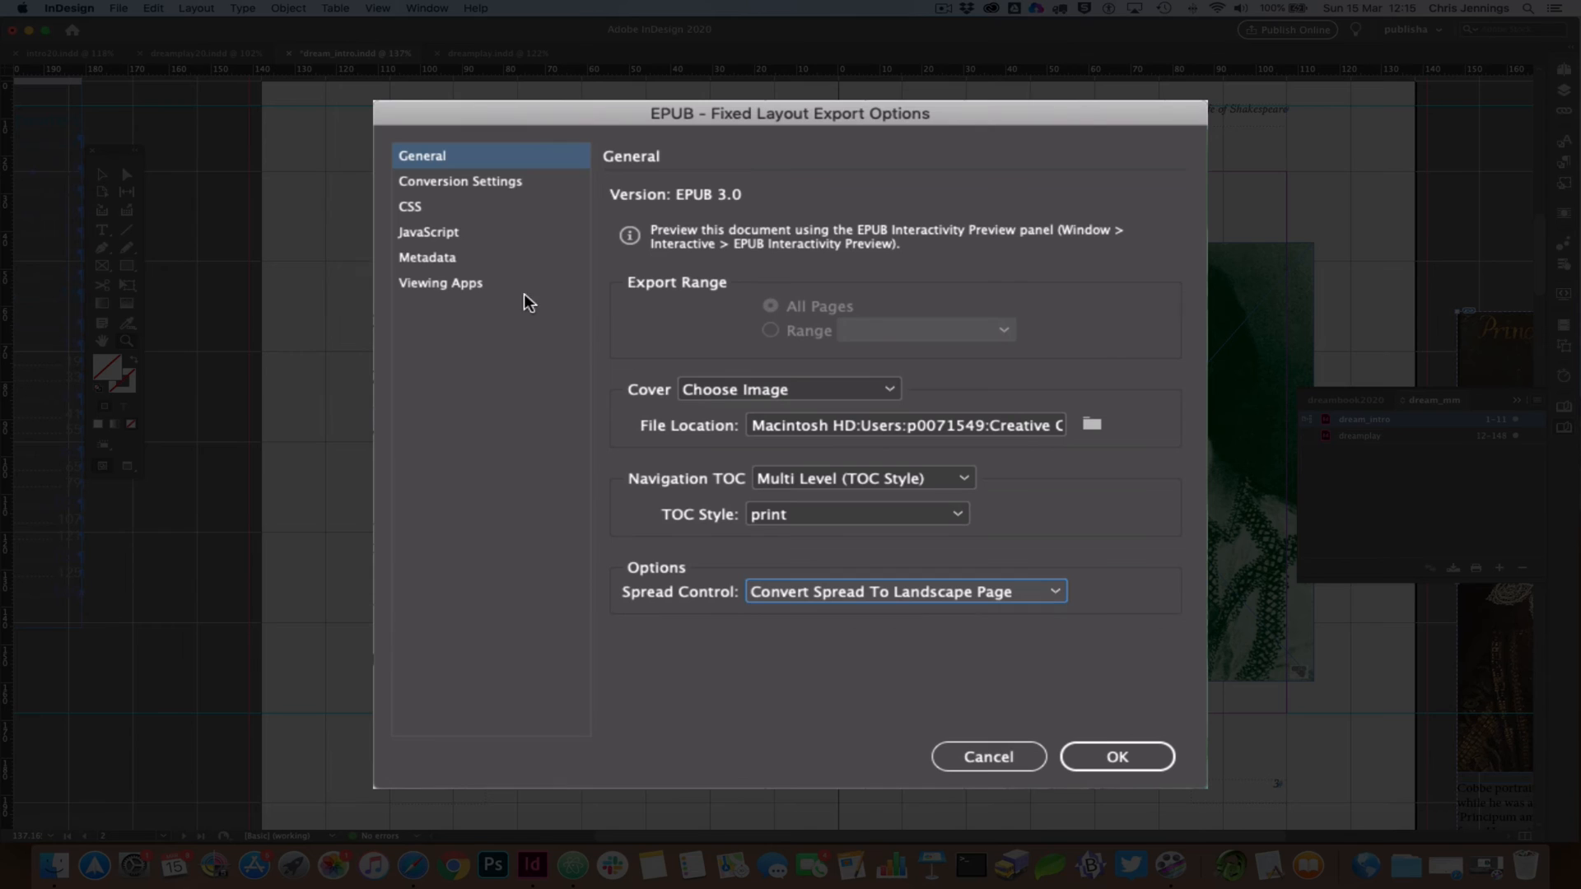
Show the Conversion Settings with PNG format at 300 PPI.
click(459, 180)
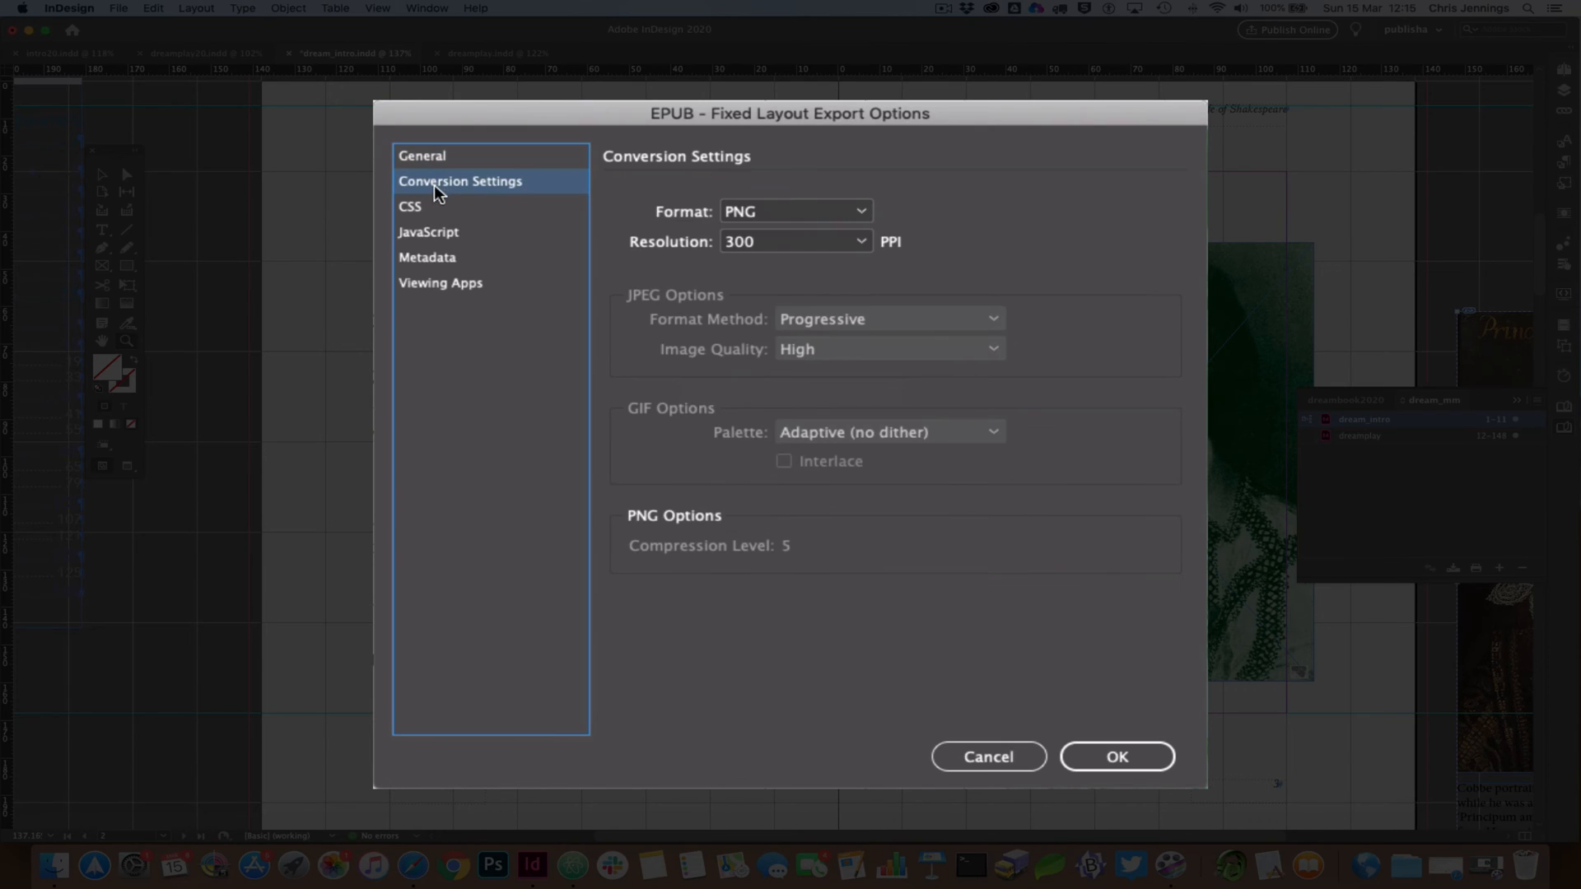
mouse_move(620, 199)
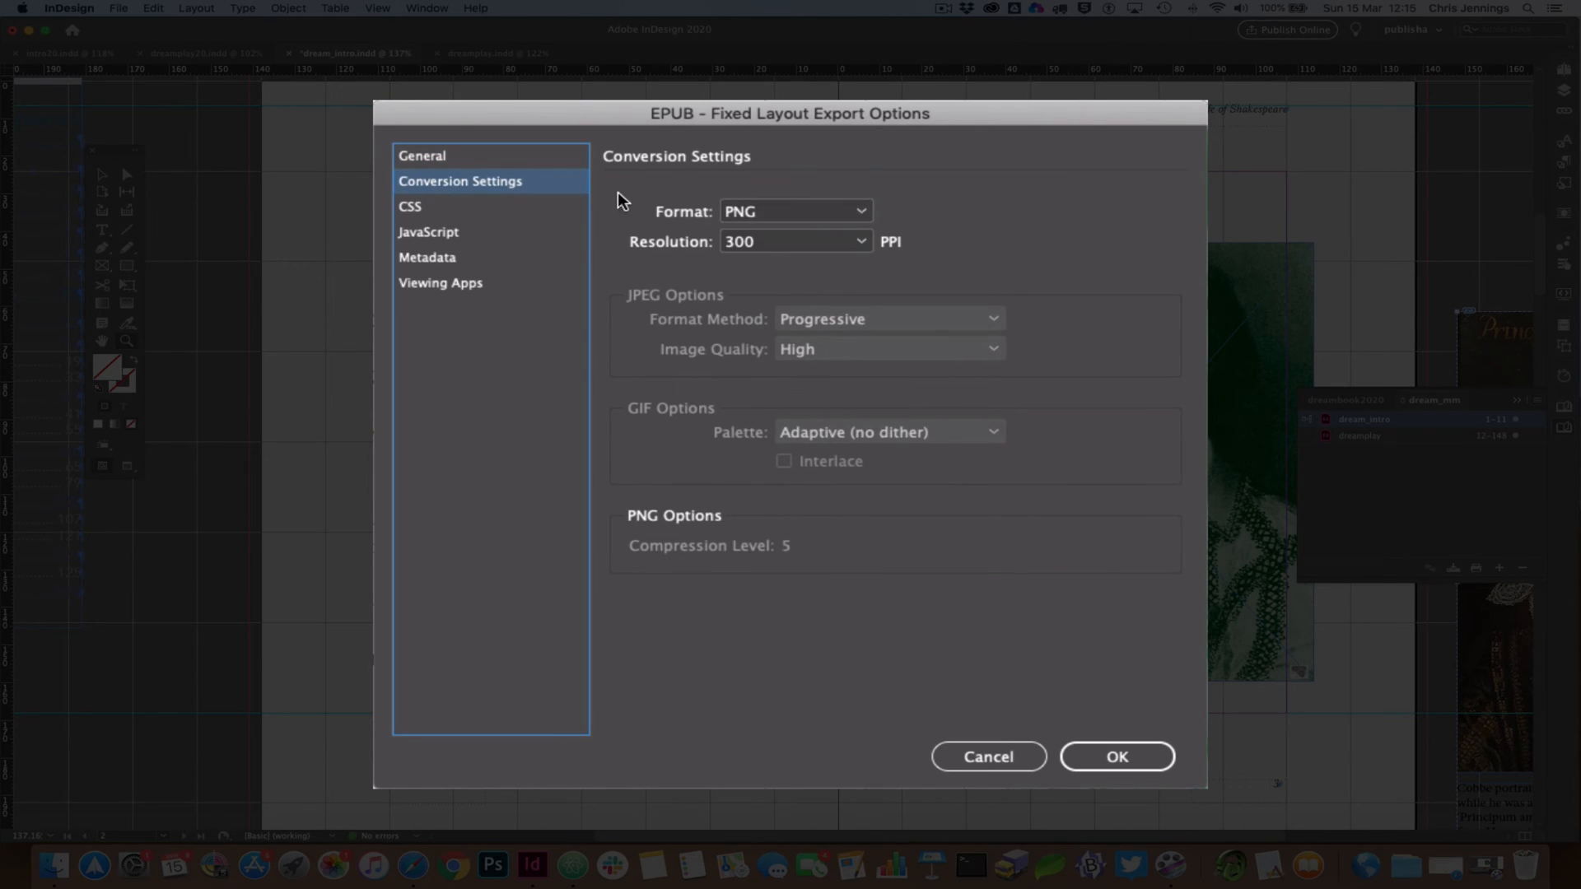
mouse_move(835, 212)
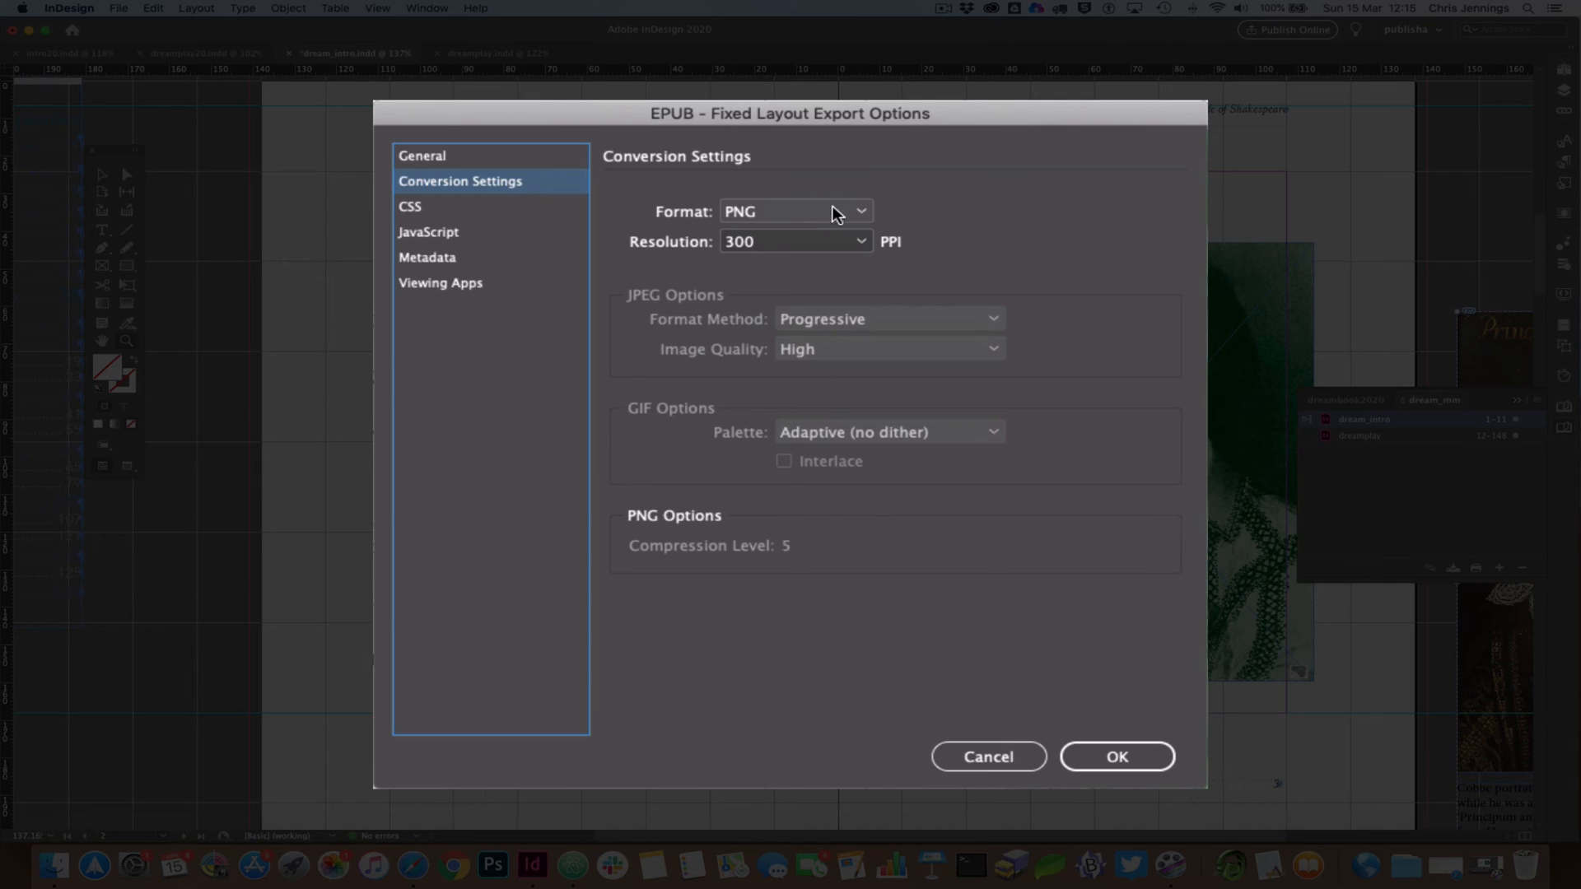
mouse_move(854, 219)
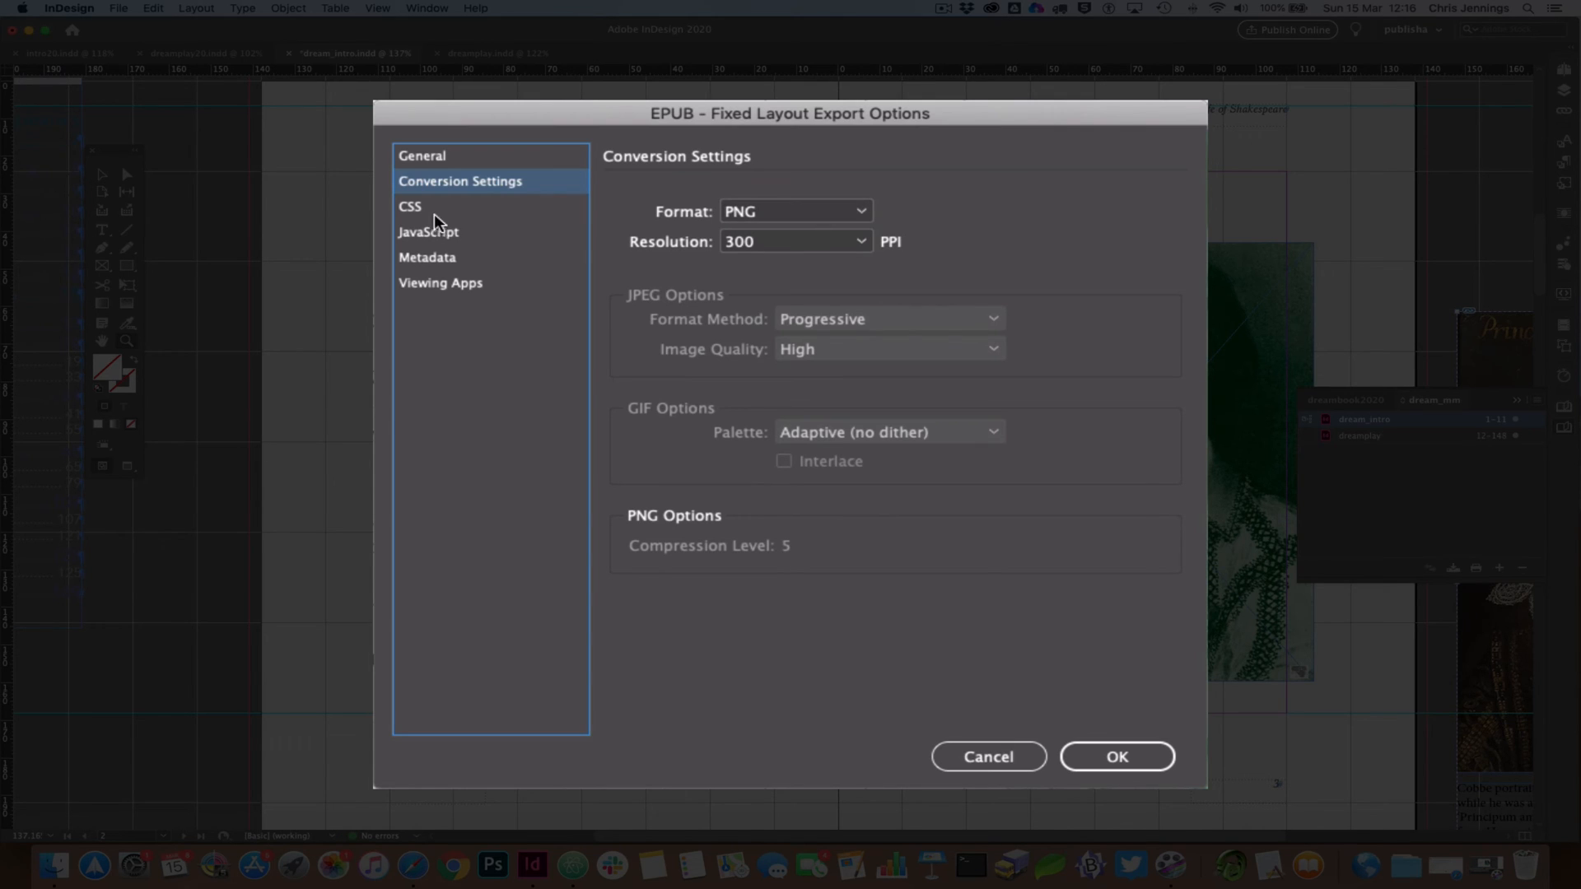
mouse_move(427, 212)
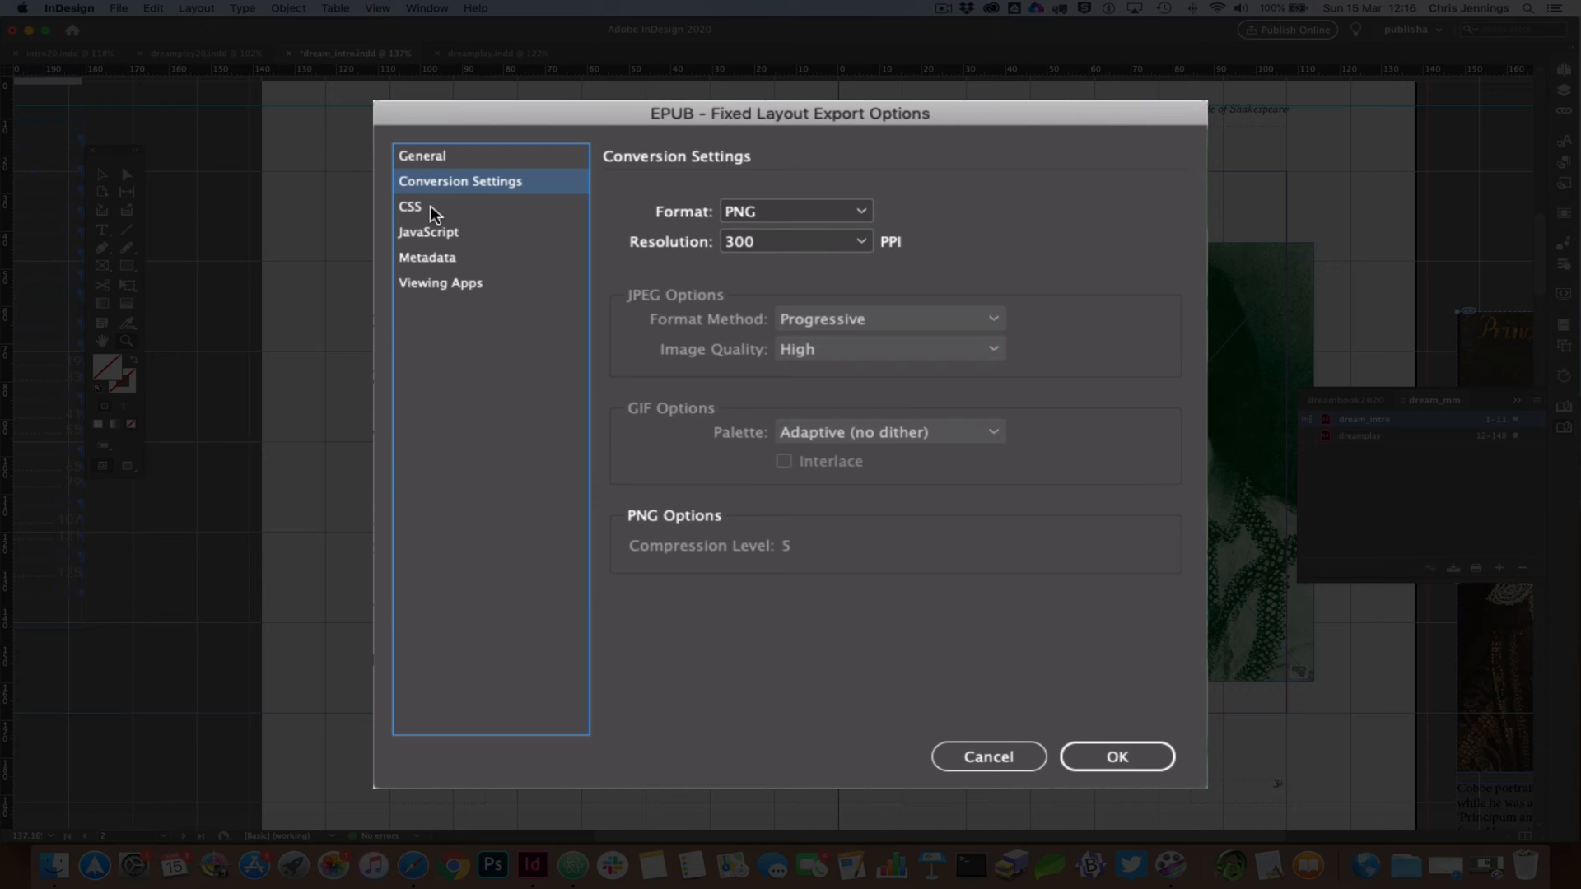
mouse_move(441, 214)
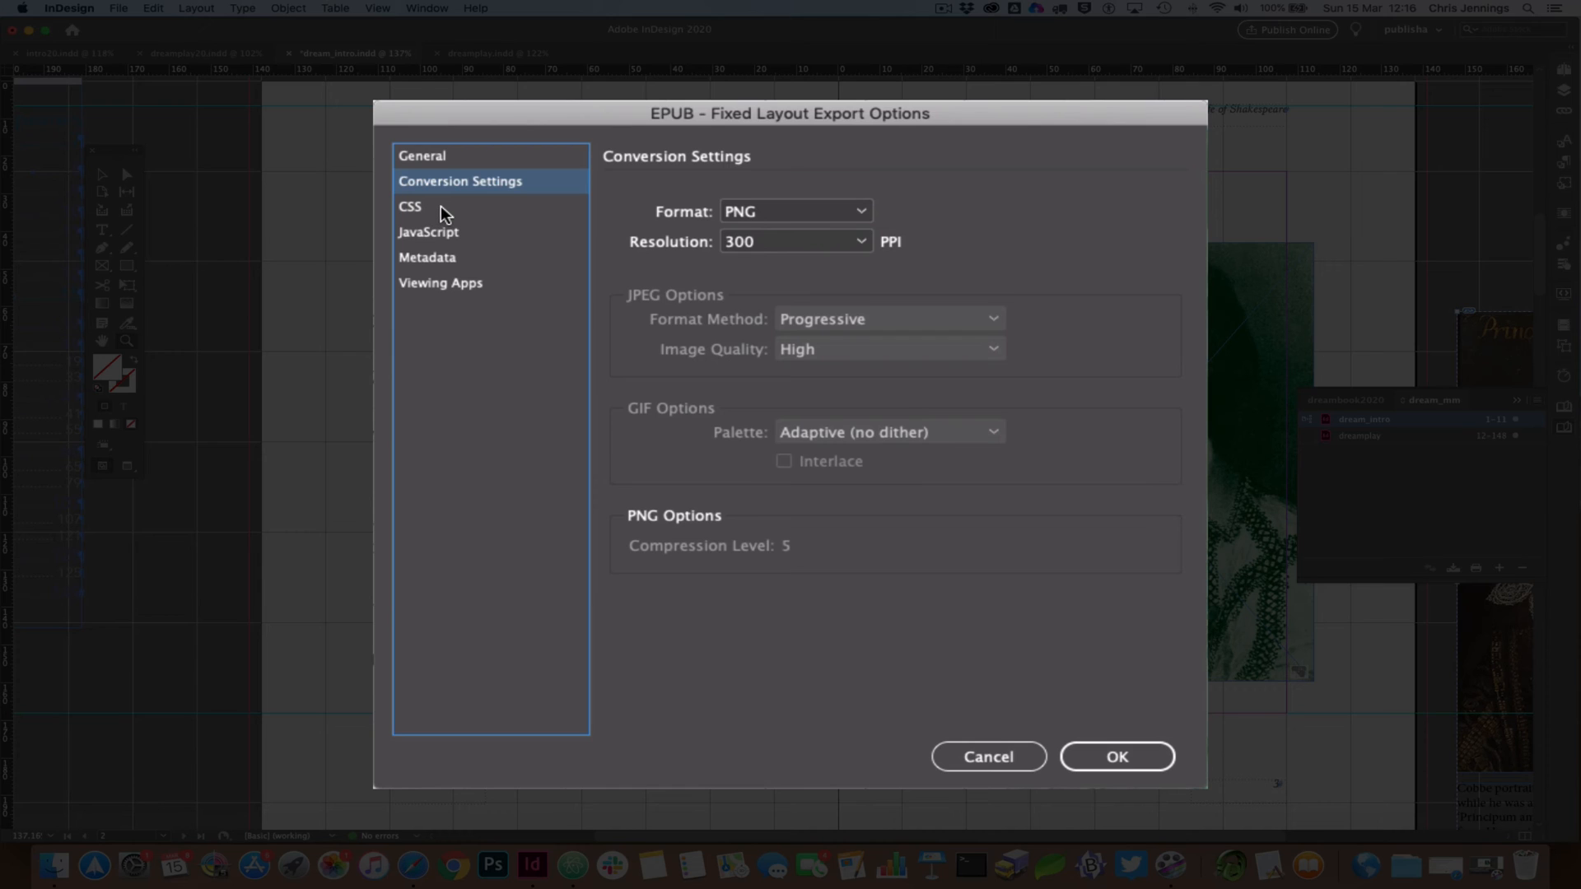
mouse_move(459, 215)
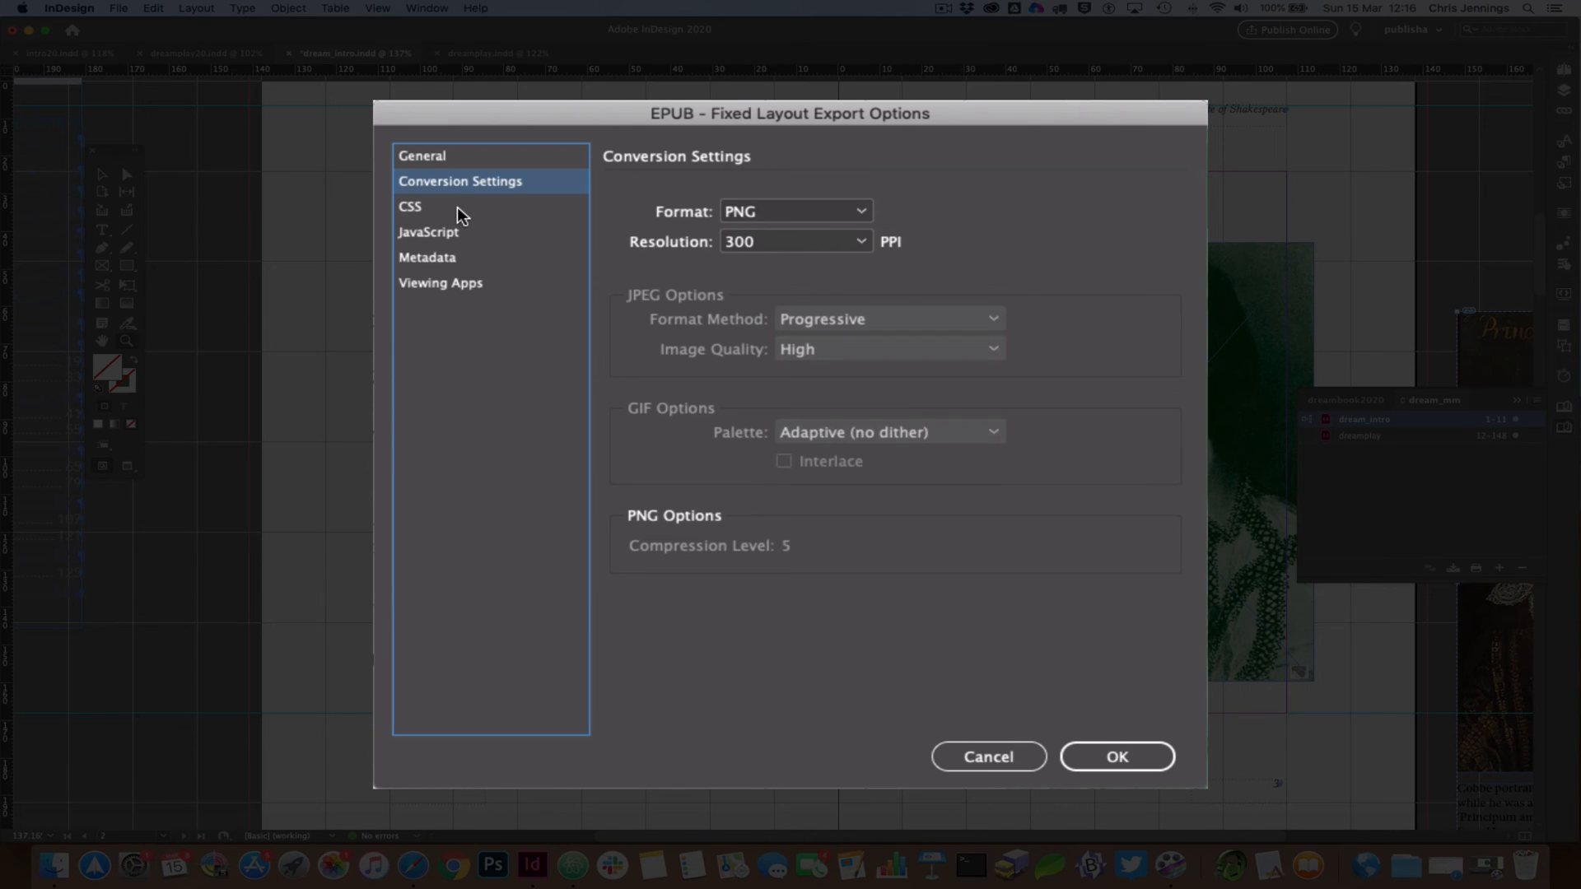
Review the attached scroll.css stylesheet and the JavaScript file for the export.
click(410, 206)
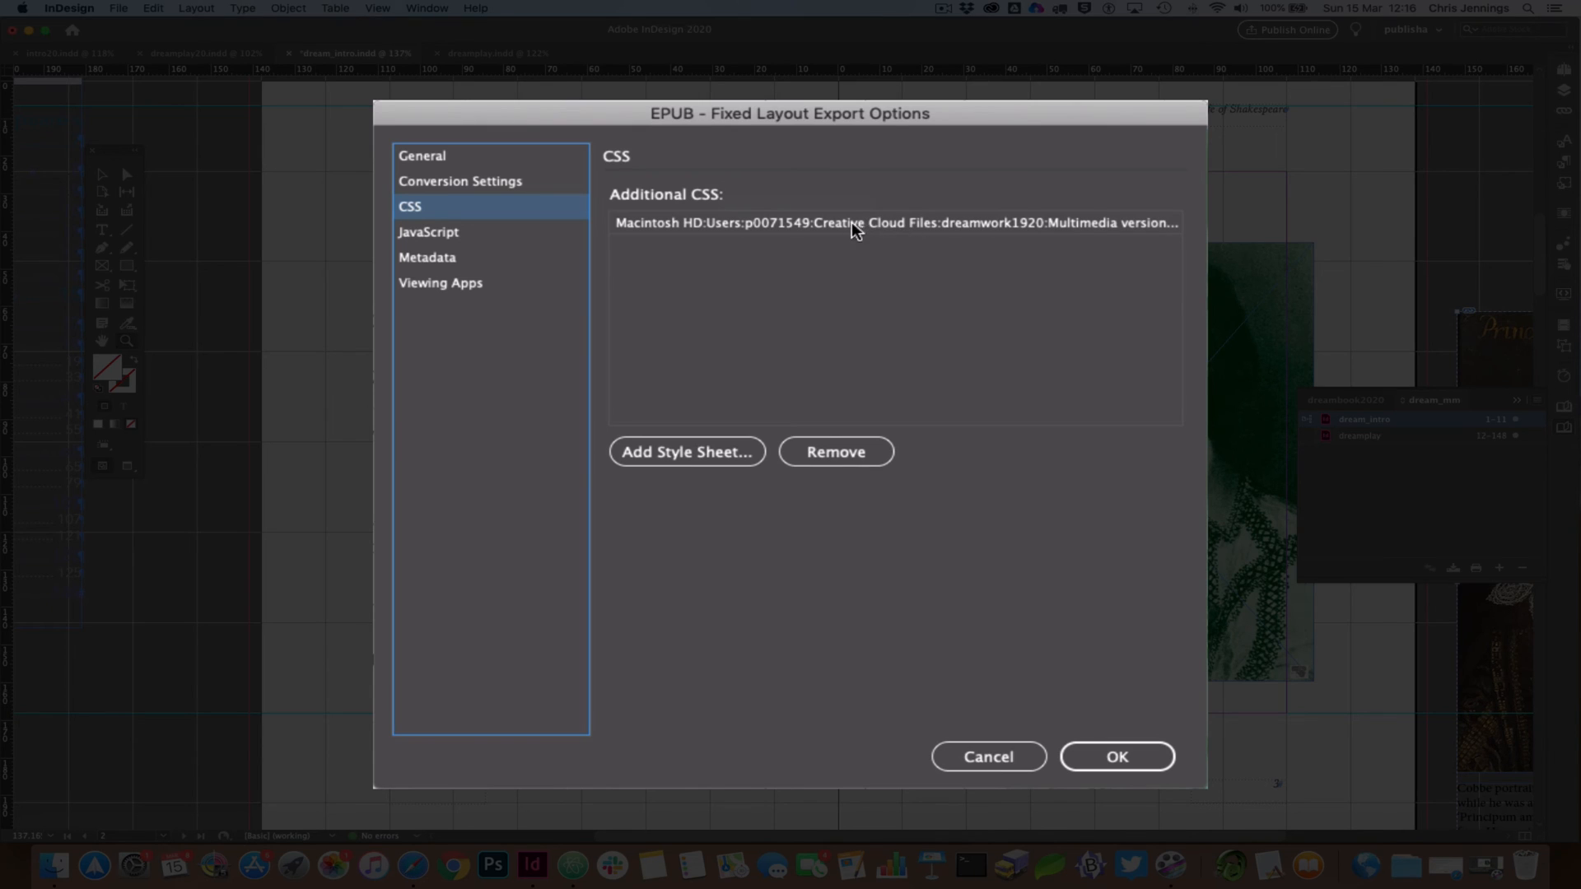
mouse_move(714, 234)
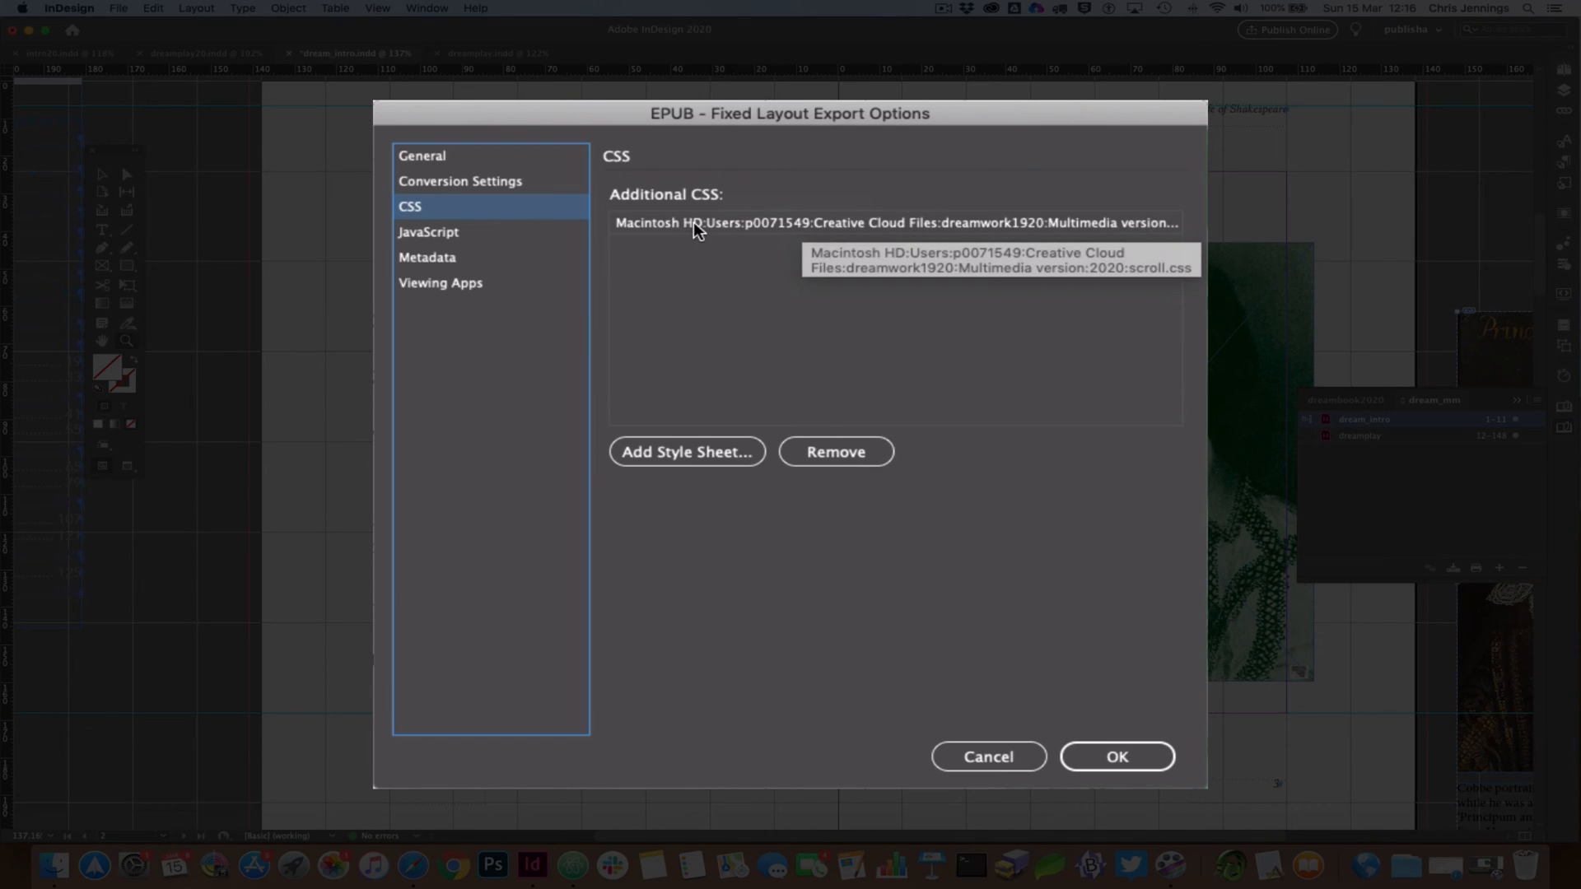
mouse_move(578, 242)
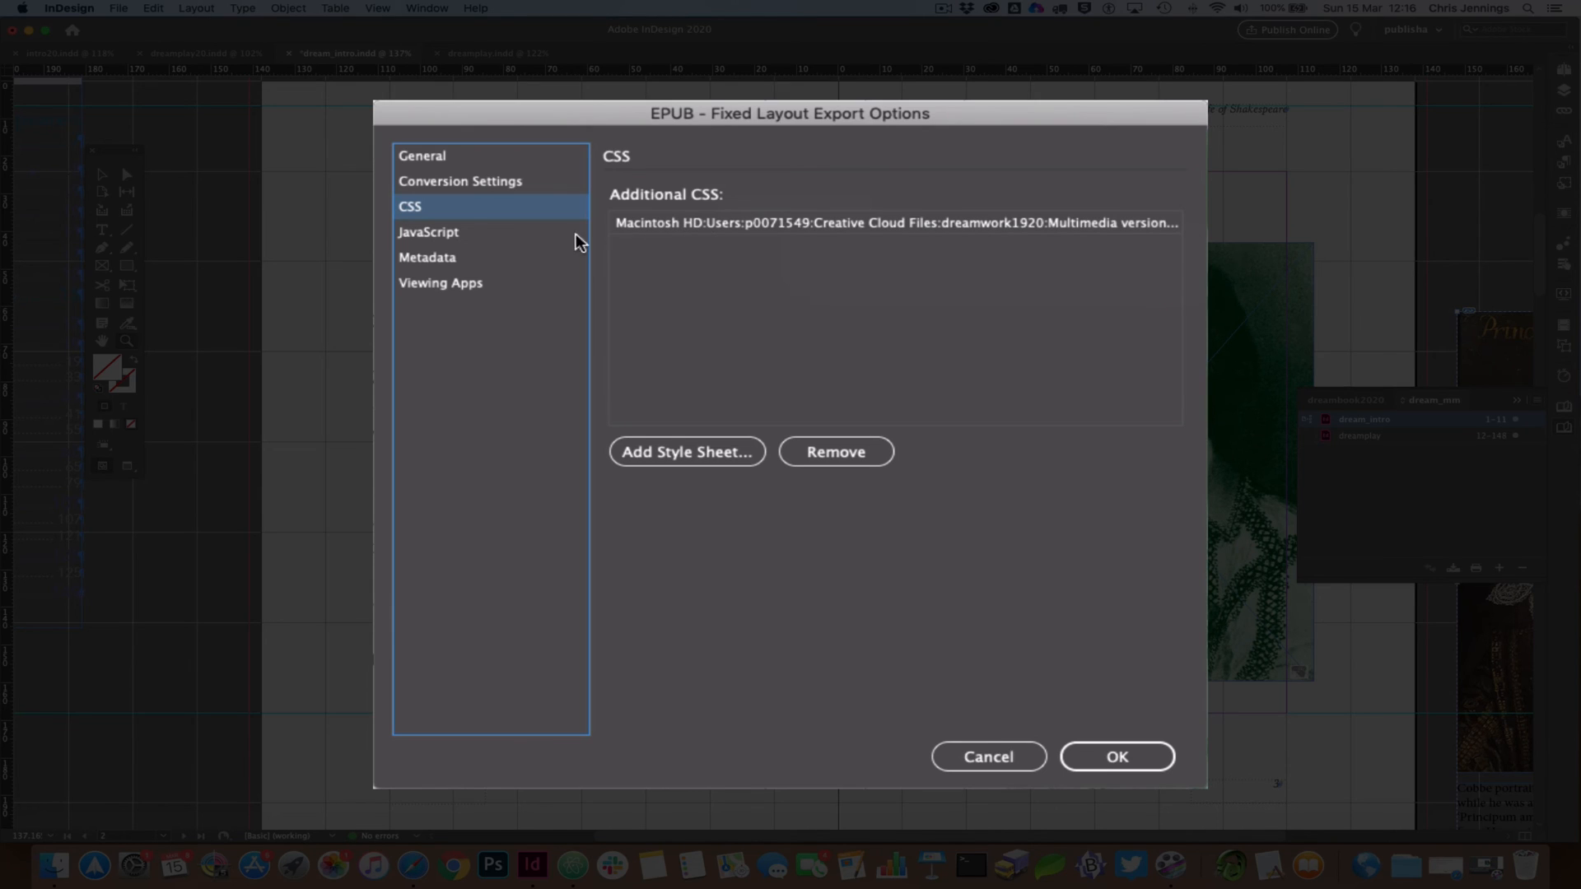
click(428, 231)
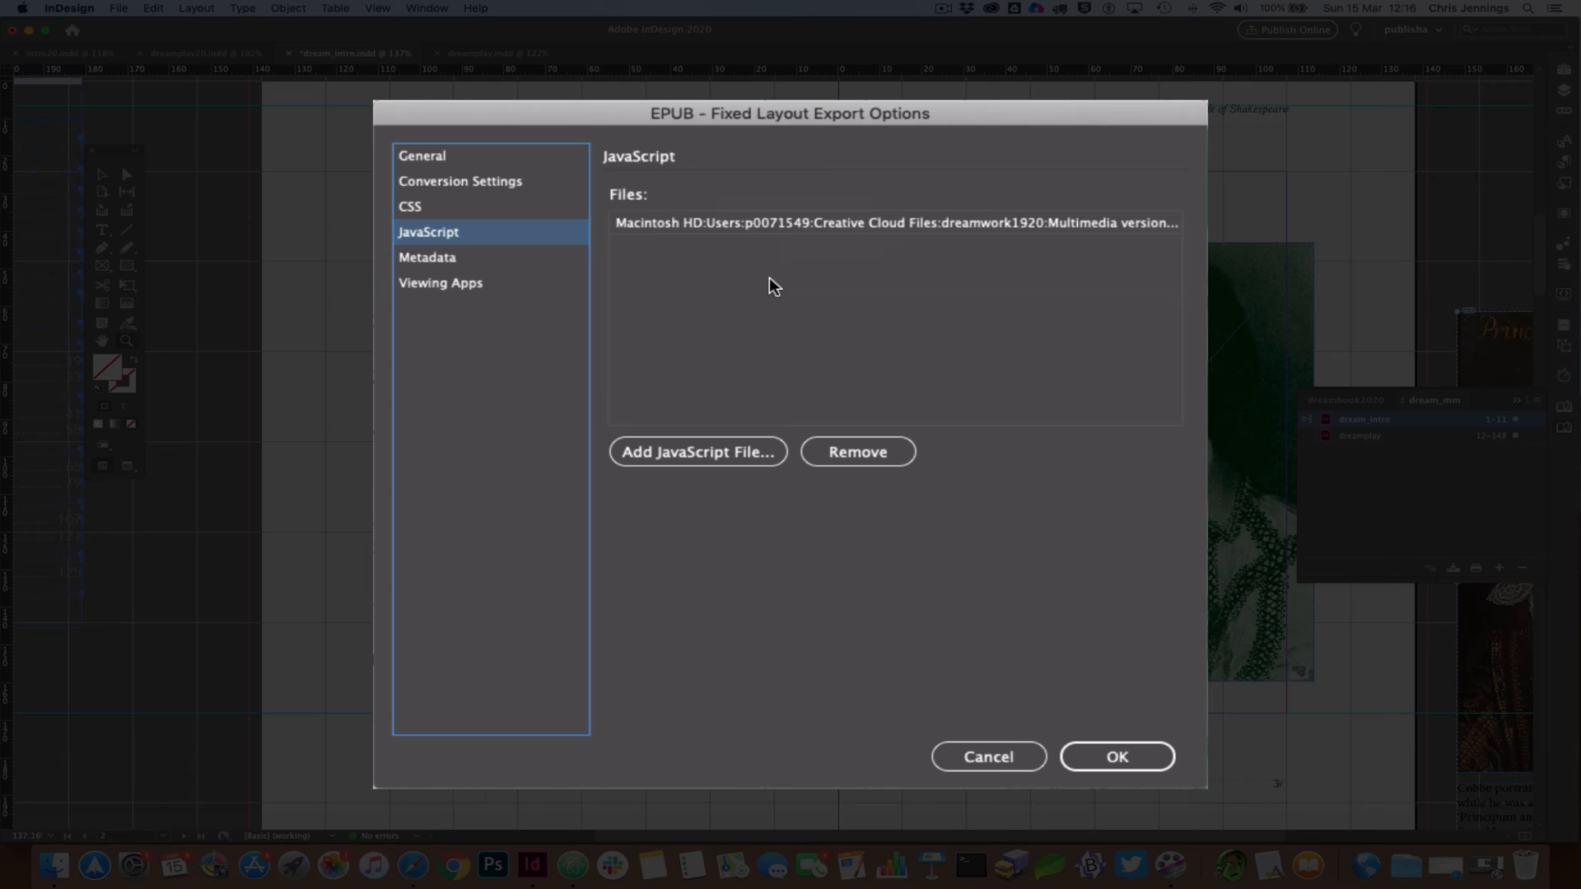
mouse_move(764, 283)
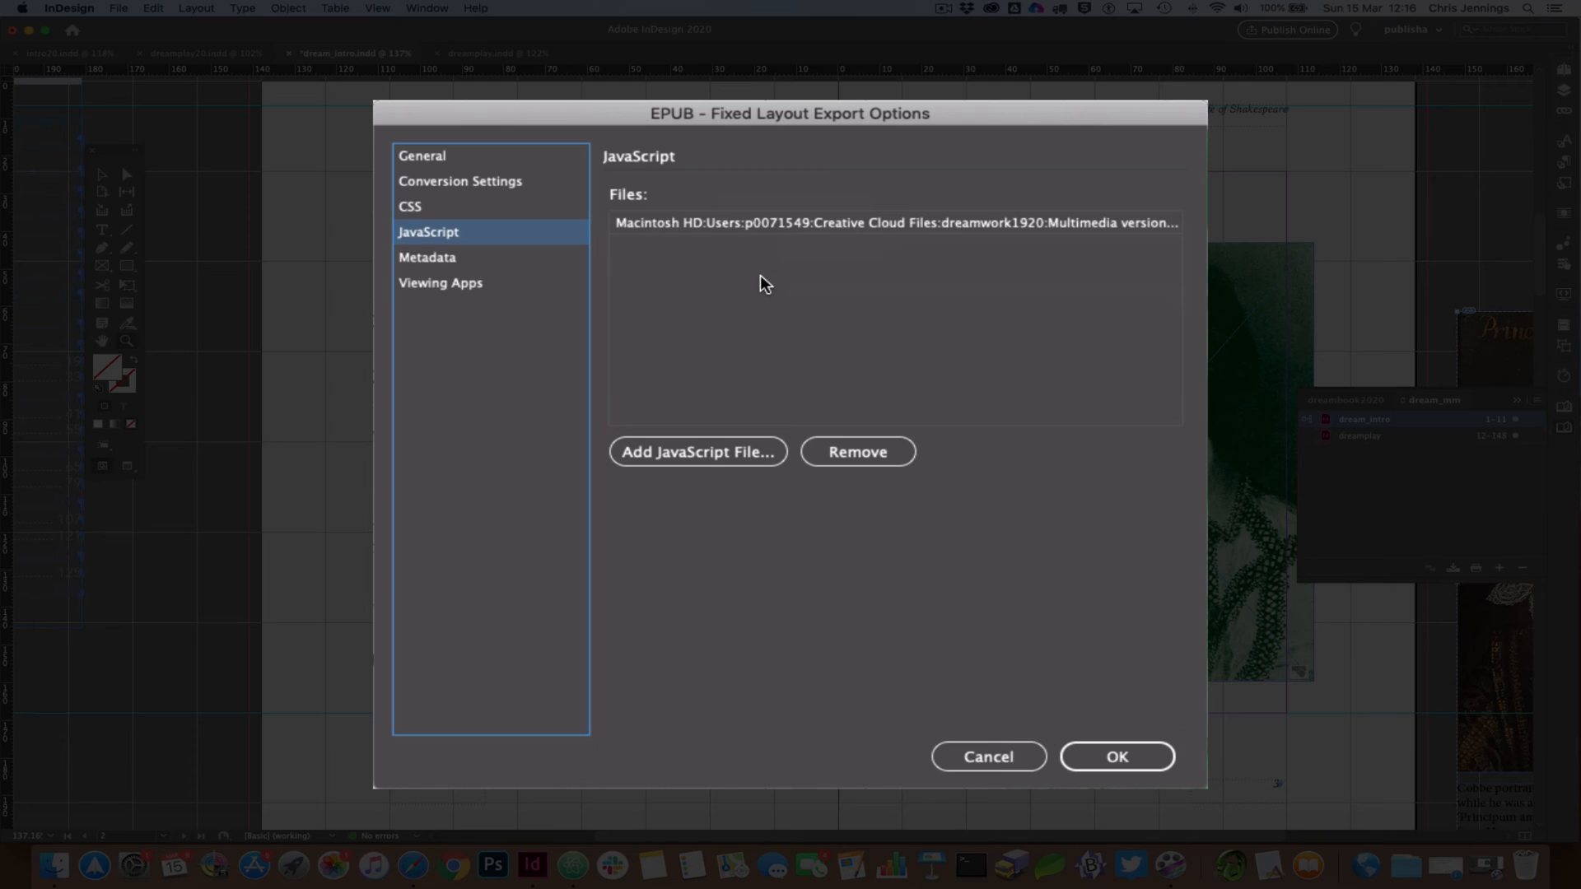
mouse_move(746, 283)
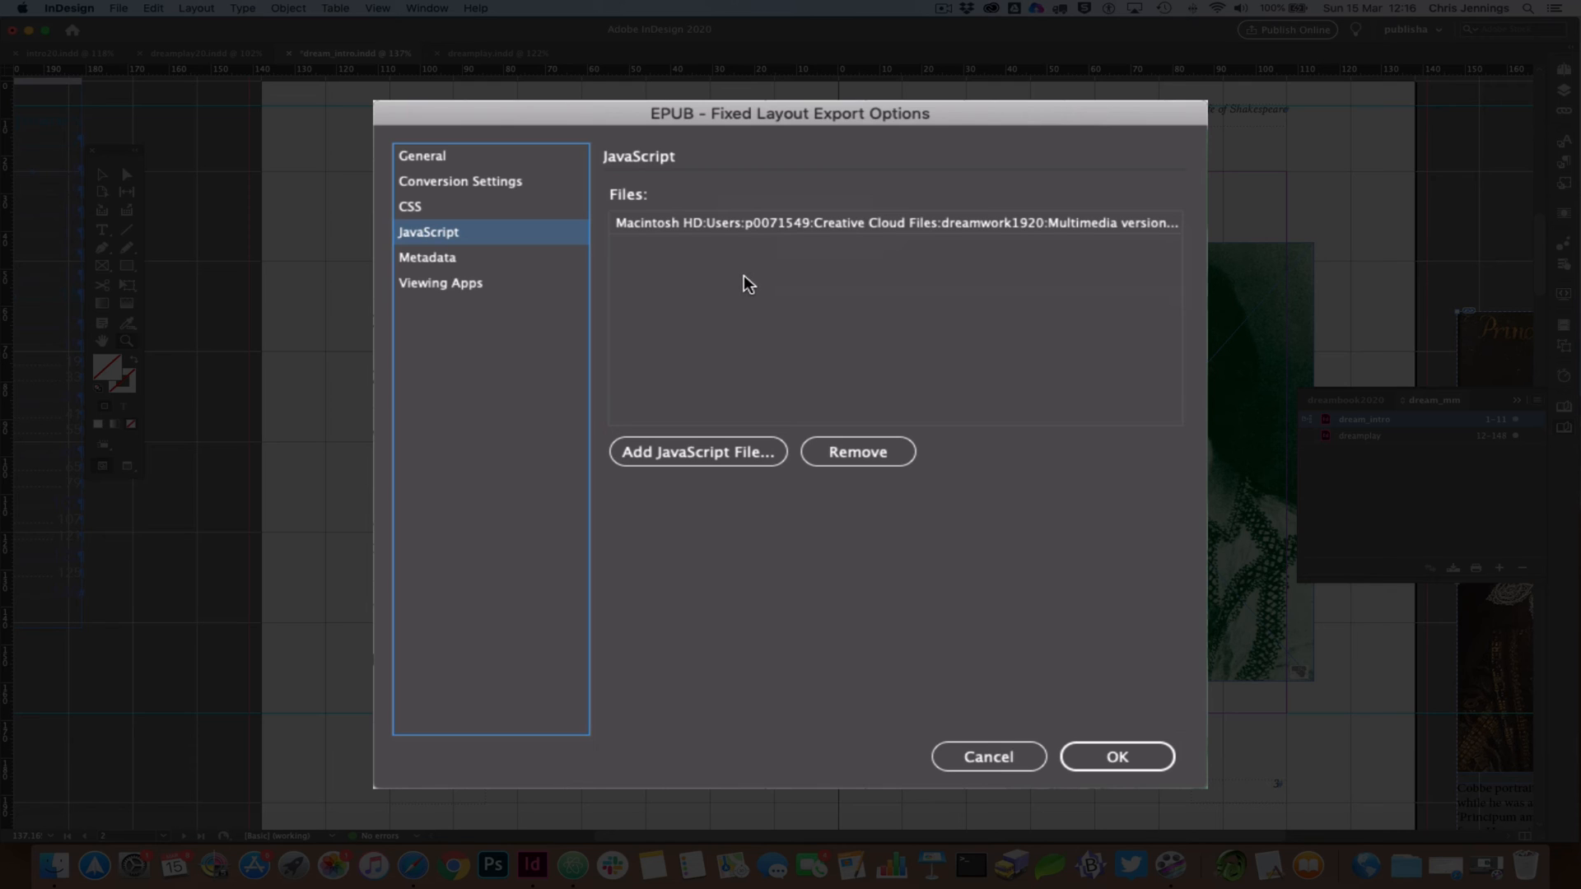
mouse_move(624, 260)
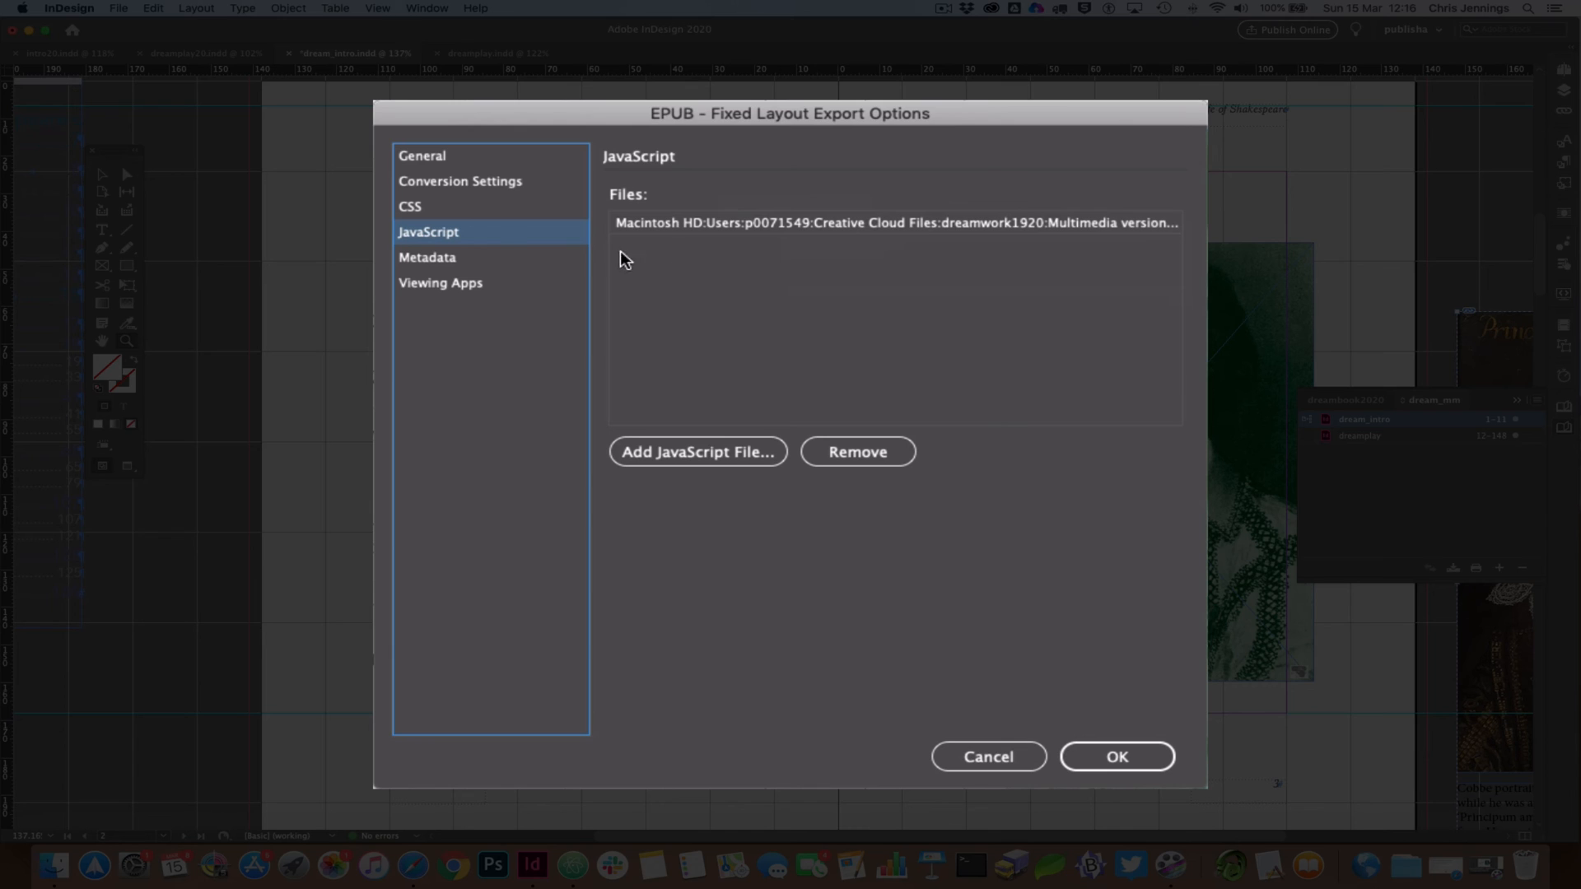
Review the Metadata title and creator, then confirm OK to export the EPUB.
click(427, 257)
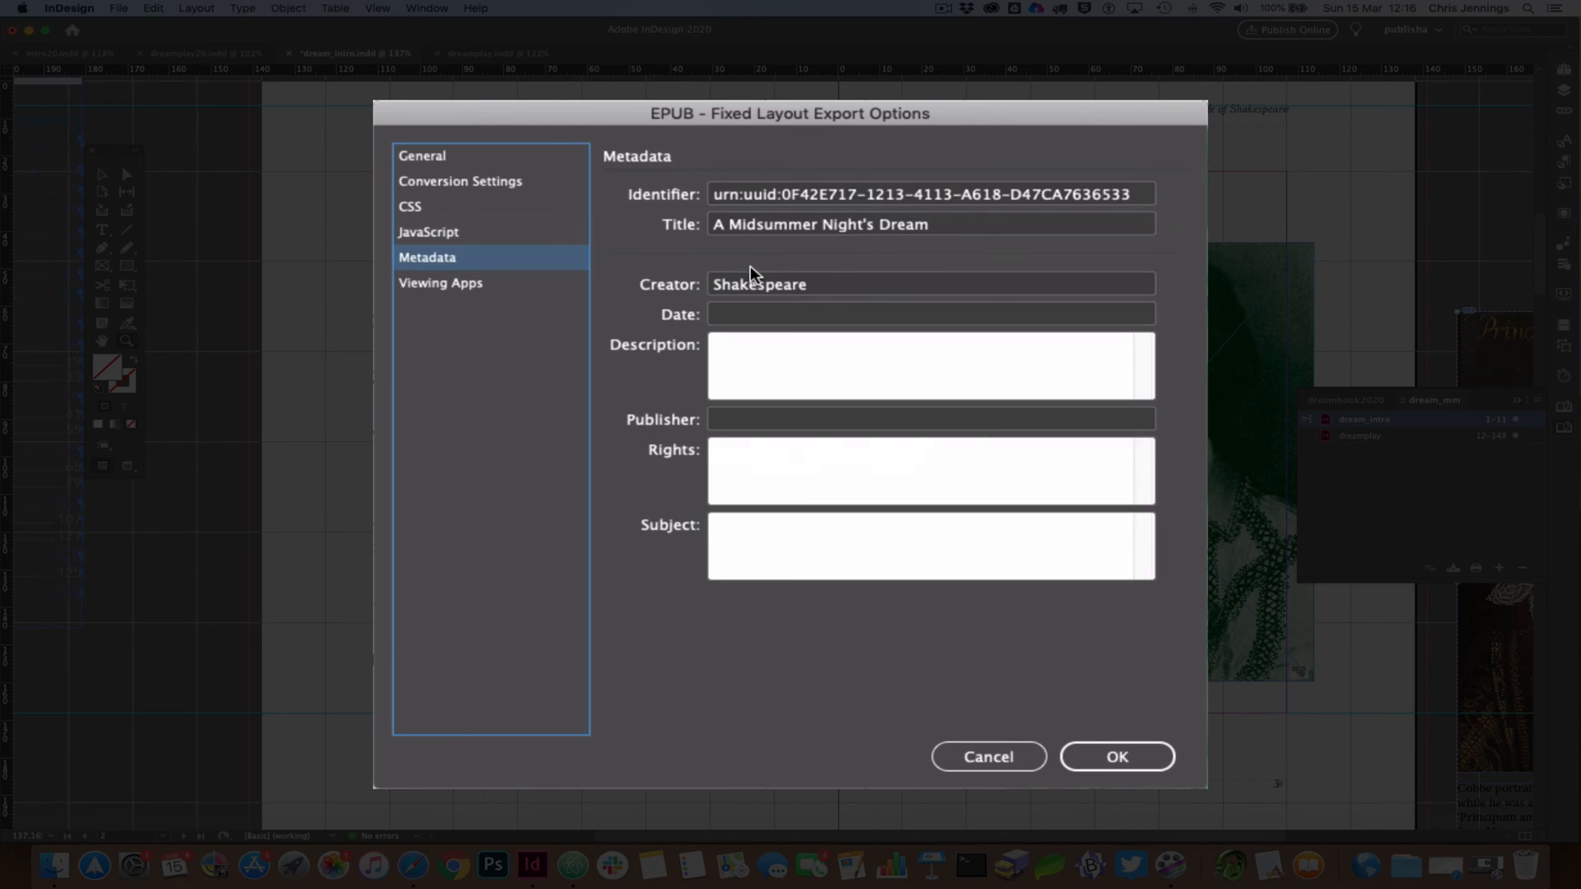
mouse_move(632, 252)
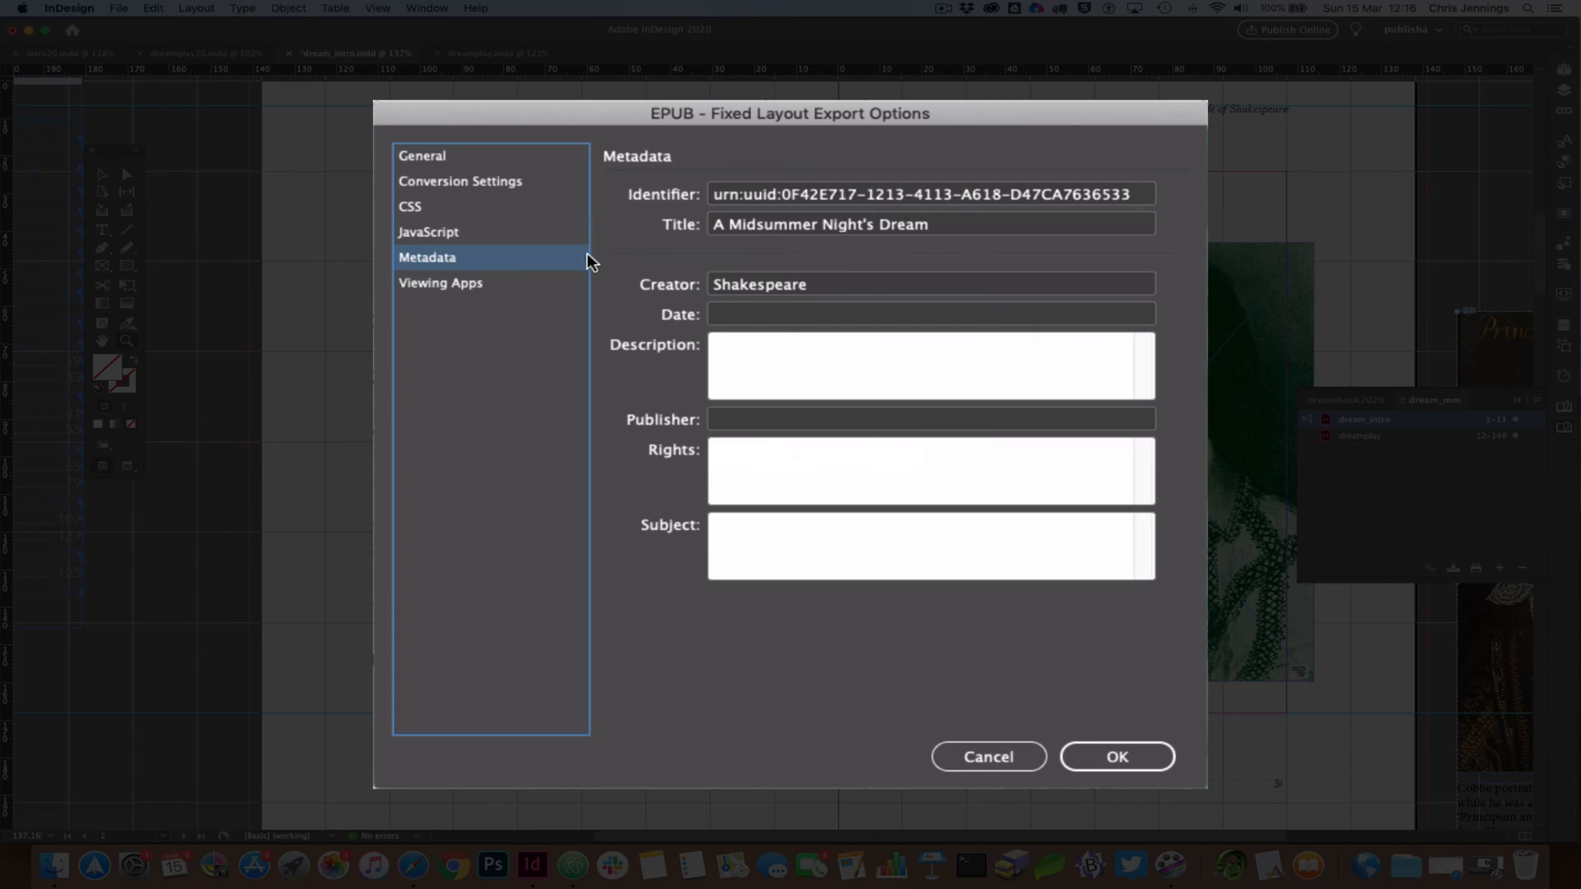
mouse_move(607, 240)
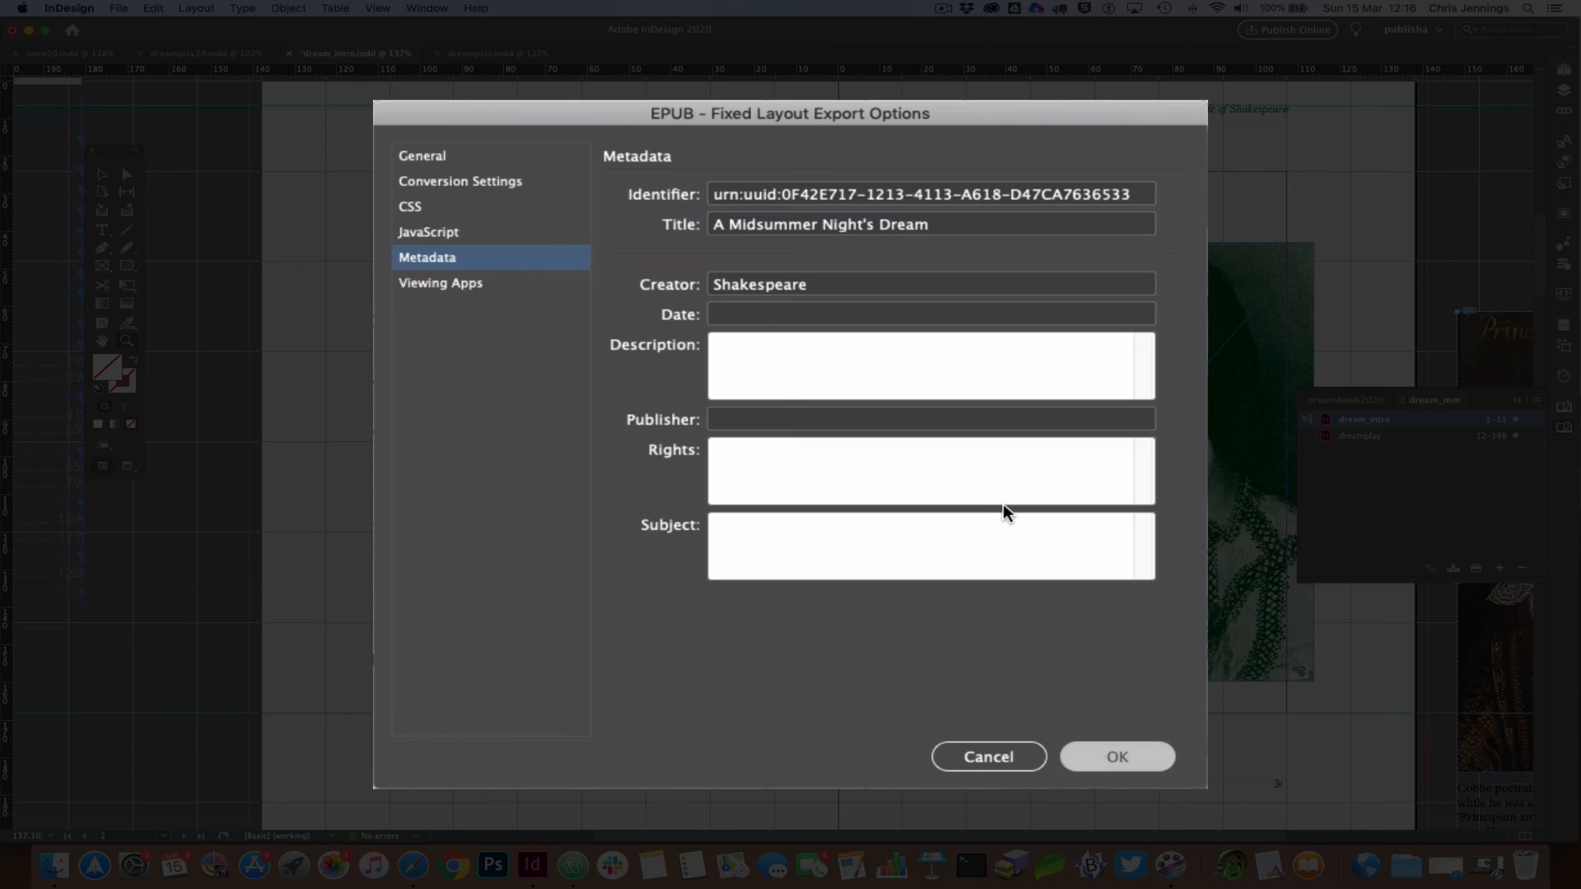
click(1117, 756)
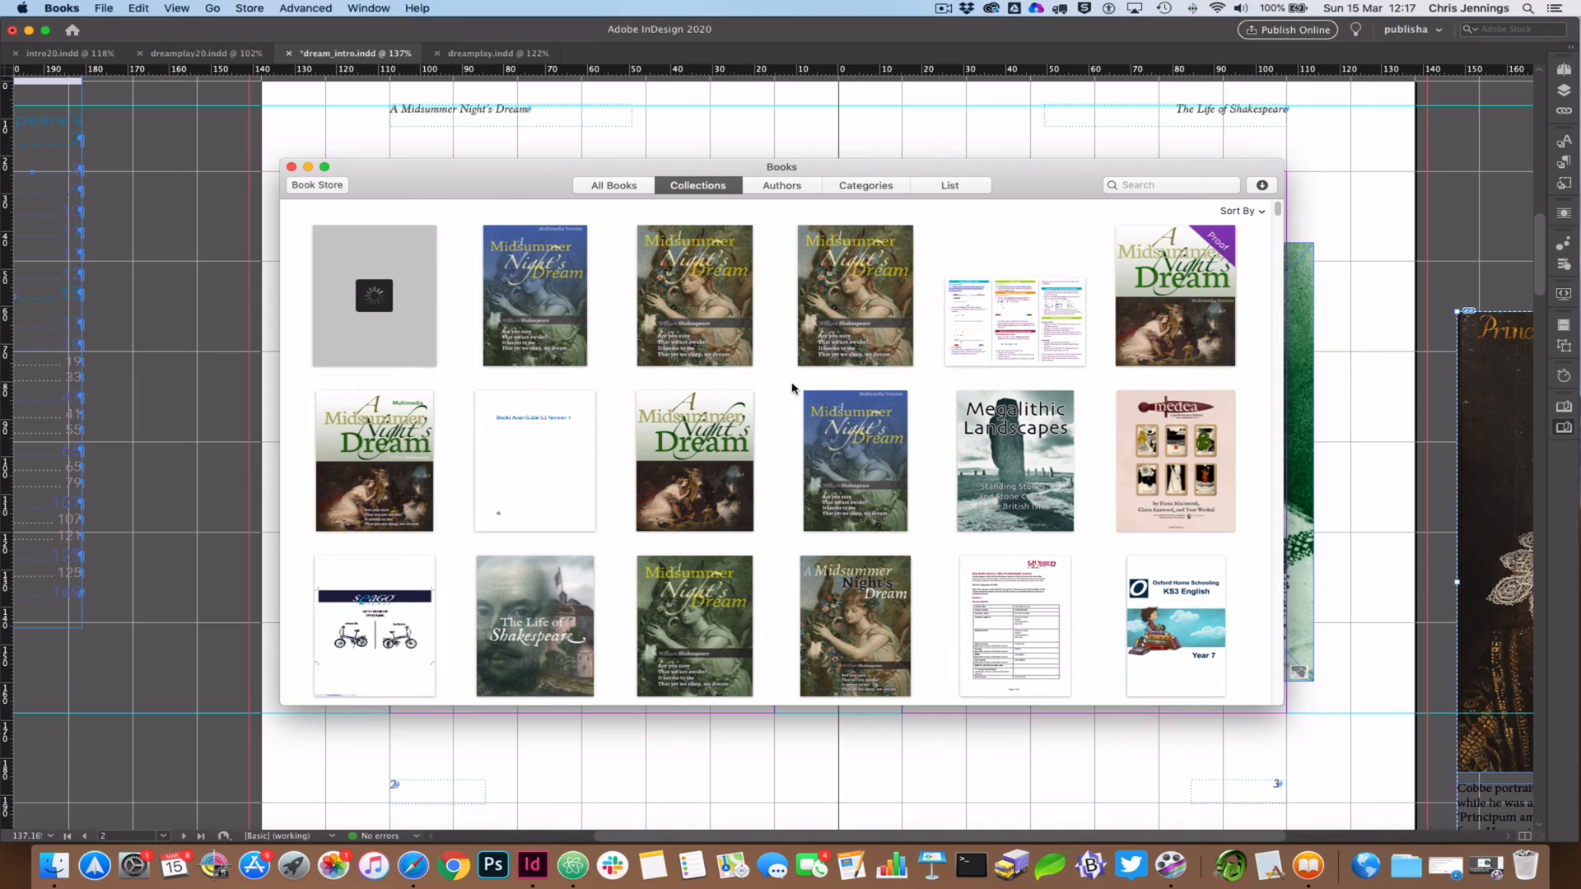
mouse_move(756, 388)
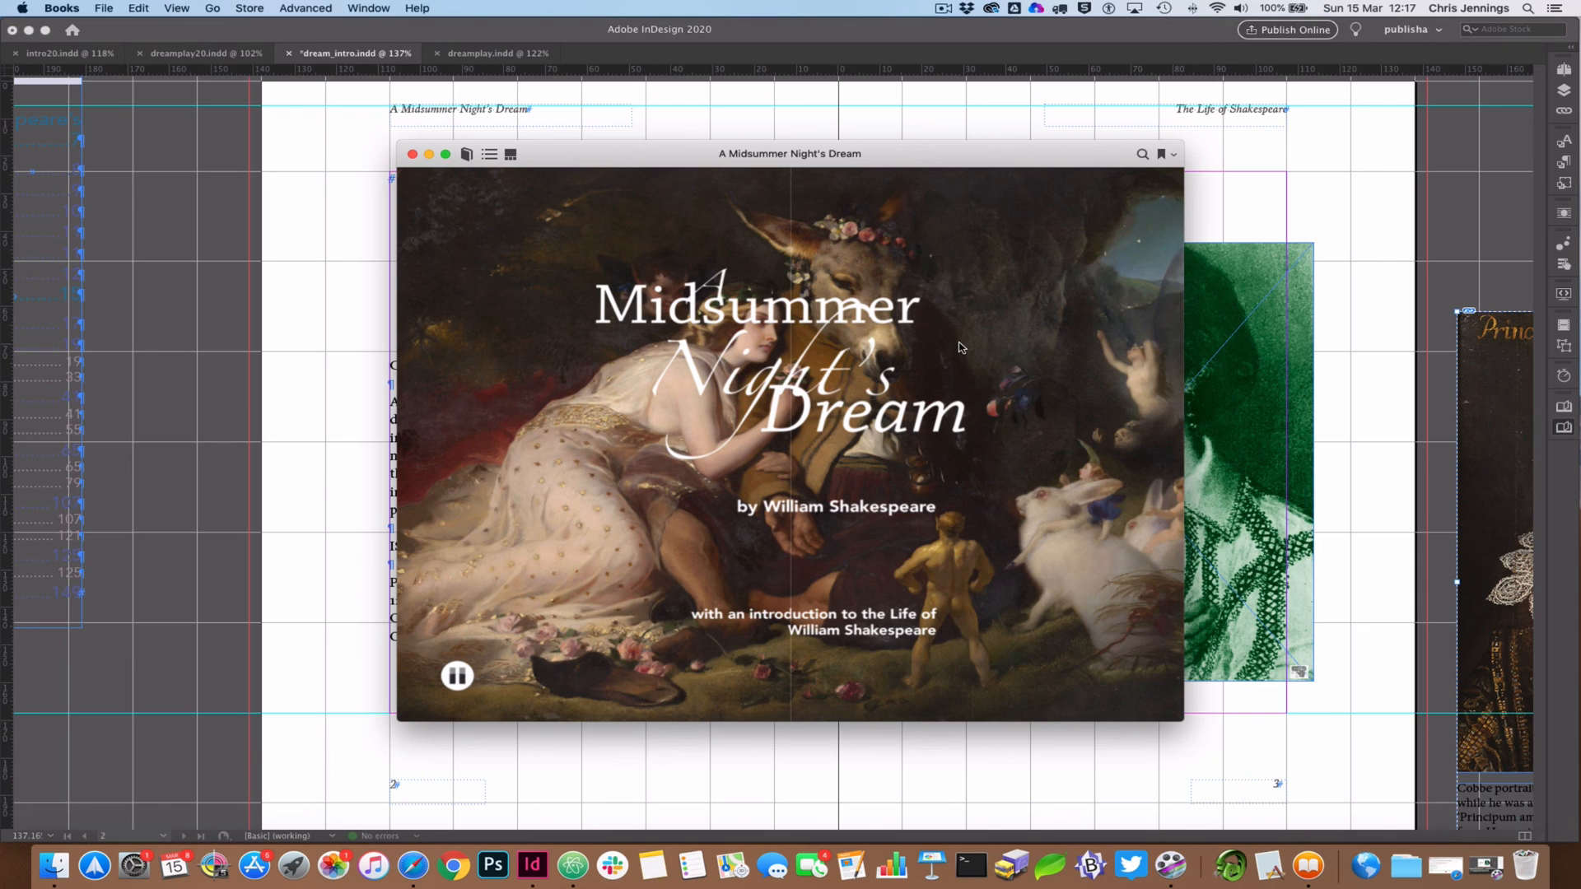
mouse_move(540, 453)
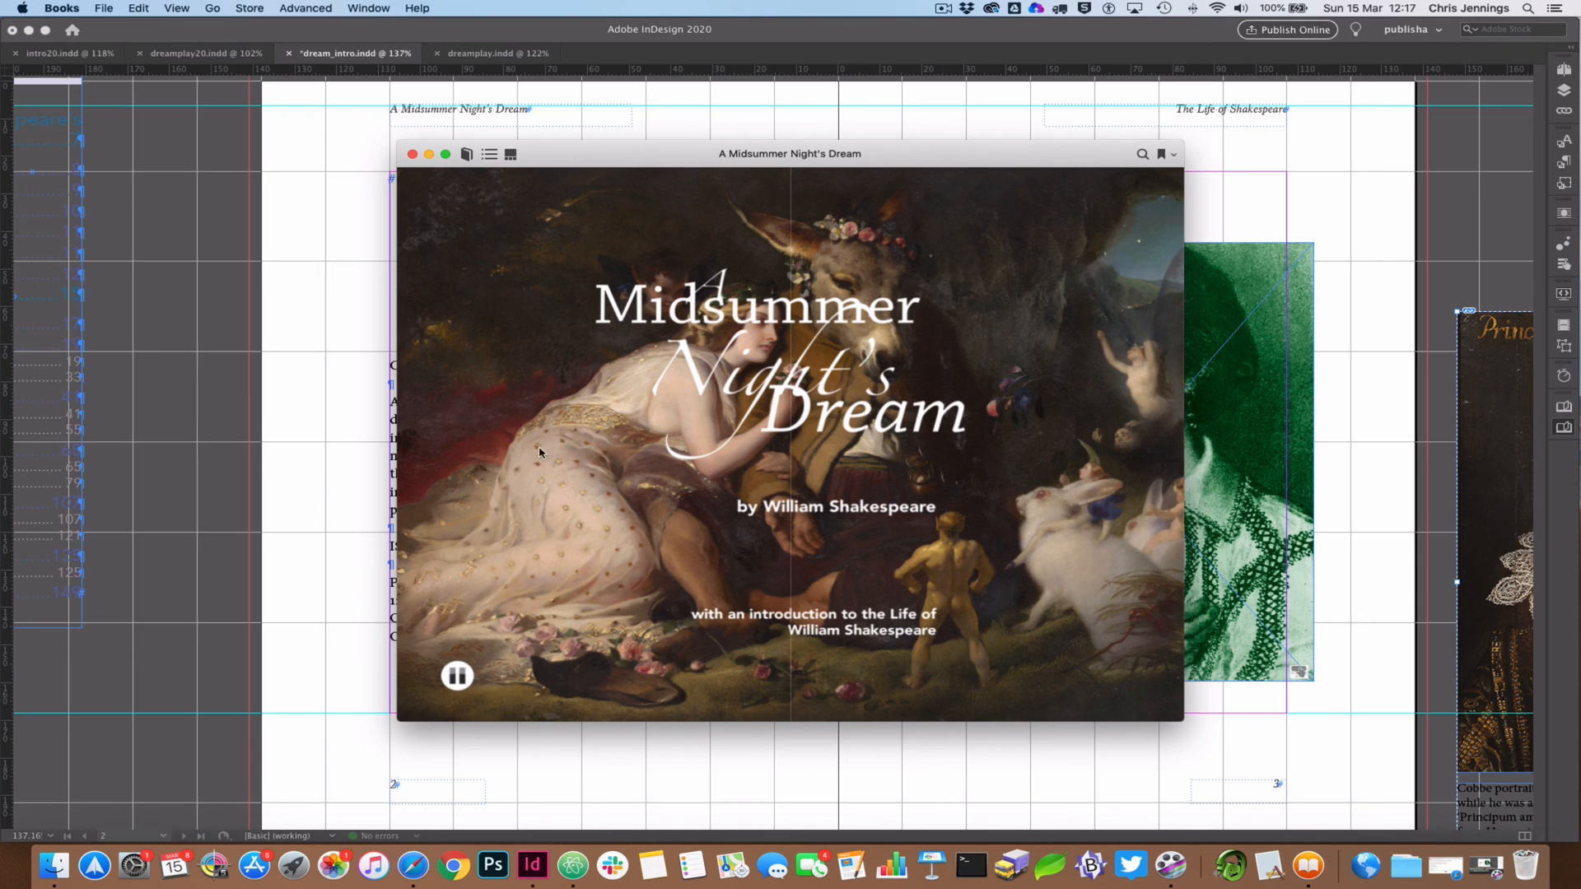
Pause the cover's playback and jump to Act I Scene I via the table of contents.
click(456, 675)
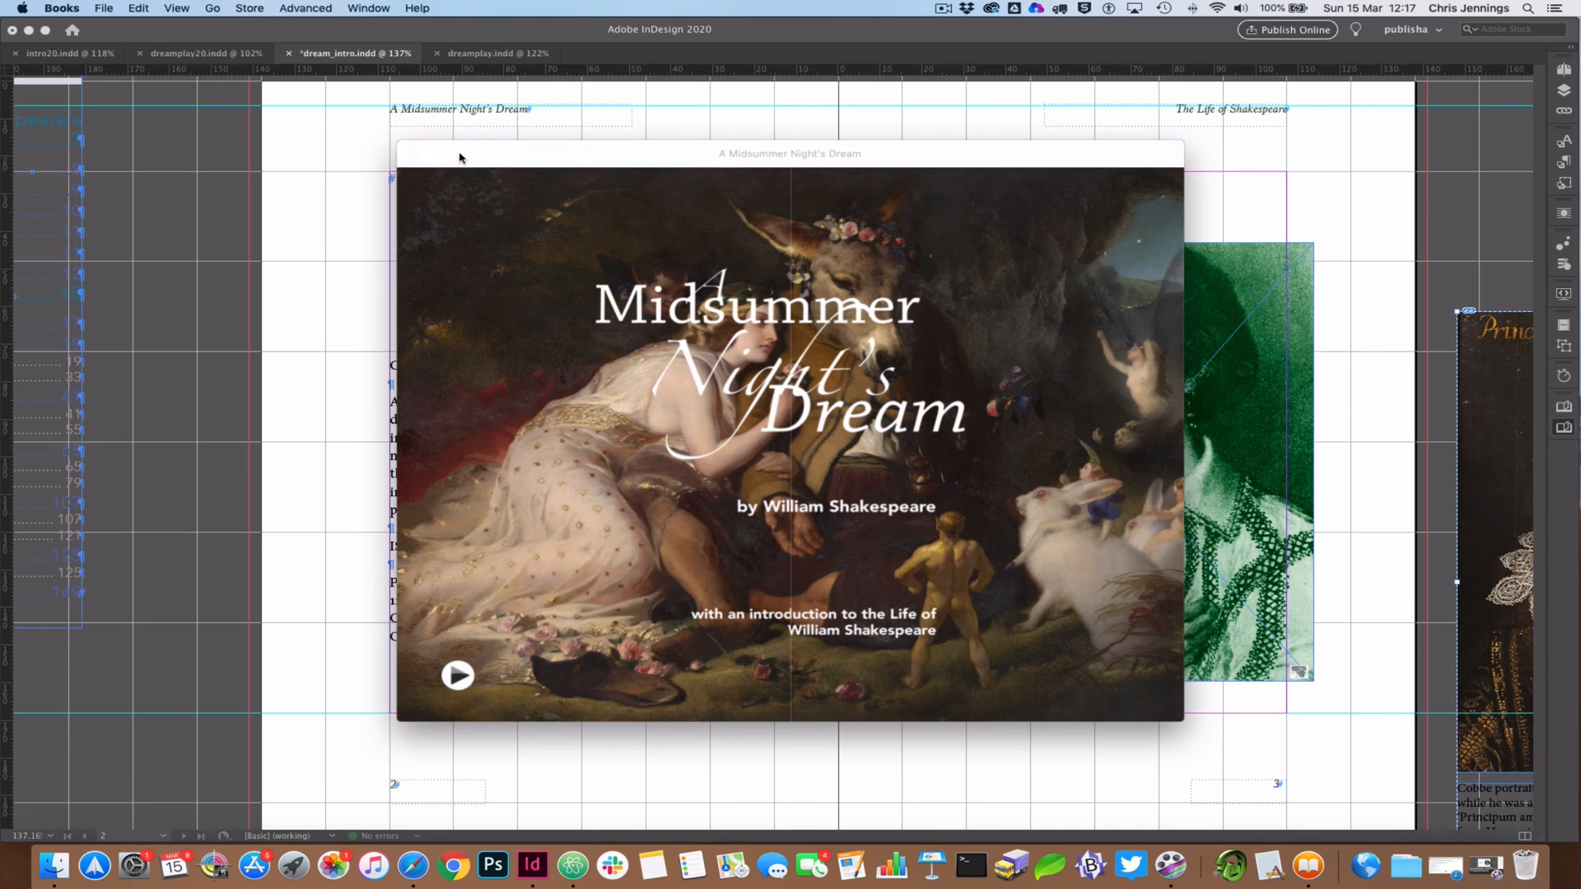
click(490, 154)
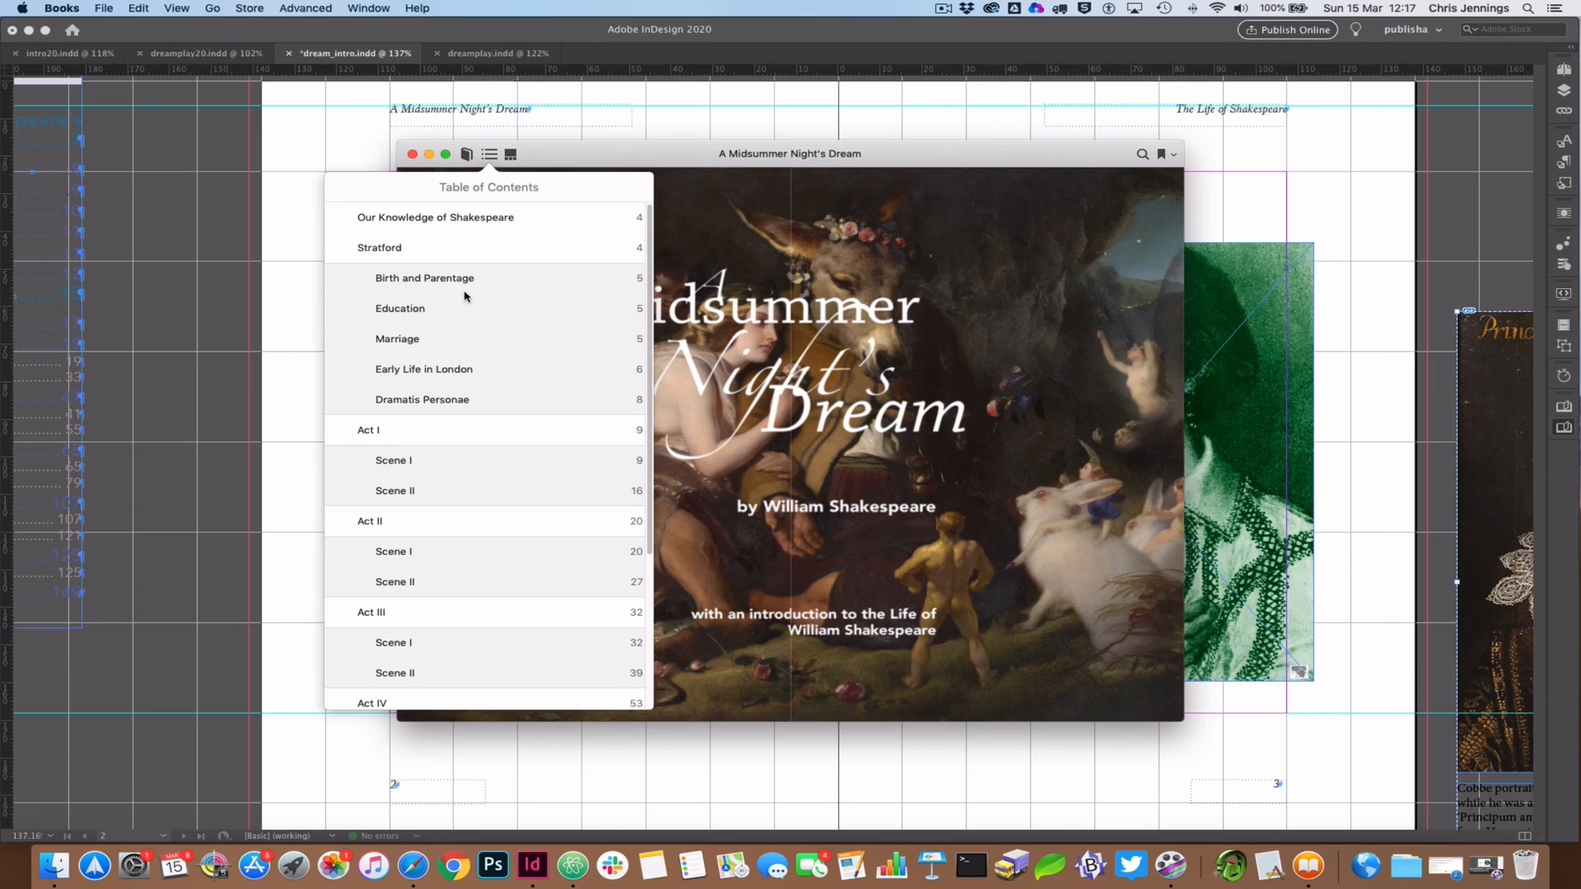
click(489, 154)
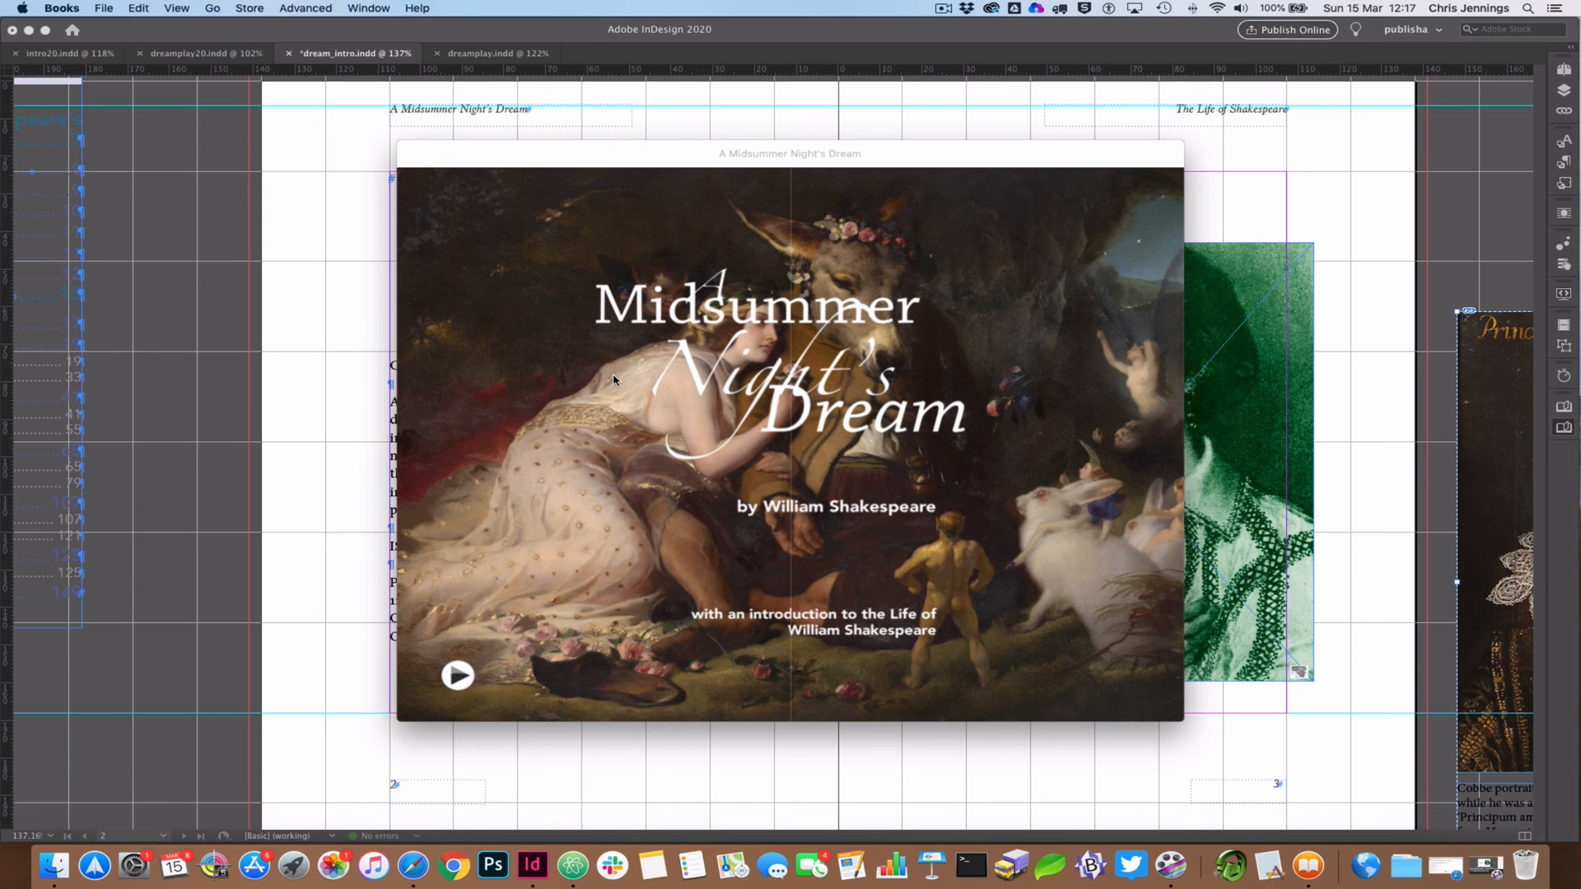
click(457, 675)
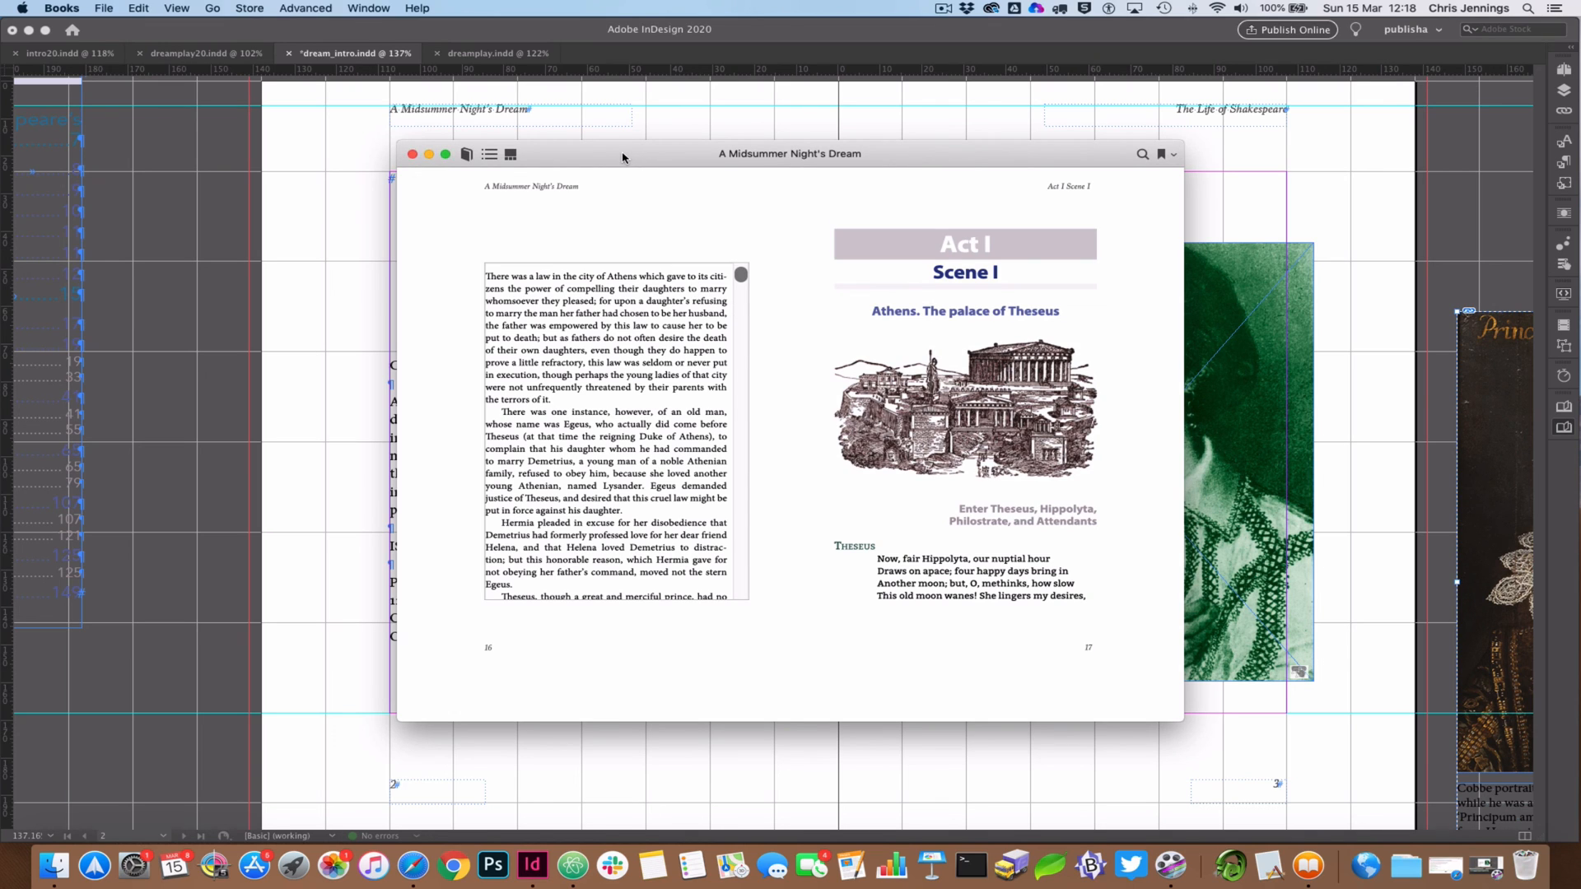
mouse_move(619, 158)
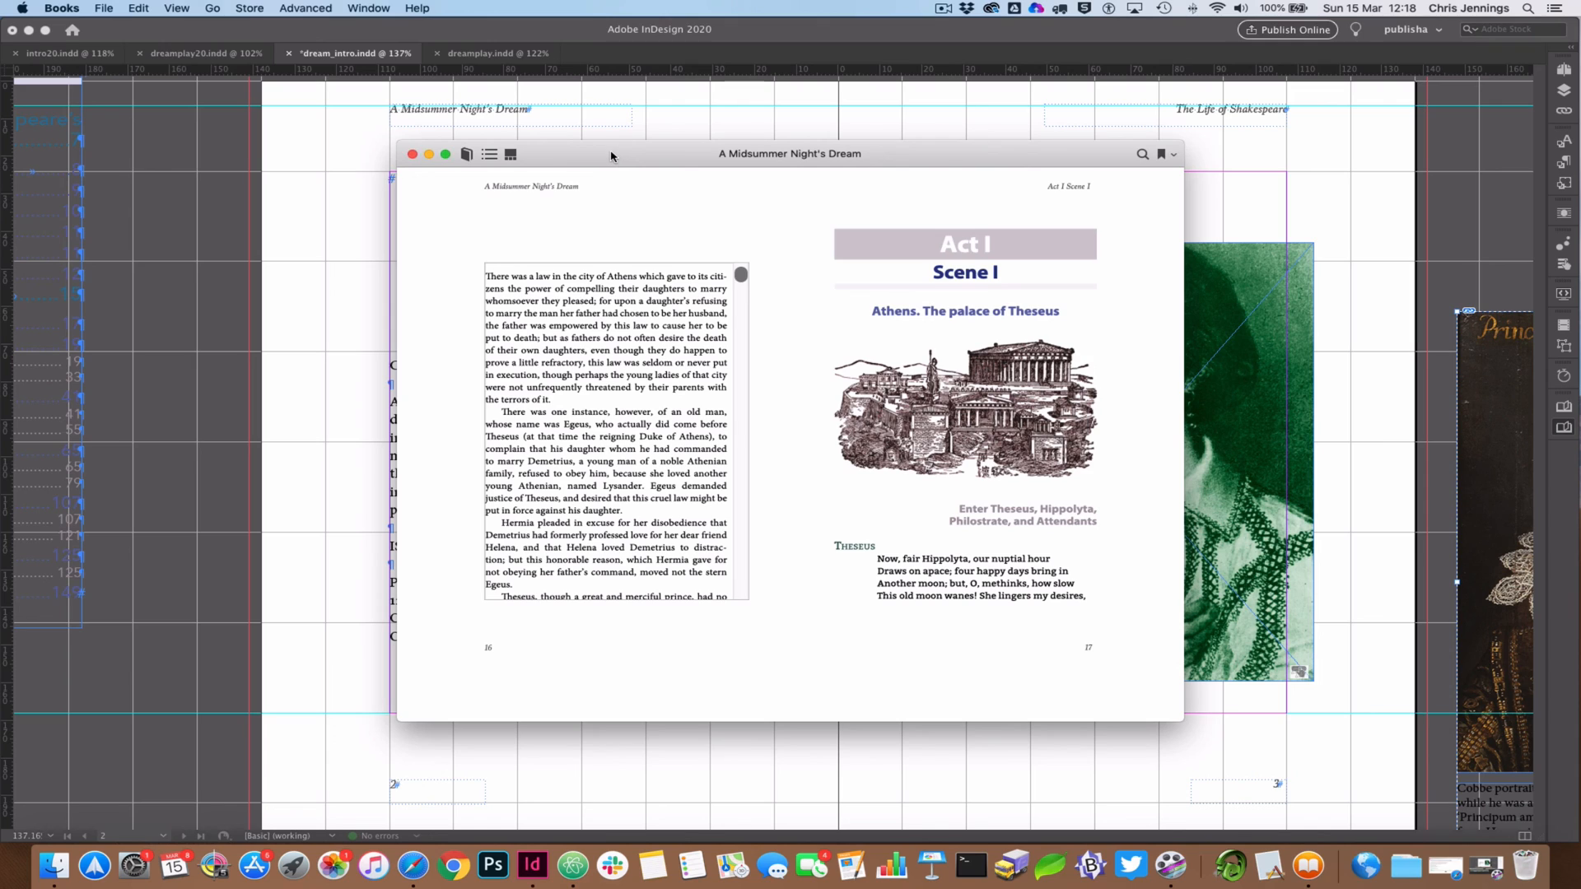
mouse_move(608, 158)
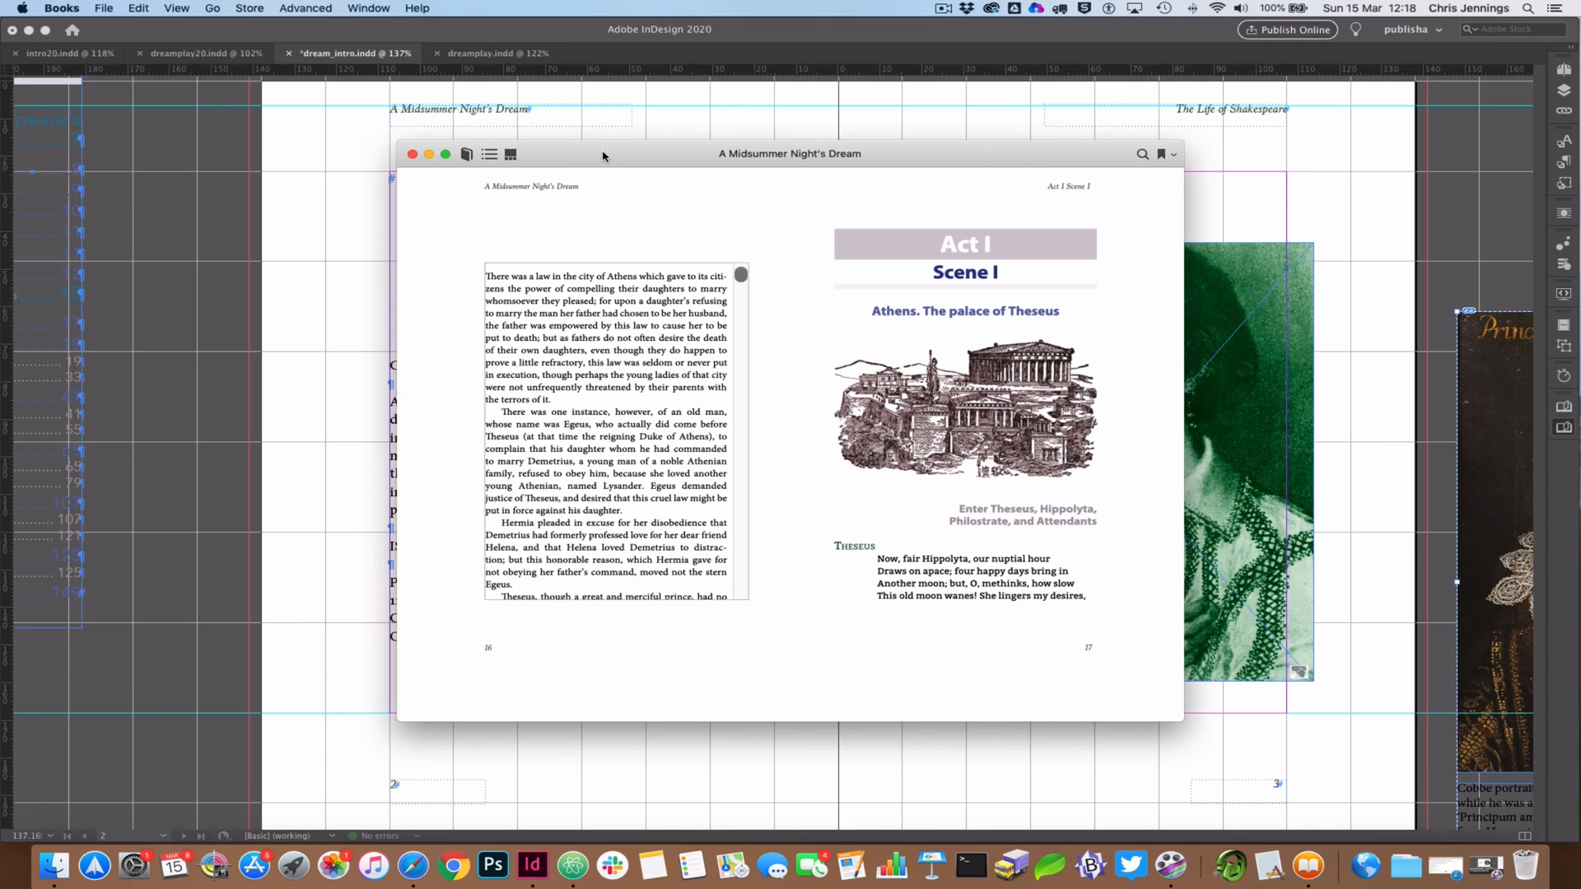